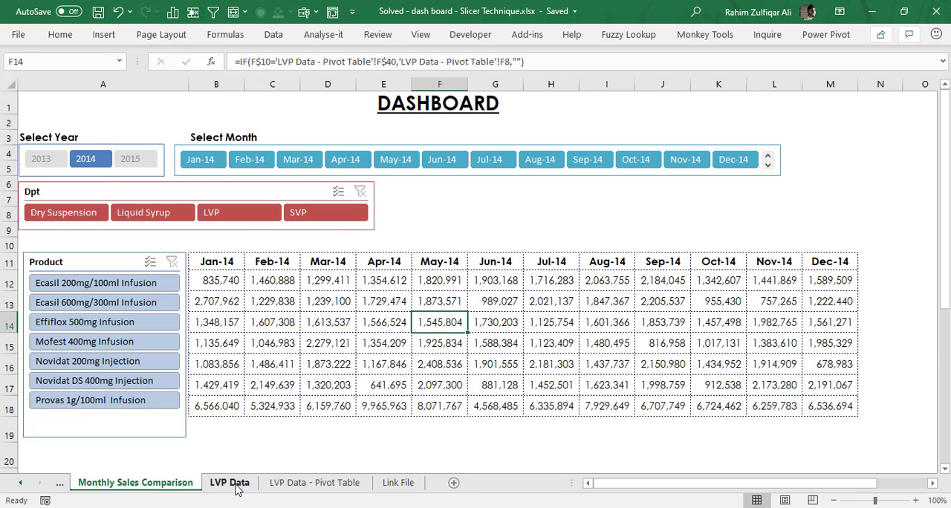
# Browse the LVP Data table's Month, Product and Forecast columns from the Jan-13 rows.
pyautogui.click(229, 481)
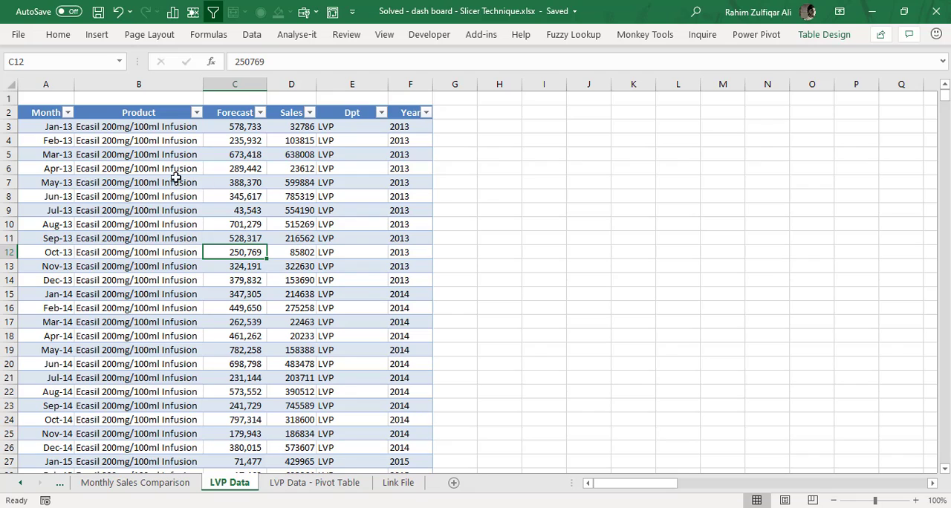
pyautogui.click(45, 126)
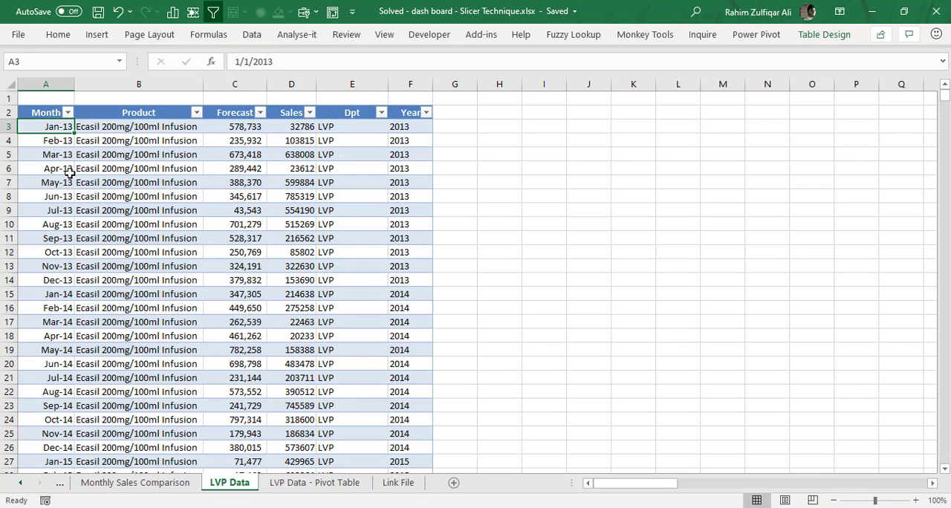
pyautogui.click(46, 141)
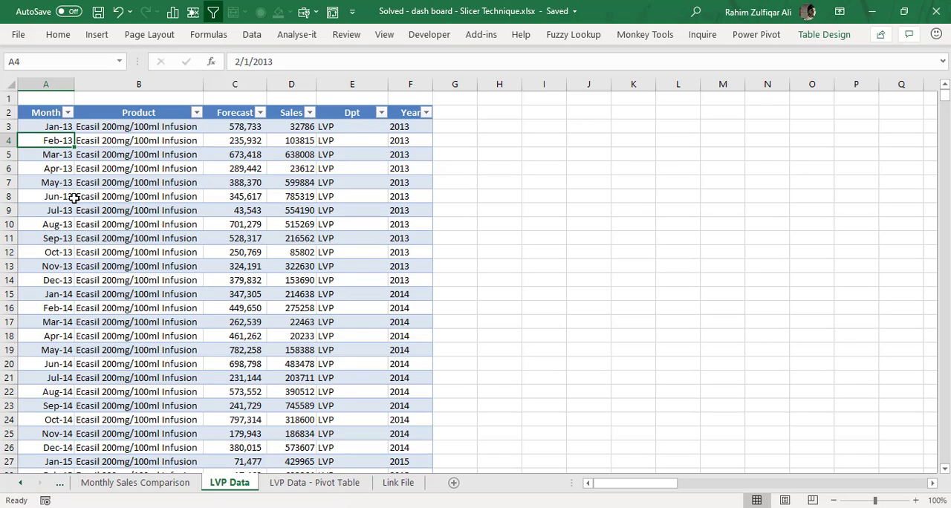
pyautogui.click(138, 127)
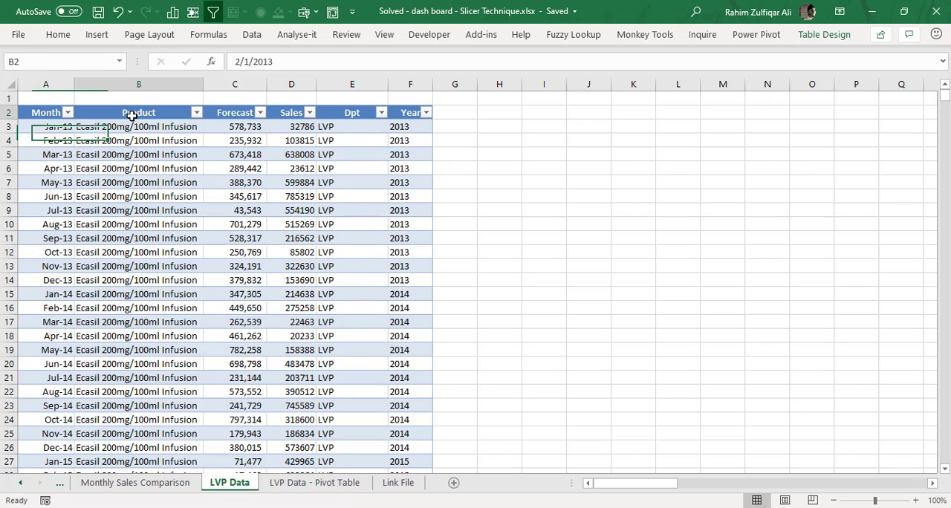
pyautogui.click(138, 113)
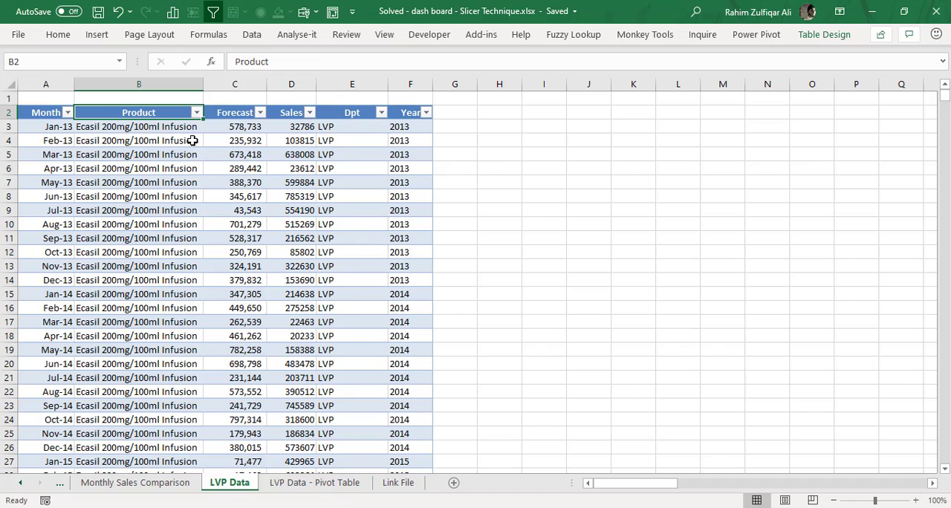
pyautogui.click(196, 113)
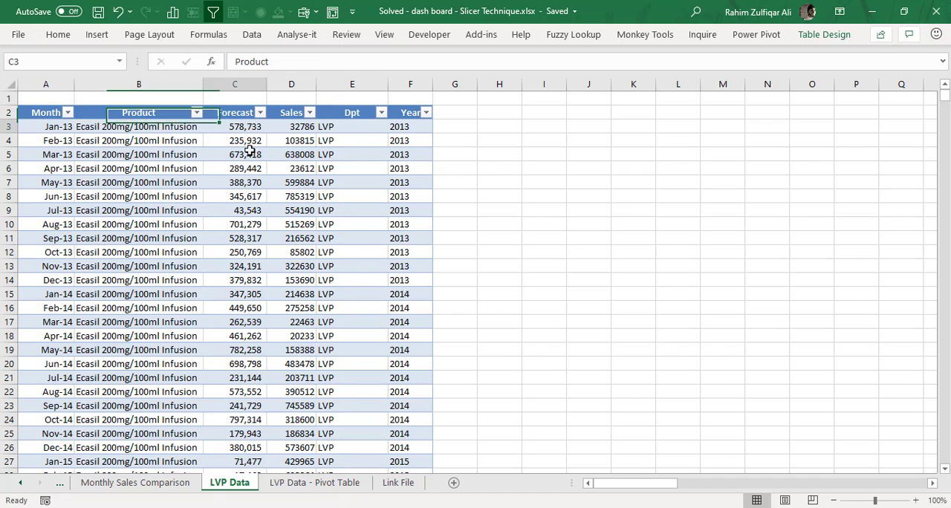
# Review the Sales column and inspect the Year filter's values without applying a filter.
pyautogui.moveTo(291, 168); pyautogui.dragTo(291, 349)
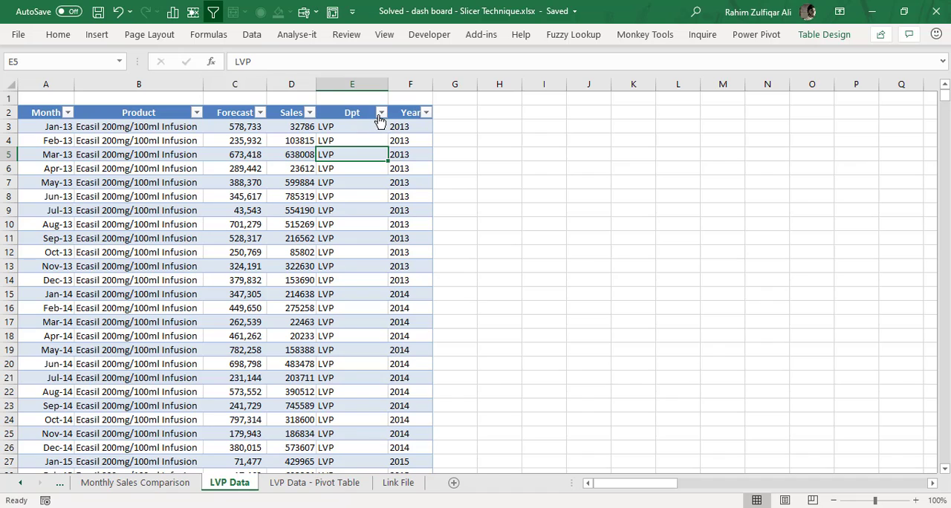
pyautogui.click(381, 113)
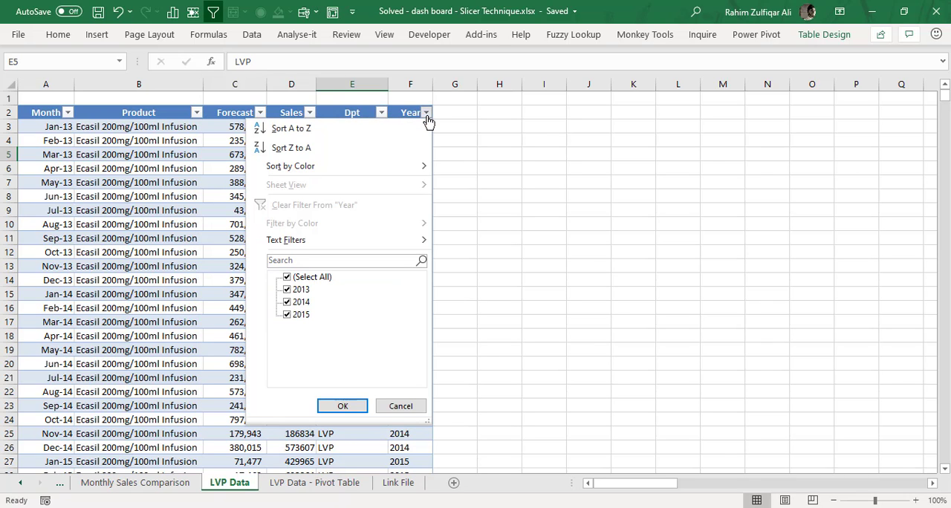
pyautogui.click(341, 406)
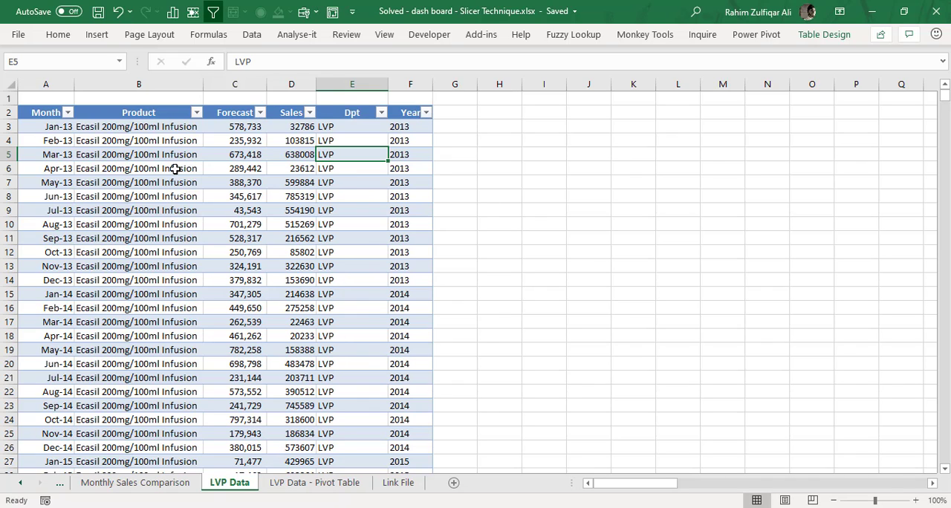
pyautogui.click(291, 183)
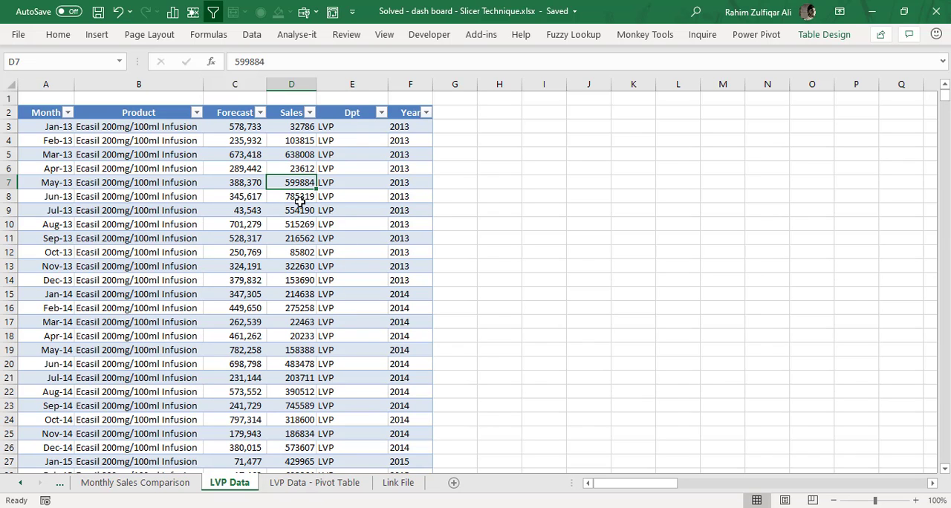
# View the pivot table and check its Insert Slicer field list under PivotTable Analyze, cancelling it.
pyautogui.click(315, 481)
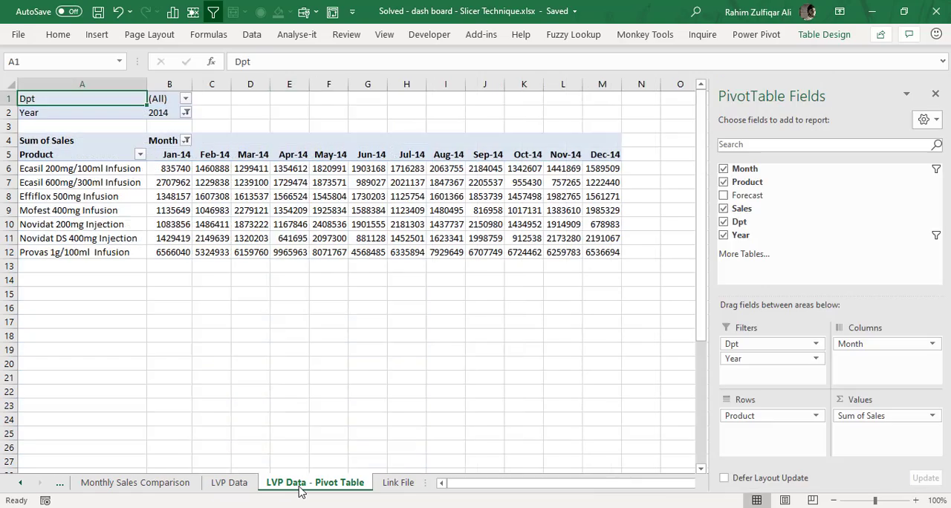
pyautogui.click(288, 211)
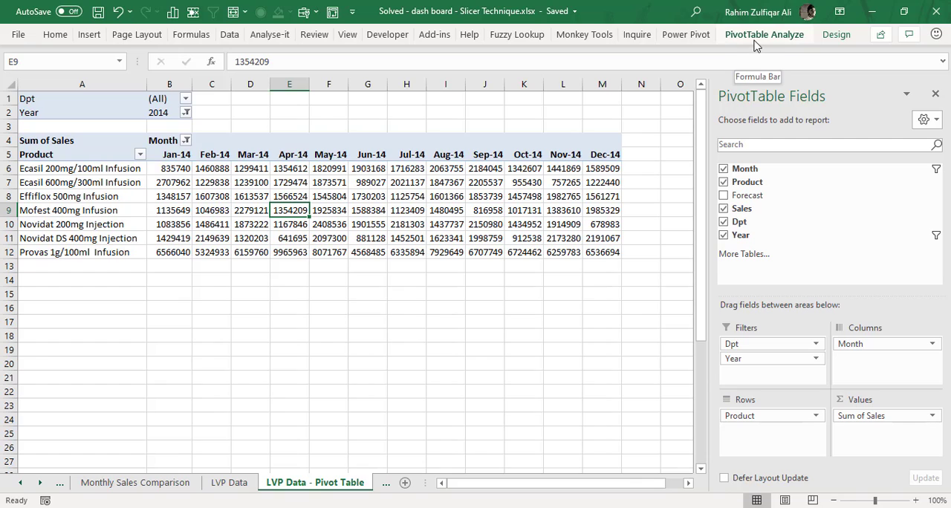
pyautogui.click(764, 34)
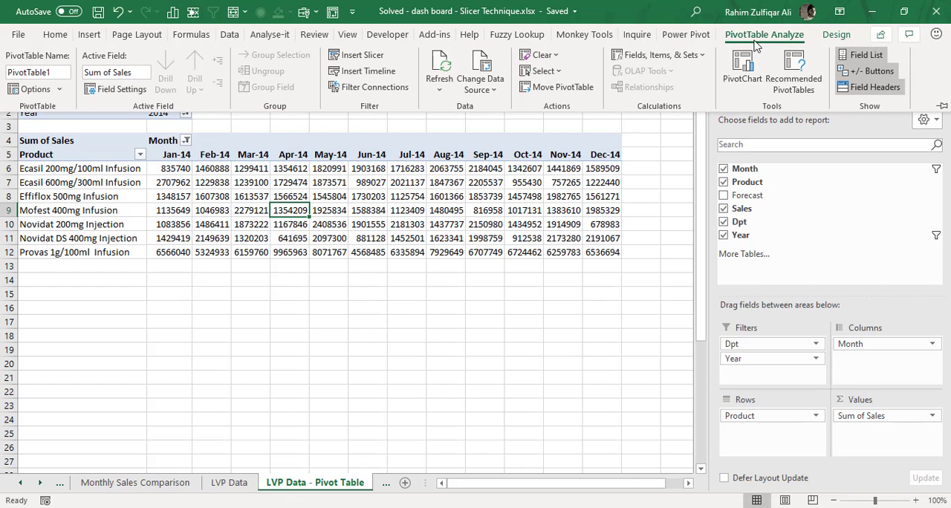
pyautogui.moveTo(778, 41)
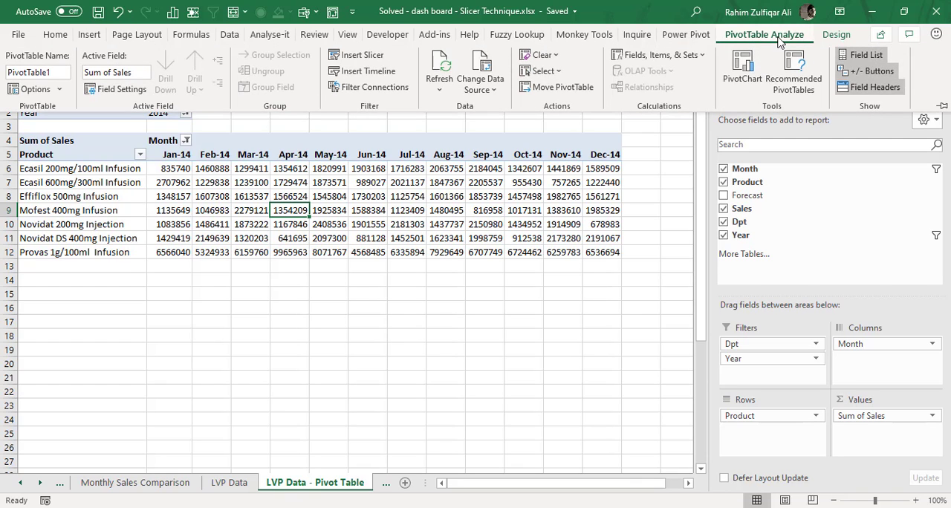
pyautogui.click(363, 54)
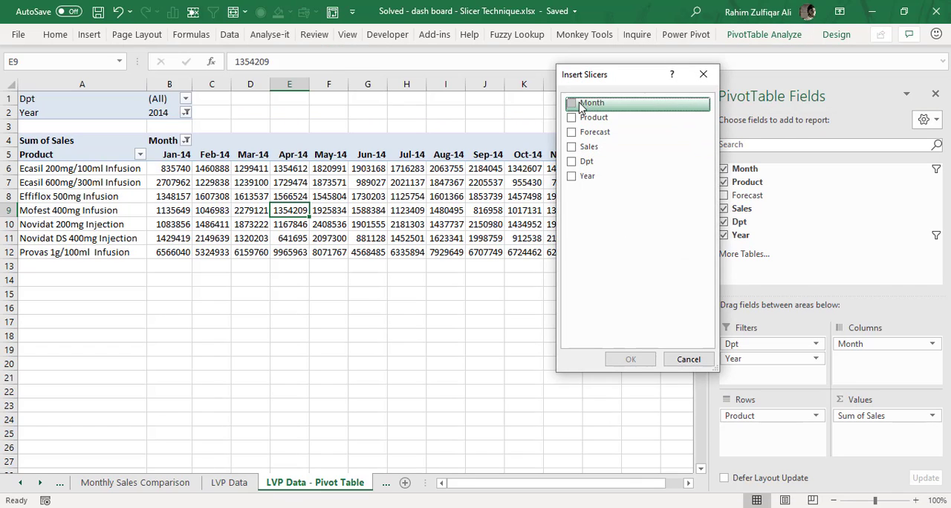
pyautogui.click(688, 359)
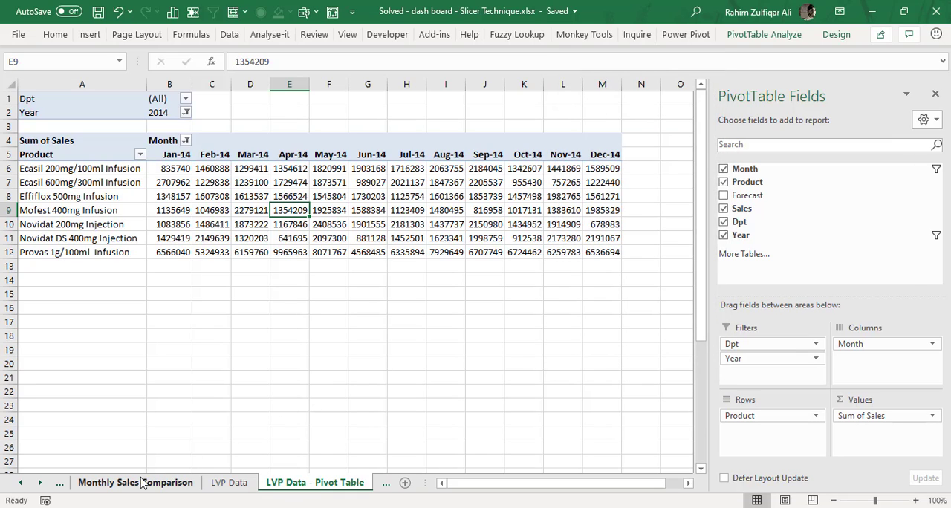
# Select the Year slicer and examine the Feb-14 and nearby sales formulas in the dashboard grid.
pyautogui.click(135, 482)
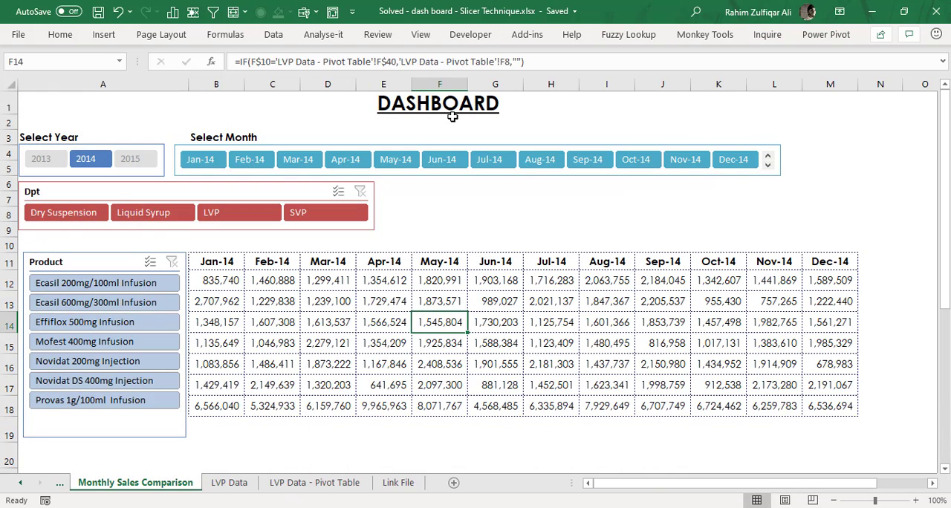
pyautogui.click(131, 159)
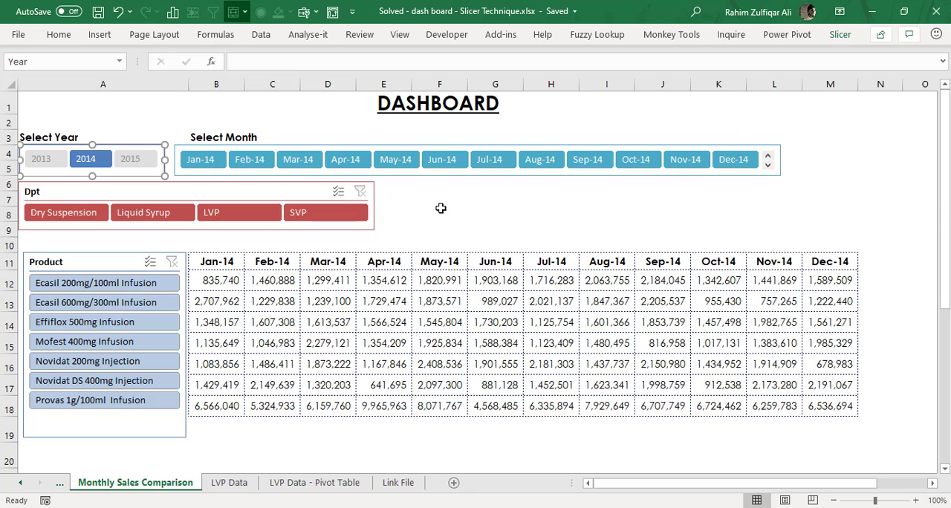
pyautogui.click(440, 214)
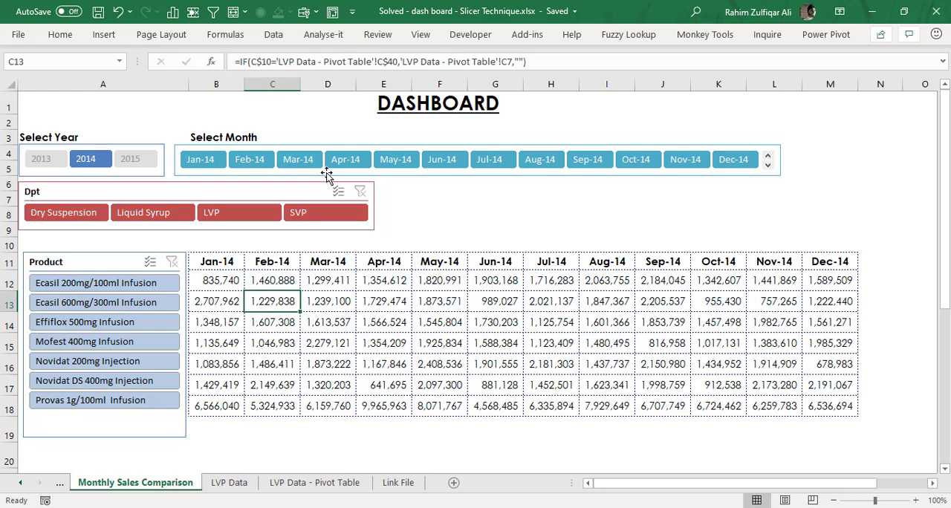
pyautogui.moveTo(424, 202)
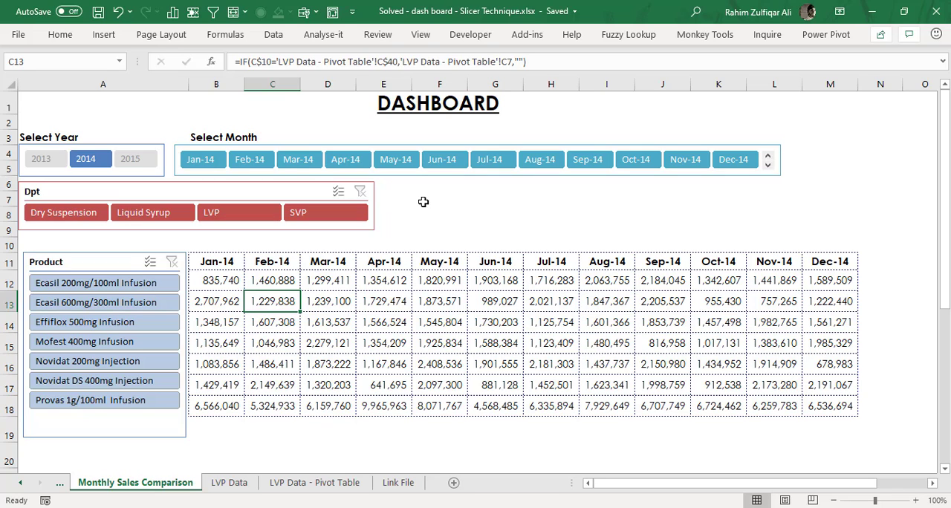
pyautogui.click(439, 200)
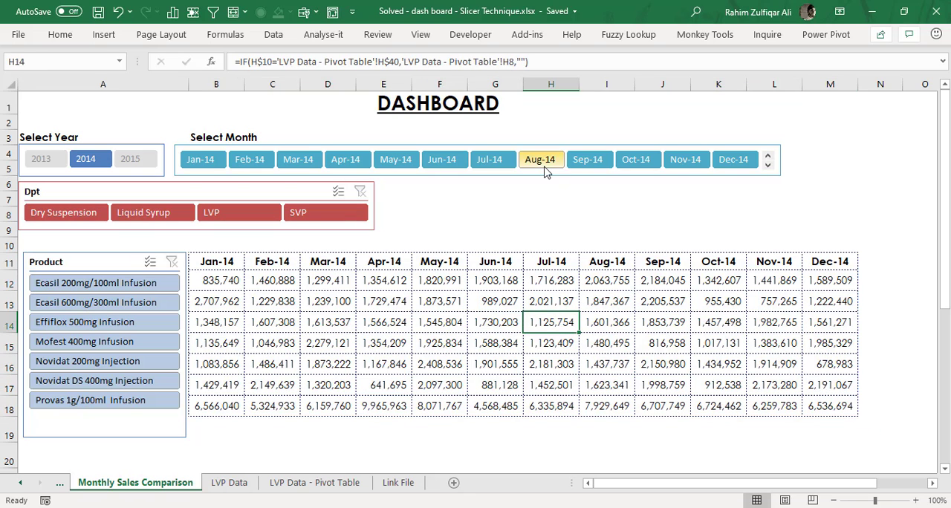
pyautogui.click(541, 159)
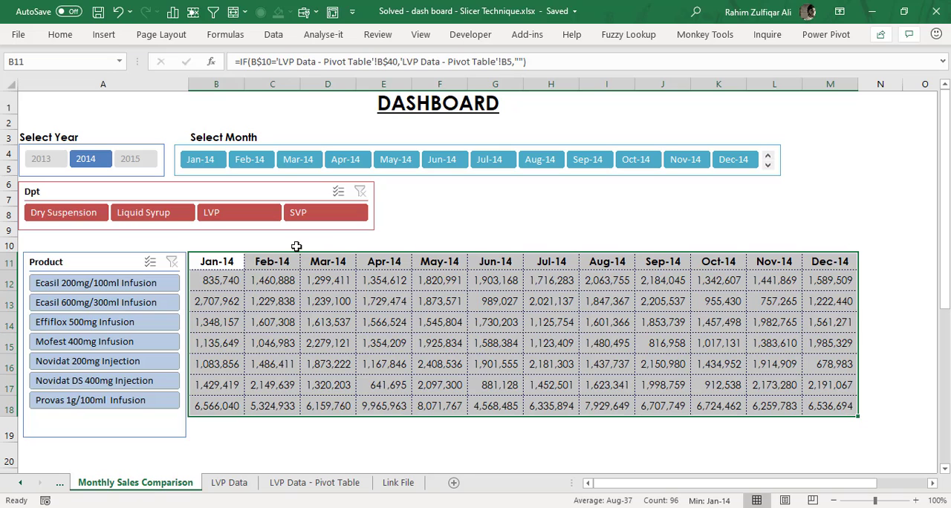
# Inspect the Jan-14 IF formula pulling product sales from the pivot table, leaving it unchanged.
pyautogui.click(217, 279)
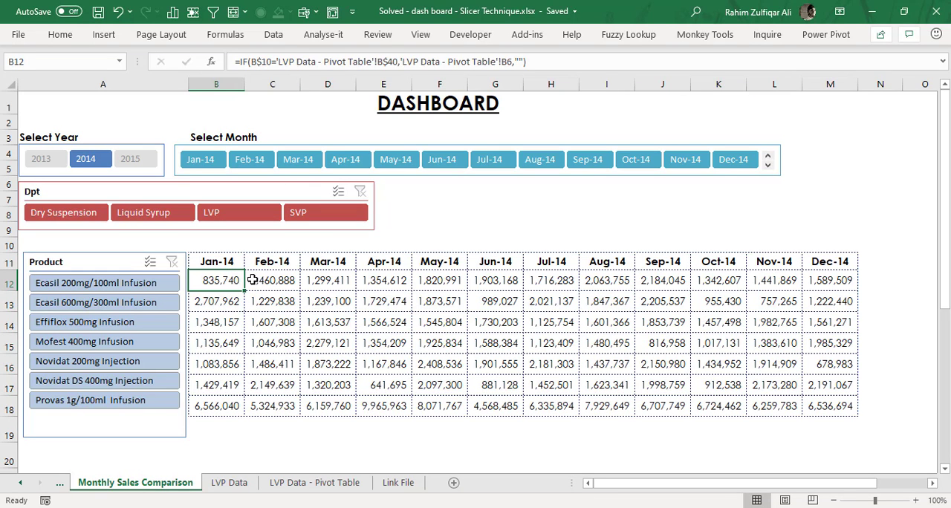
pyautogui.doubleClick(217, 280)
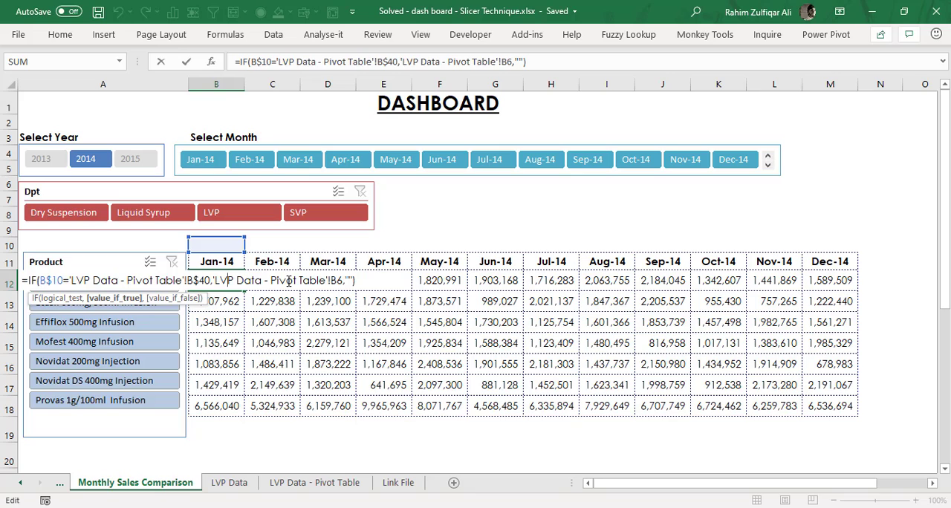
pyautogui.press('Enter')
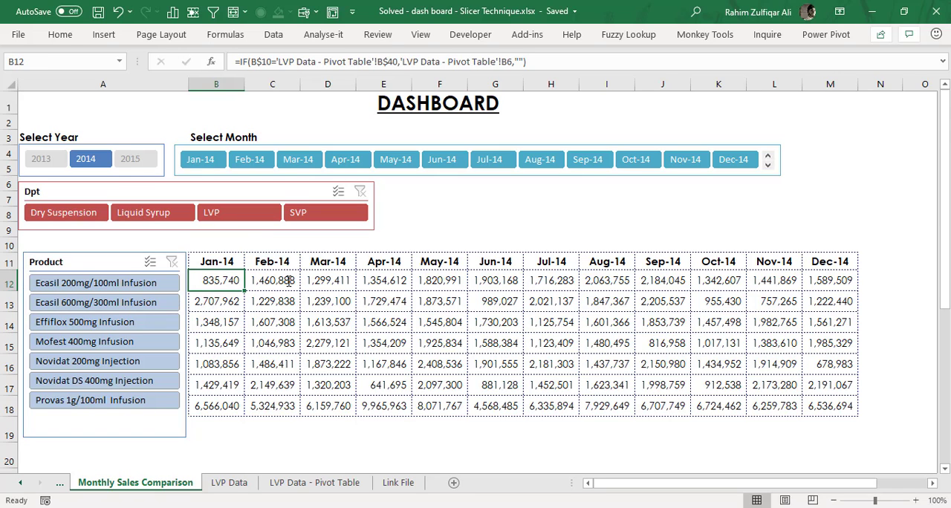
pyautogui.doubleClick(217, 279)
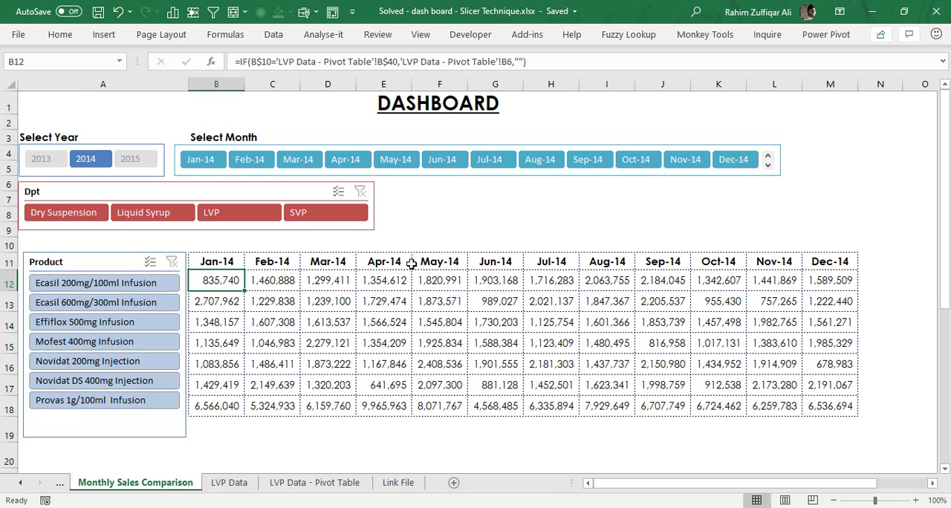
pyautogui.click(384, 245)
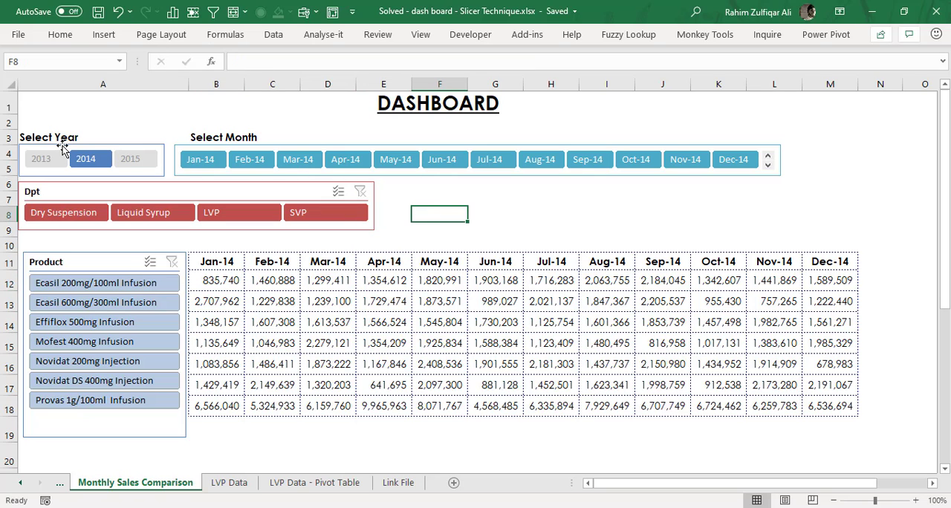
# Filter the Select Month slicer so only Jan-14 is selected for the dashboard.
pyautogui.click(89, 156)
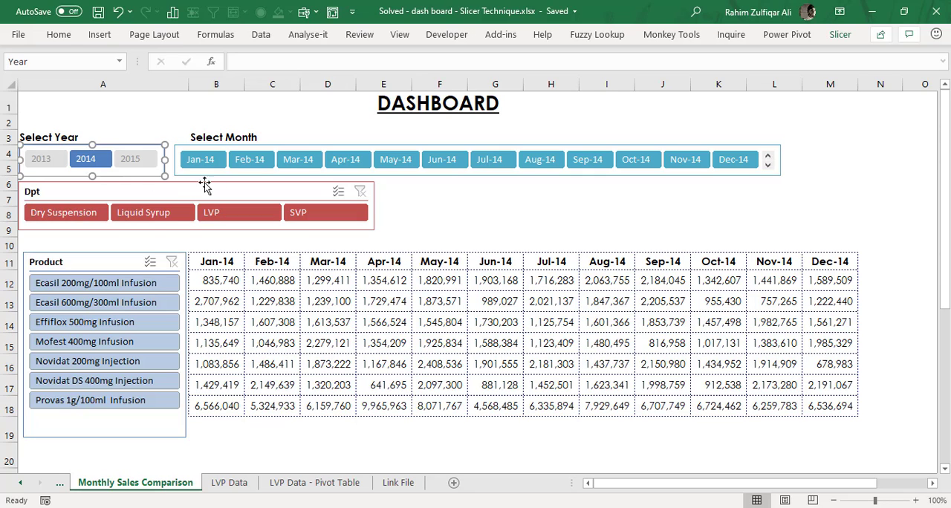
pyautogui.click(440, 199)
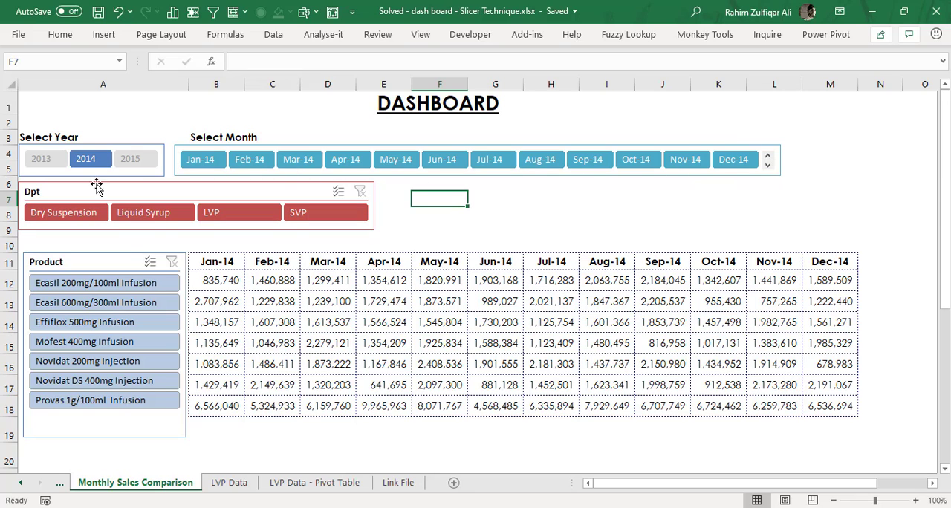
pyautogui.moveTo(336, 232)
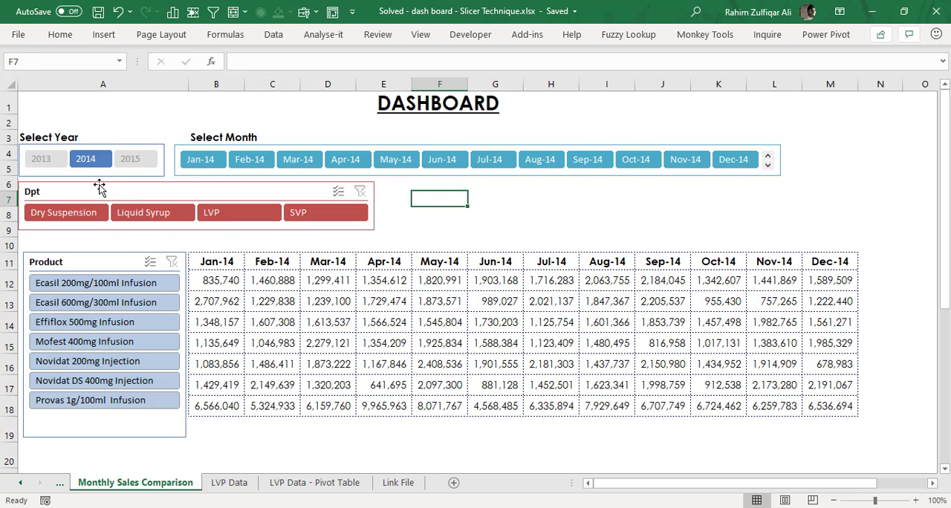
pyautogui.click(325, 212)
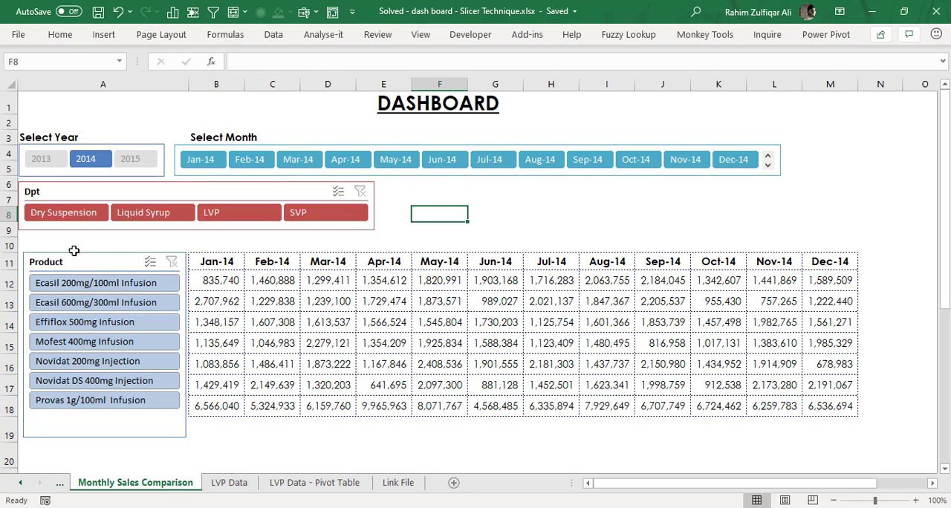
pyautogui.click(96, 282)
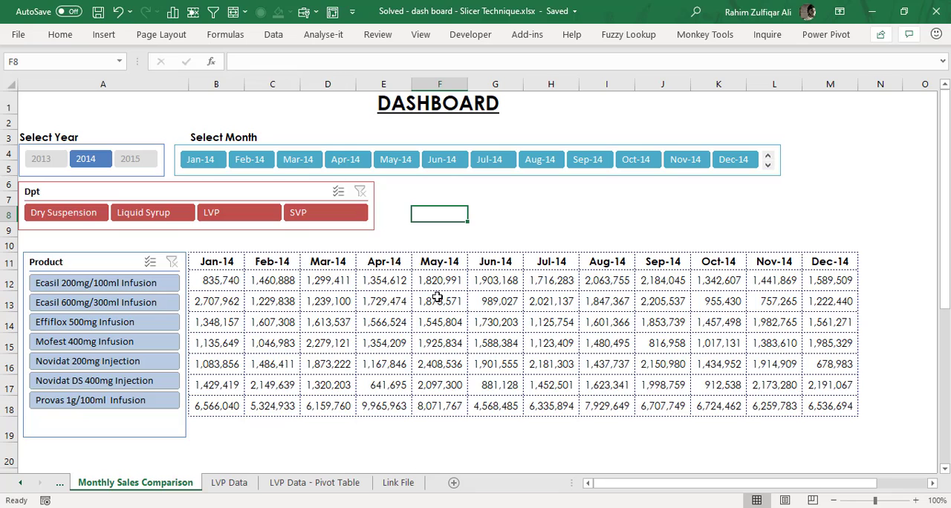
pyautogui.click(202, 159)
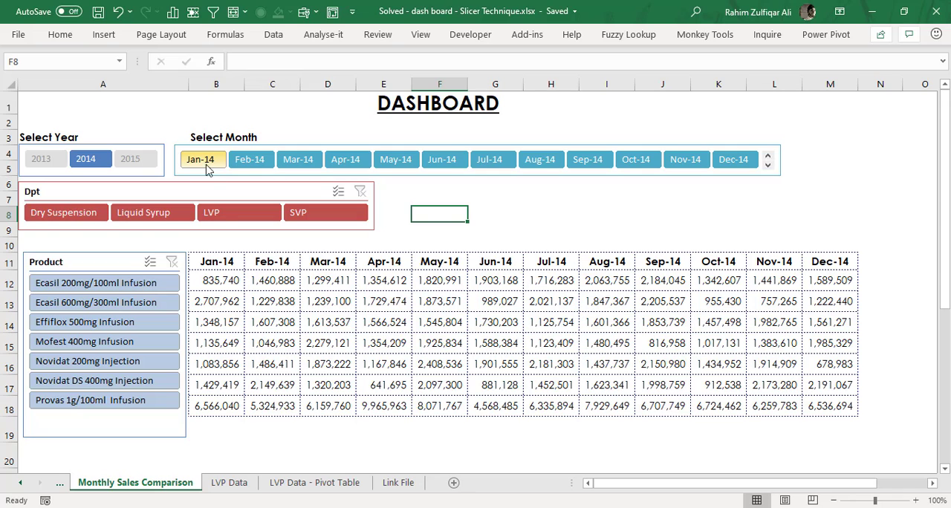
pyautogui.click(201, 159)
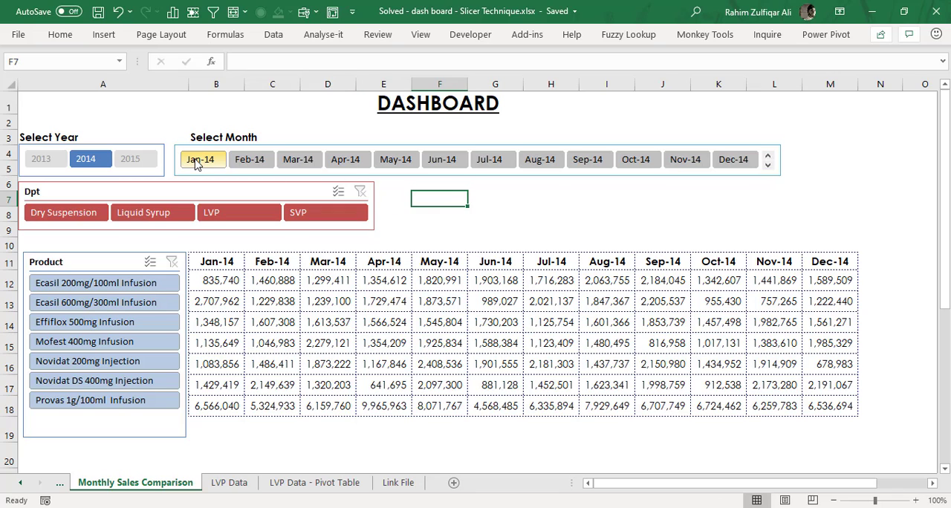
# Confirm only column B shows Jan-14 sales while the other month columns C–M appear blank.
pyautogui.click(201, 159)
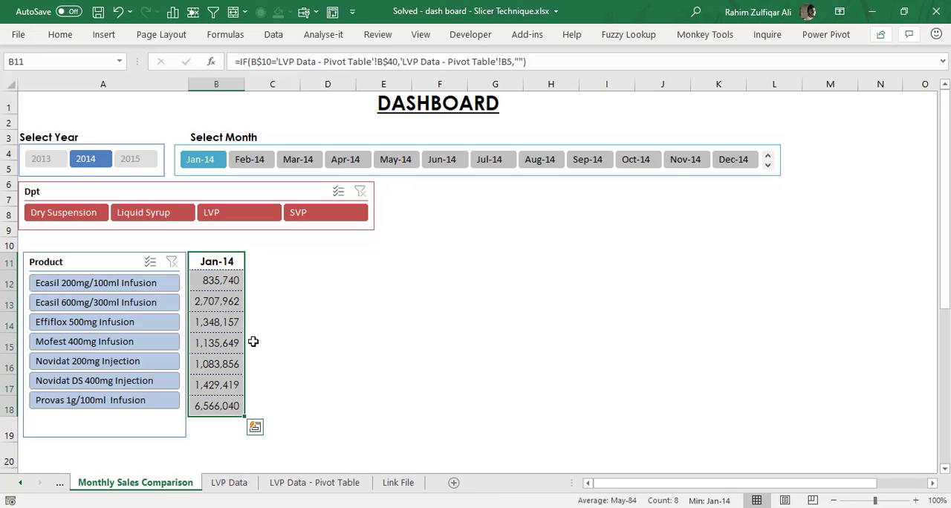
pyautogui.click(271, 321)
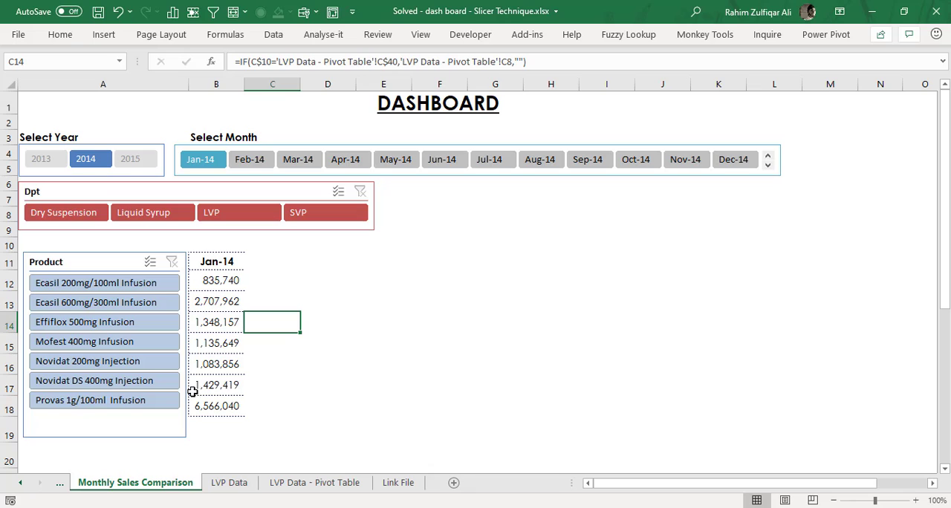
pyautogui.moveTo(273, 259)
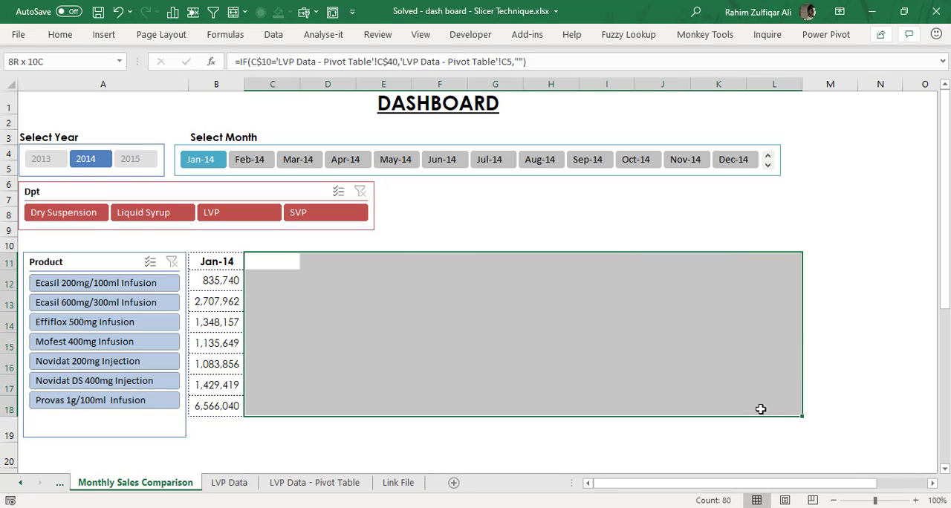
pyautogui.click(663, 300)
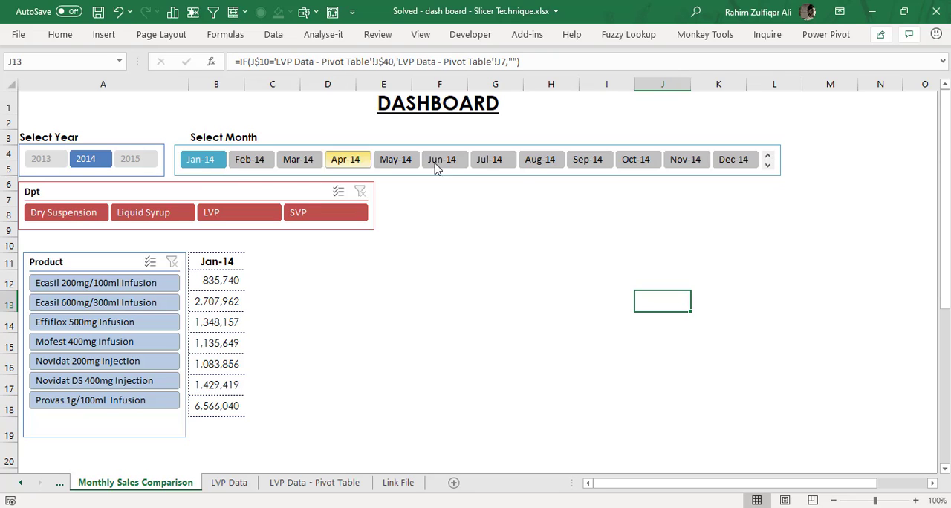
pyautogui.click(202, 159)
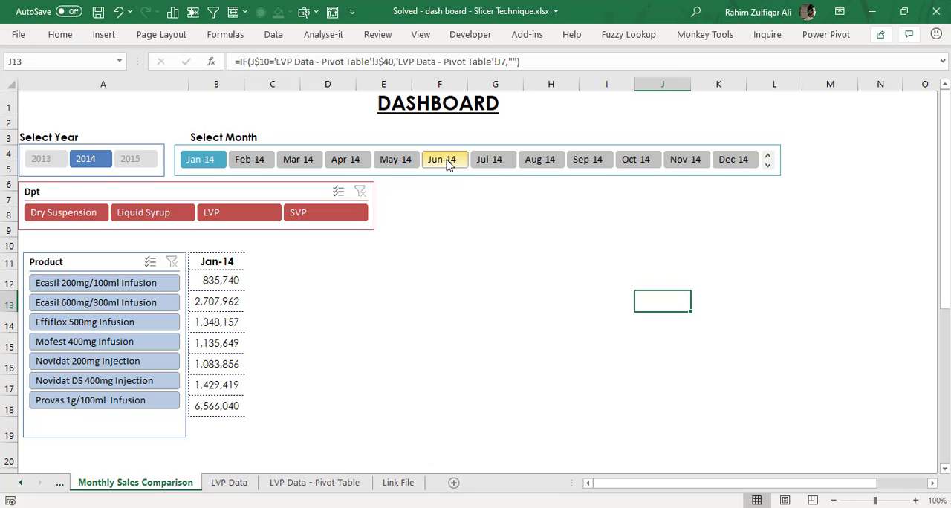
# Ctrl-select Jun-14, Sep-14, Apr-14, Aug-14 and Oct-14 in the month slicer and check the grid.
pyautogui.click(541, 159)
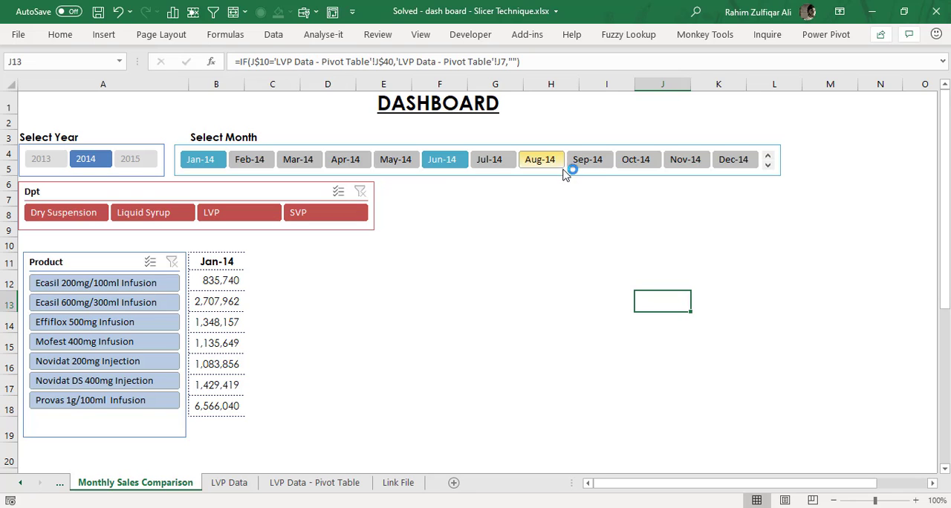
pyautogui.click(588, 159)
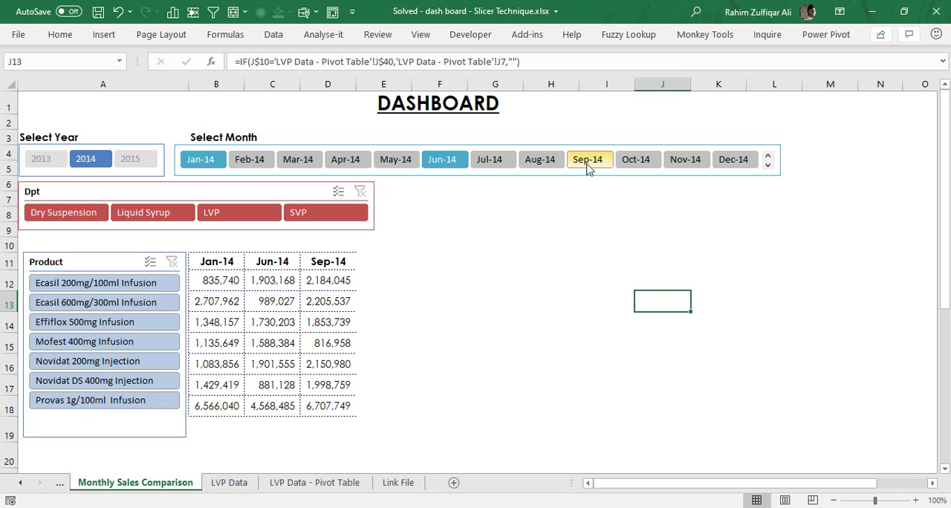
pyautogui.click(272, 279)
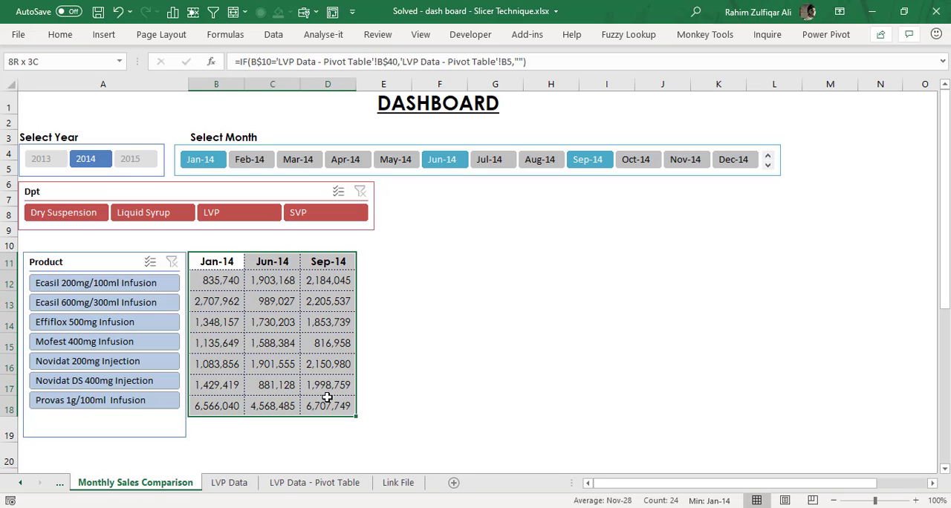
pyautogui.click(217, 282)
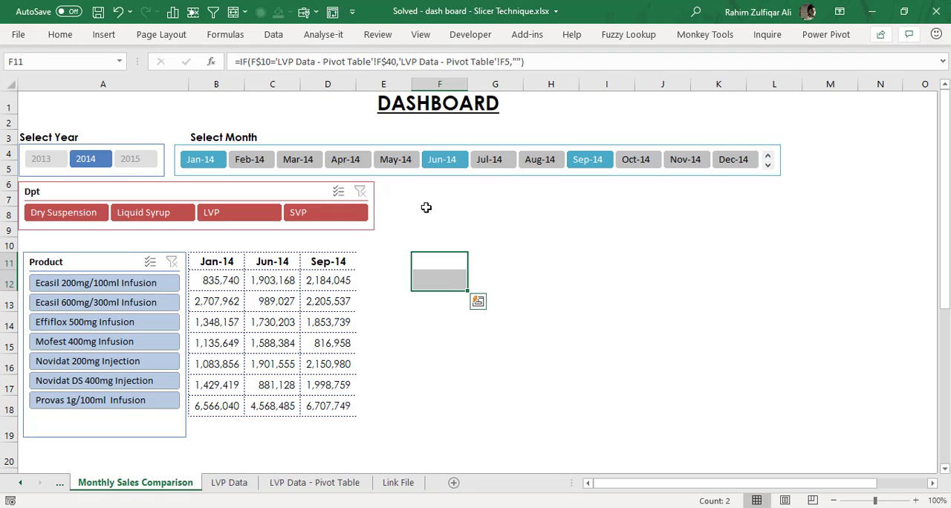
pyautogui.click(346, 159)
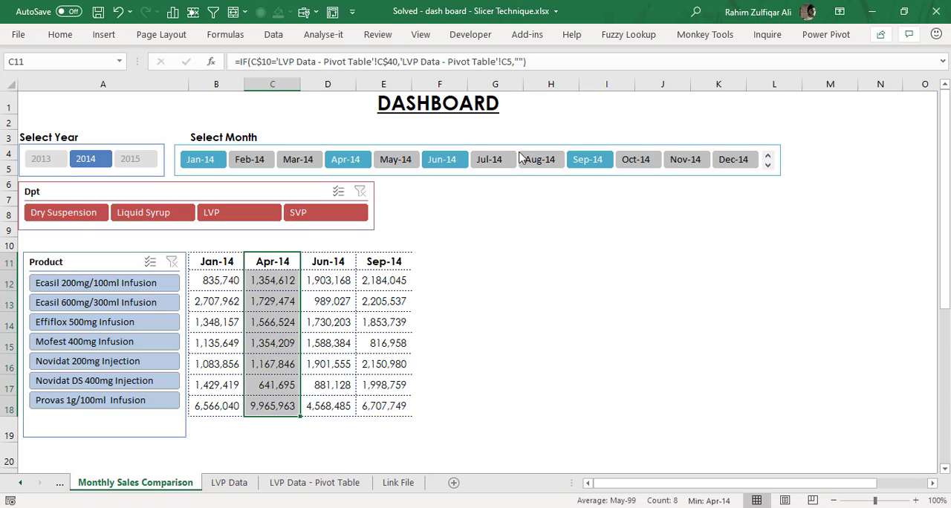
pyautogui.click(540, 159)
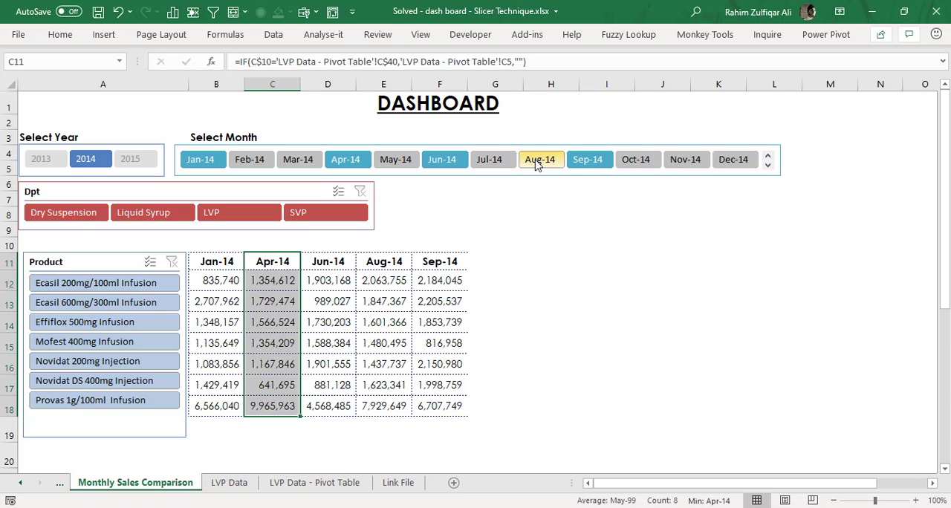
pyautogui.click(636, 159)
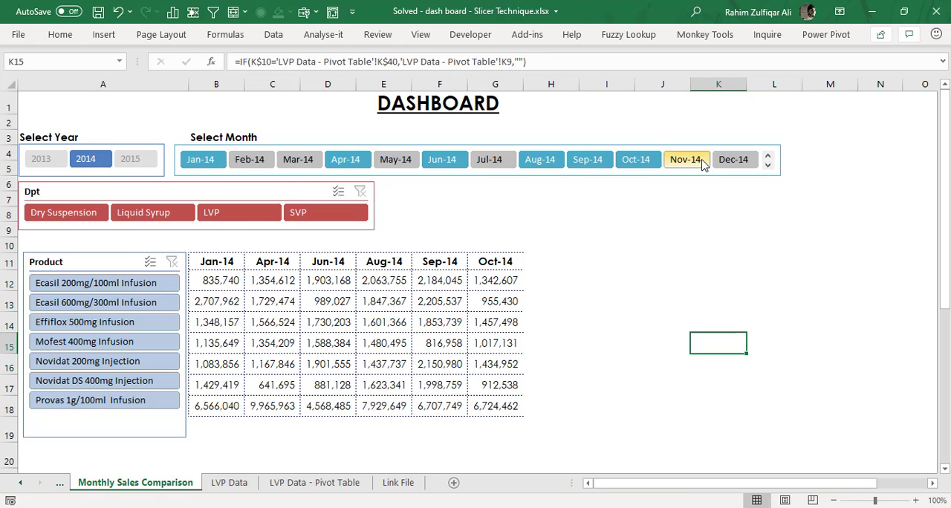
# Add Dec-14, then clear the month slicer so all twelve 2014 months show again.
pyautogui.click(200, 159)
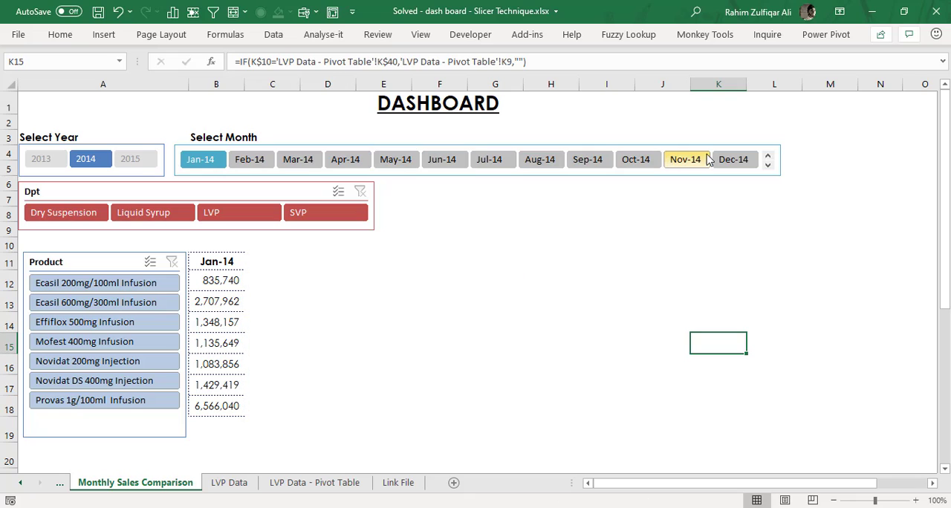
pyautogui.click(734, 159)
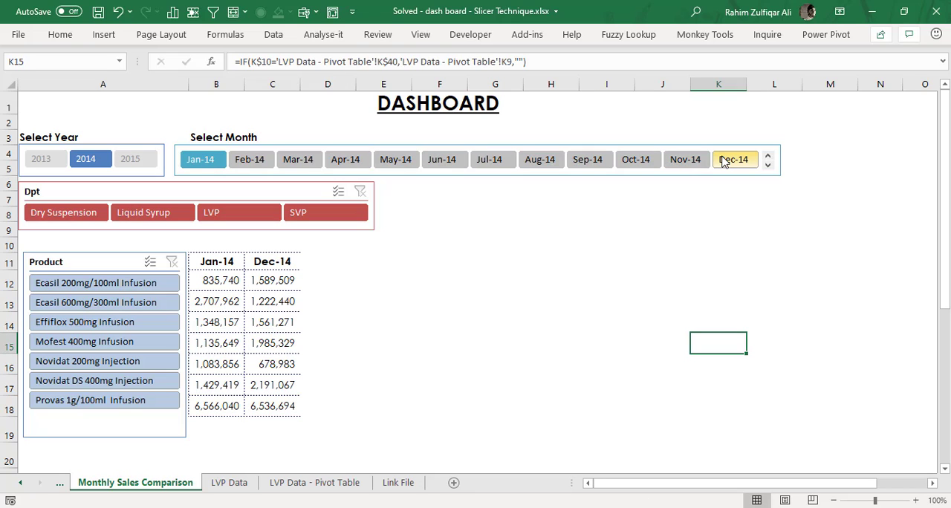
pyautogui.click(734, 159)
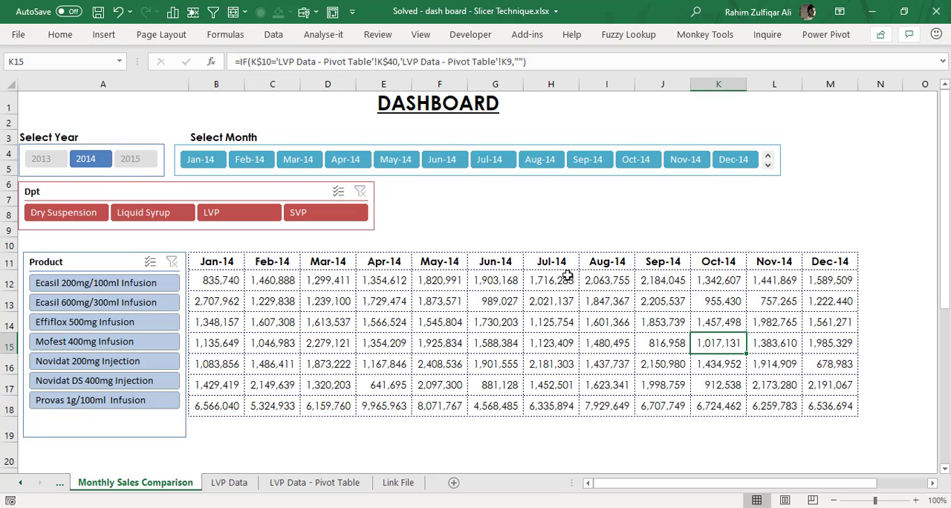
pyautogui.click(550, 280)
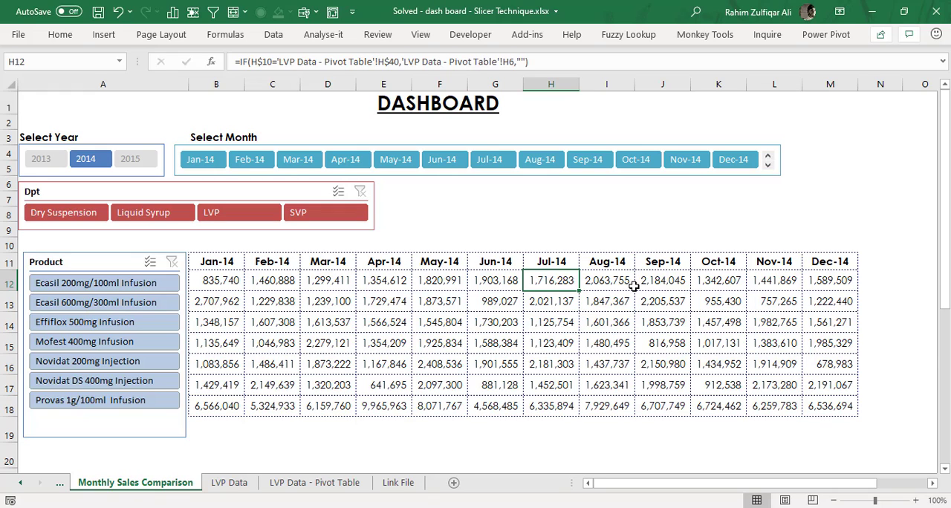
pyautogui.moveTo(190, 283)
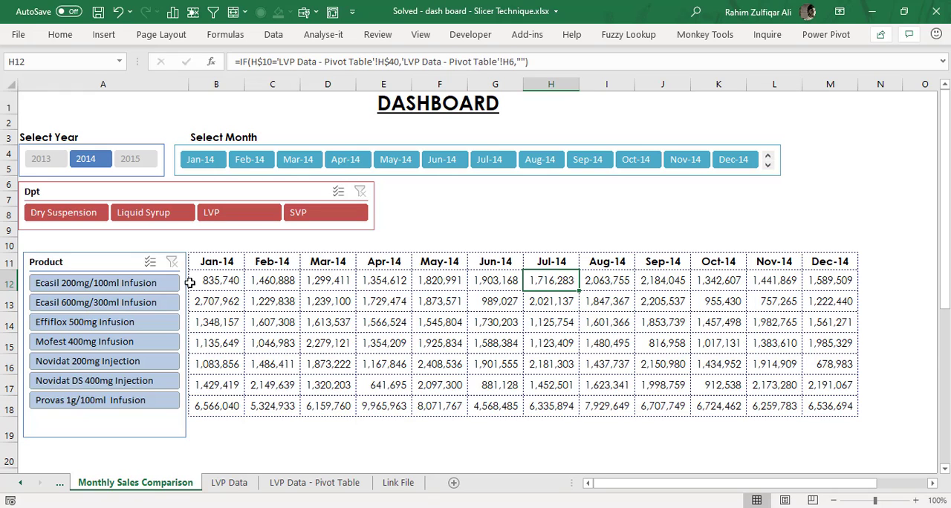
pyautogui.moveTo(216, 279); pyautogui.dragTo(829, 405)
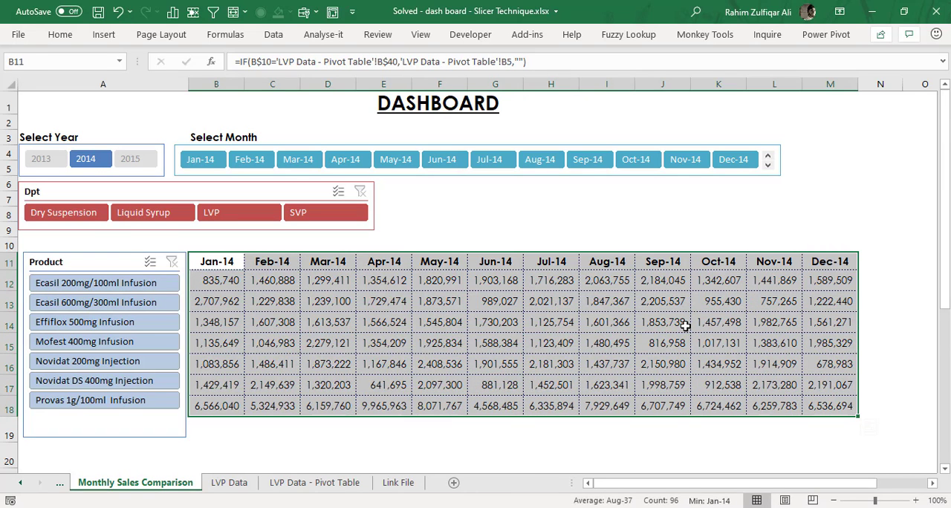
pyautogui.moveTo(684, 303)
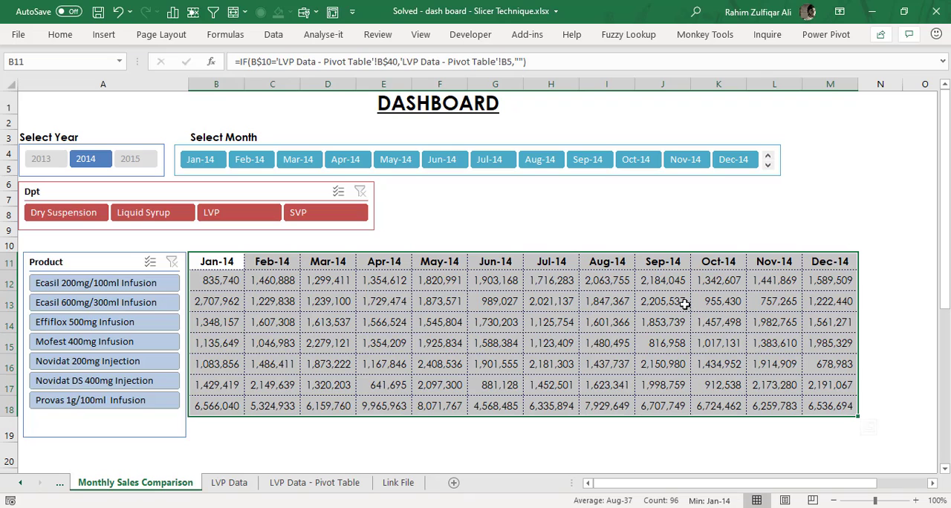
pyautogui.click(662, 300)
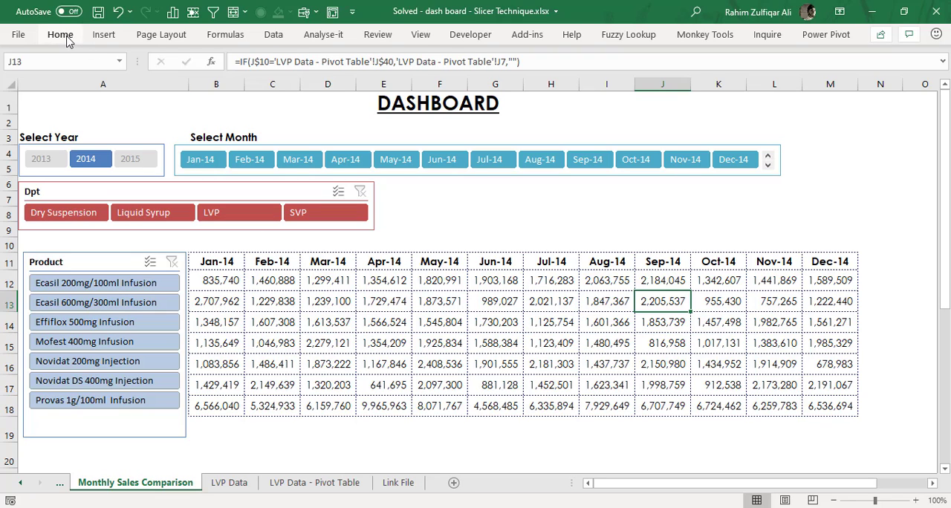
# Inspect the conditional formatting rule hiding unselected months and its format, closing everything unchanged.
pyautogui.click(59, 34)
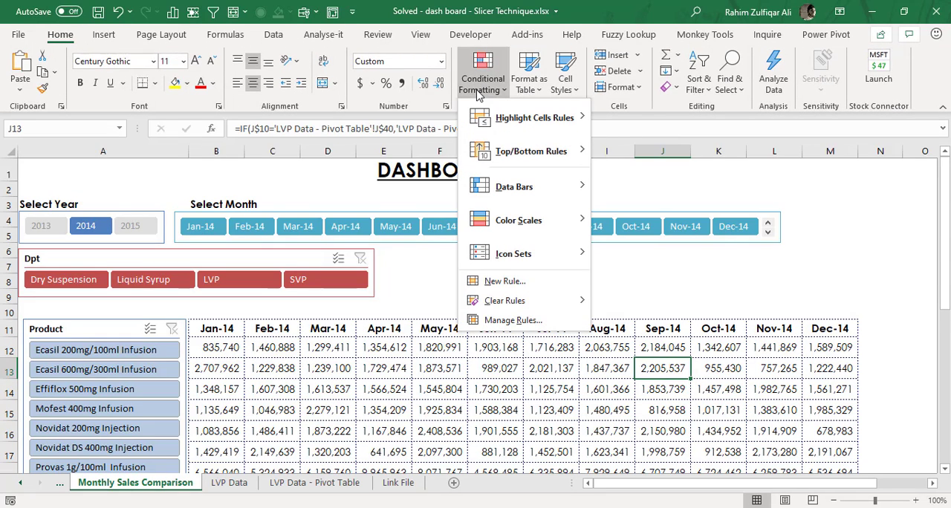
pyautogui.moveTo(513, 320)
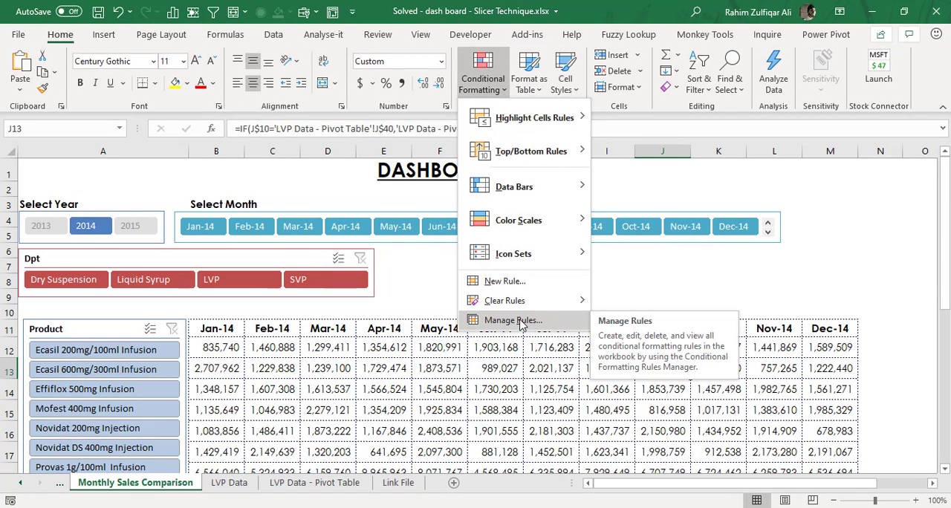
pyautogui.click(514, 321)
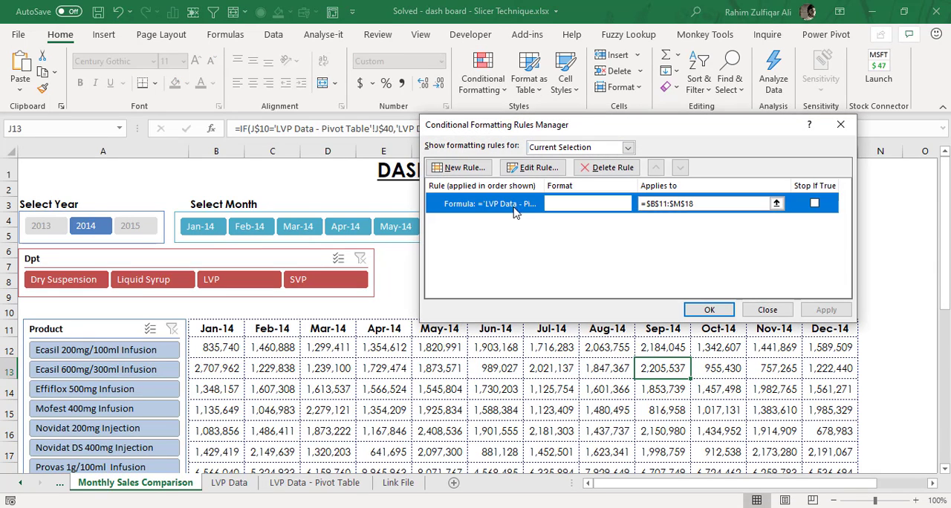
pyautogui.click(532, 168)
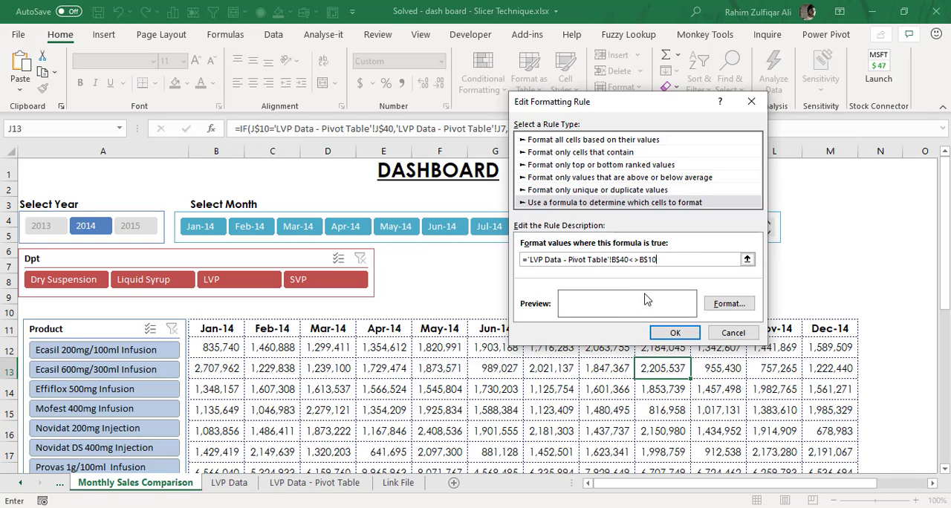
pyautogui.click(728, 303)
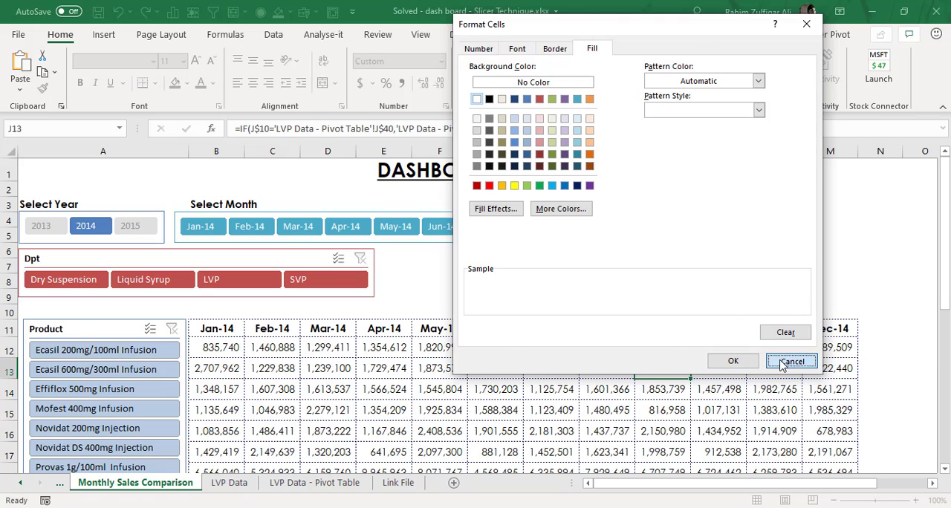
pyautogui.click(791, 361)
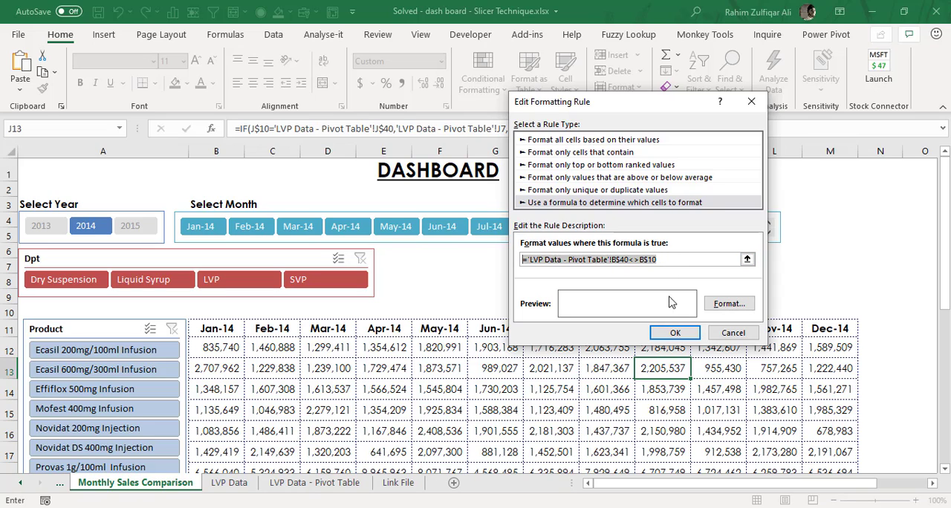
pyautogui.click(674, 333)
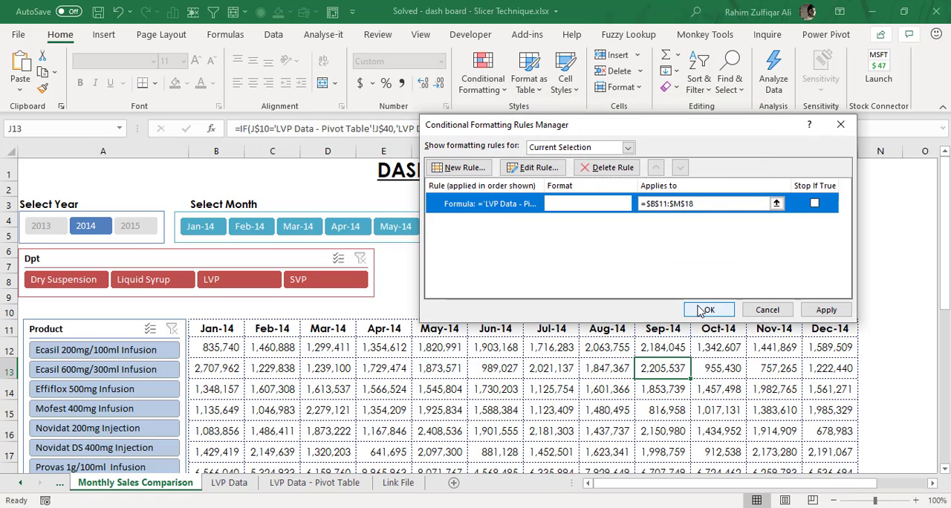
pyautogui.click(708, 309)
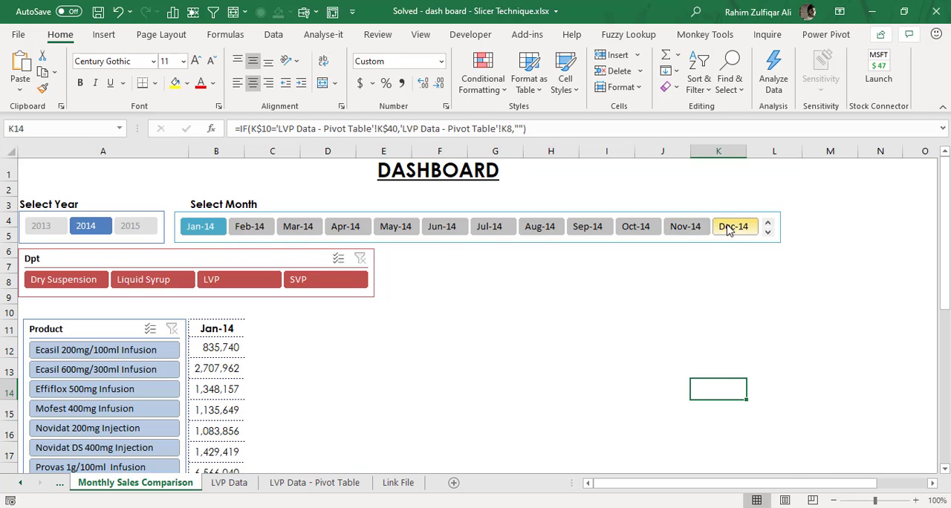
# Select all twelve 2014 months and filter the Dpt slicer to the SVP department.
pyautogui.click(734, 226)
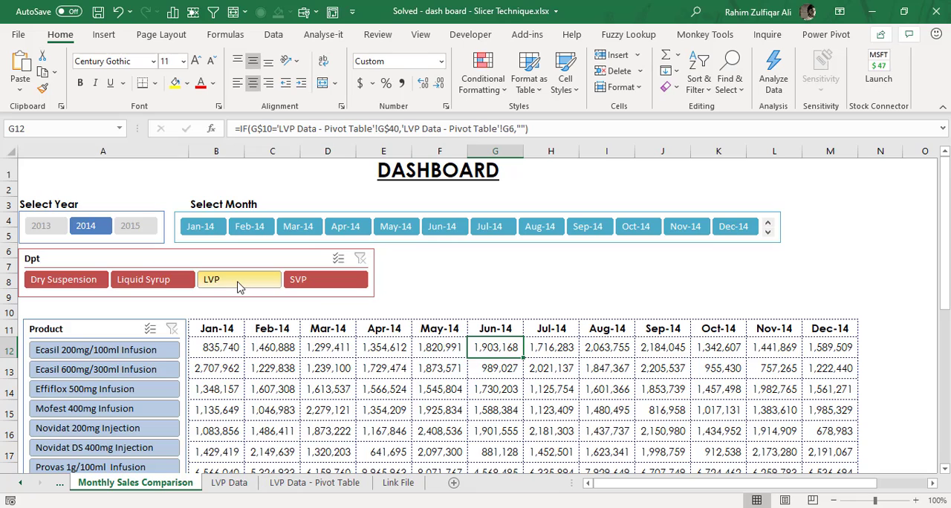
pyautogui.click(239, 279)
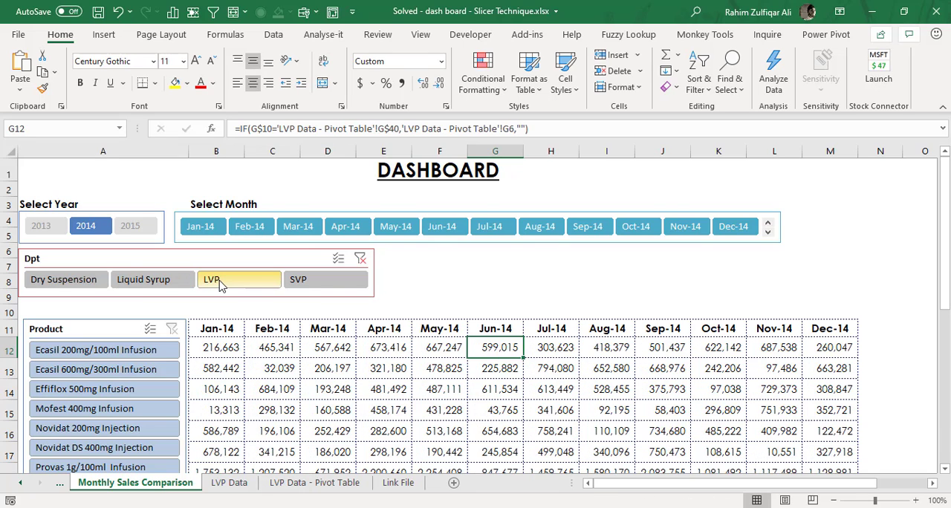
pyautogui.click(326, 279)
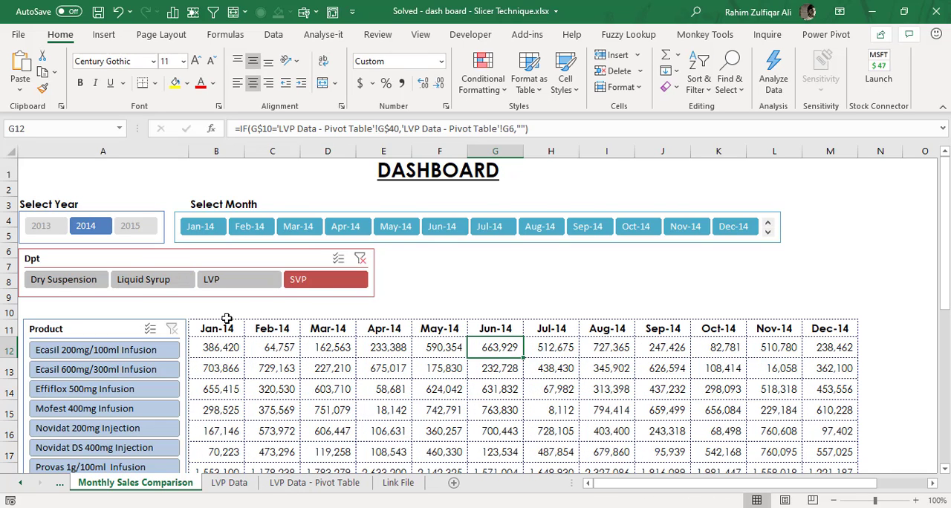
pyautogui.click(151, 279)
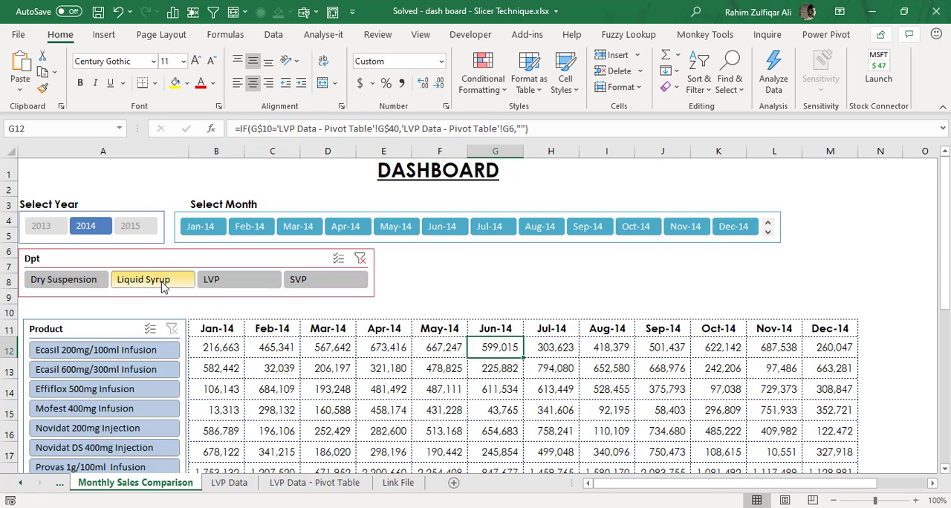
pyautogui.click(325, 280)
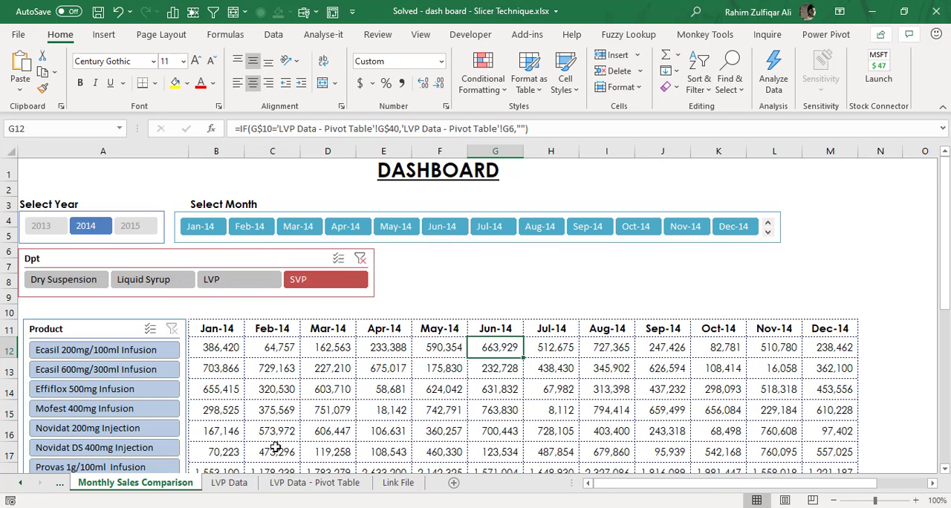
# Cross-check the SVP figures against the pivot table sheet and return to the dashboard.
pyautogui.click(315, 481)
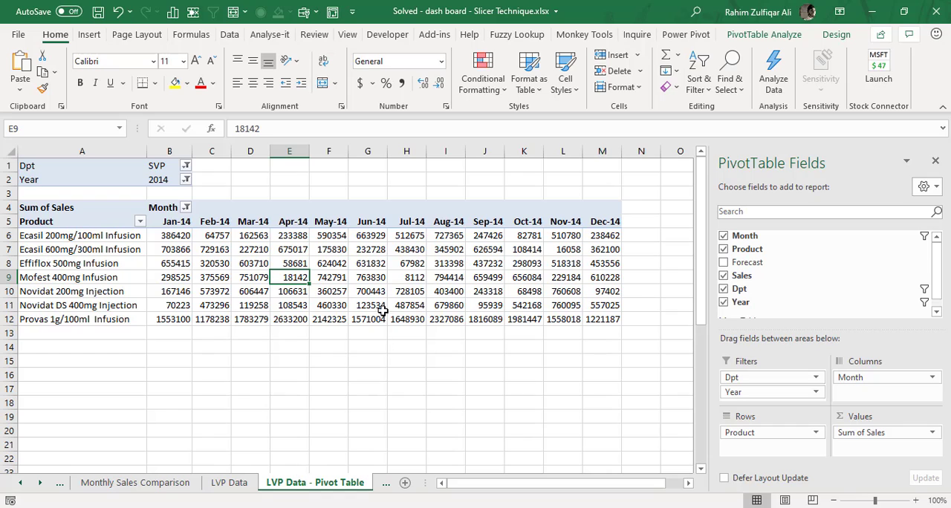
pyautogui.moveTo(173, 460)
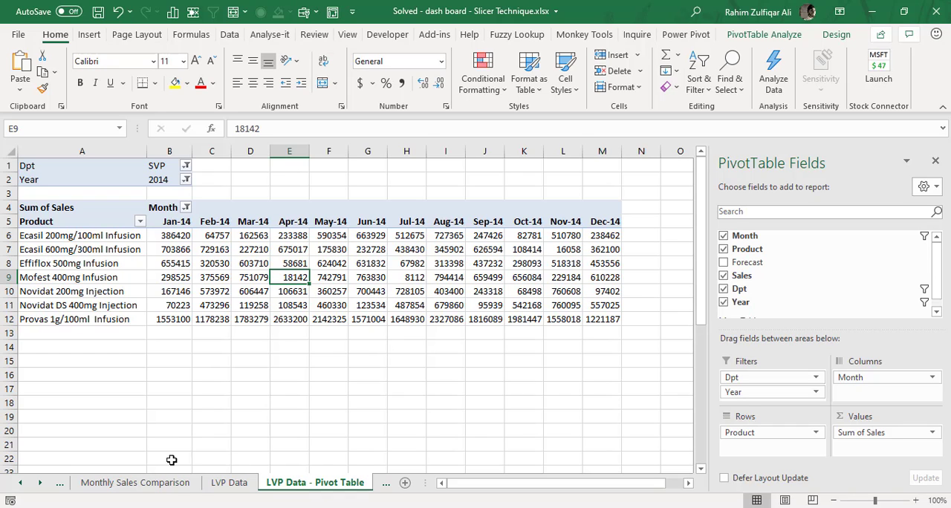
pyautogui.click(135, 482)
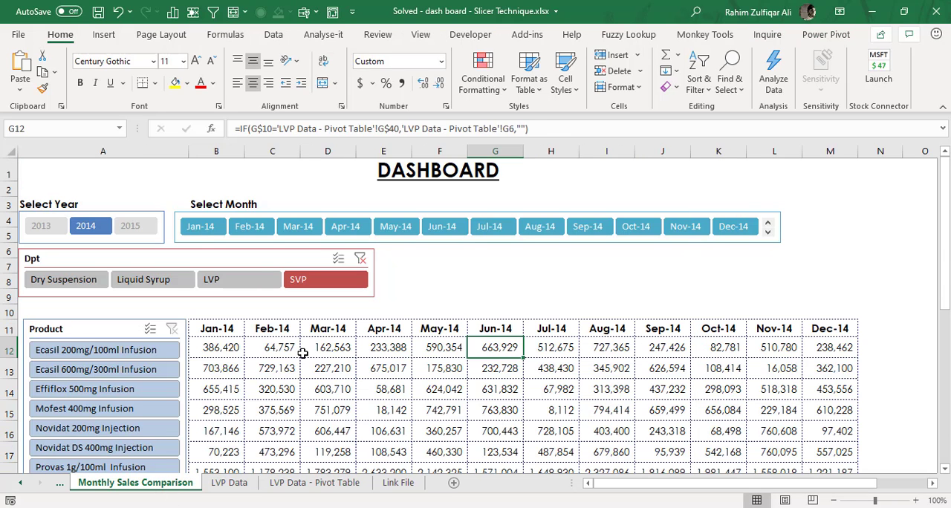
pyautogui.click(215, 348)
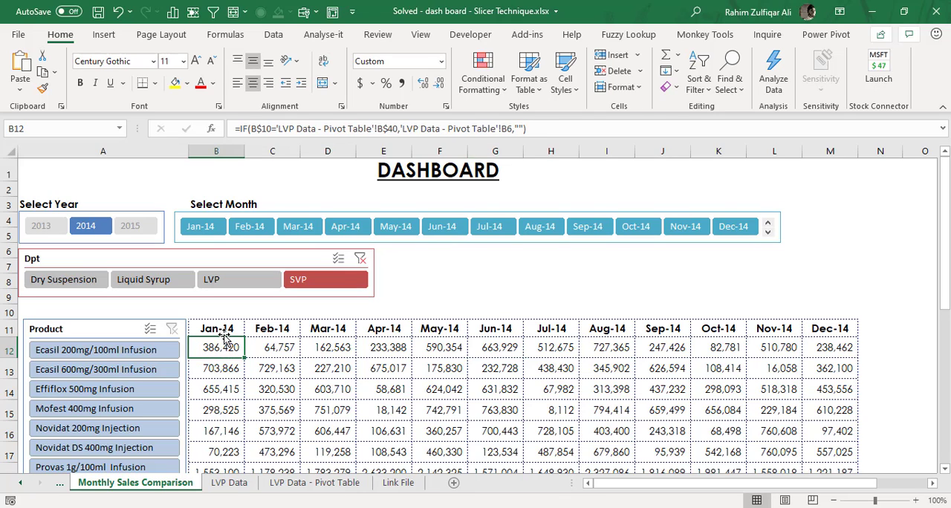
pyautogui.click(217, 327)
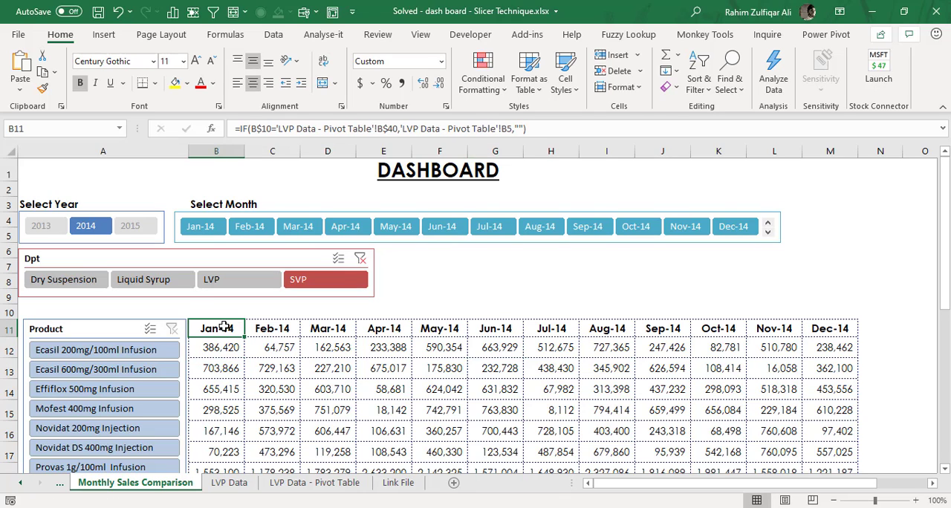
pyautogui.doubleClick(217, 311)
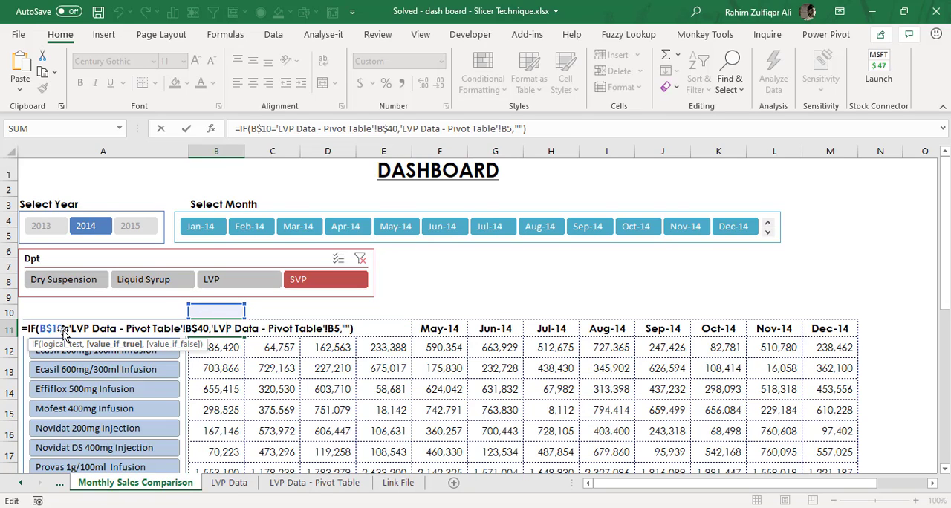
pyautogui.moveTo(101, 333)
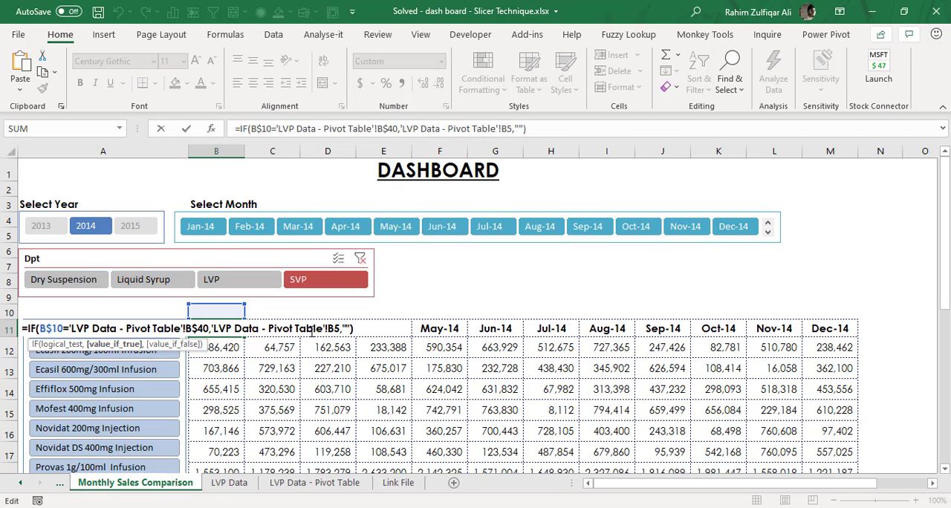
pyautogui.moveTo(314, 318)
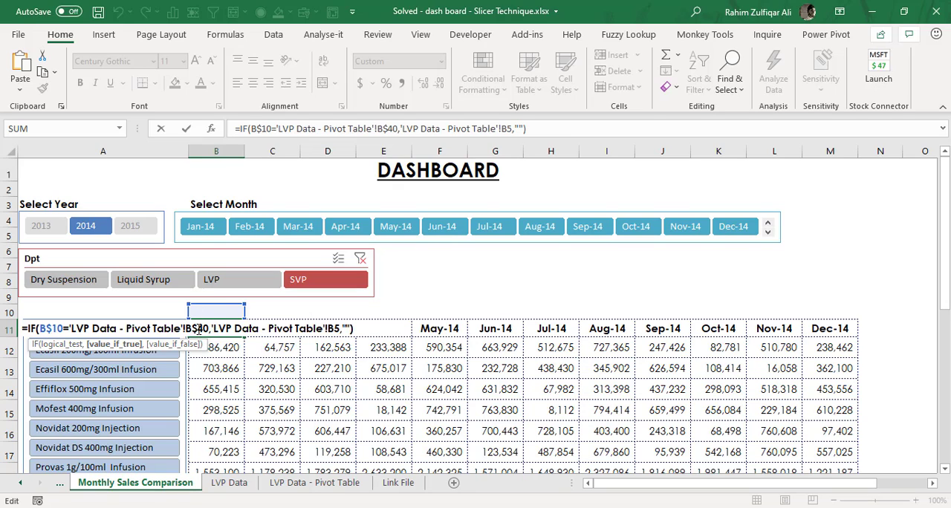
pyautogui.moveTo(390, 330)
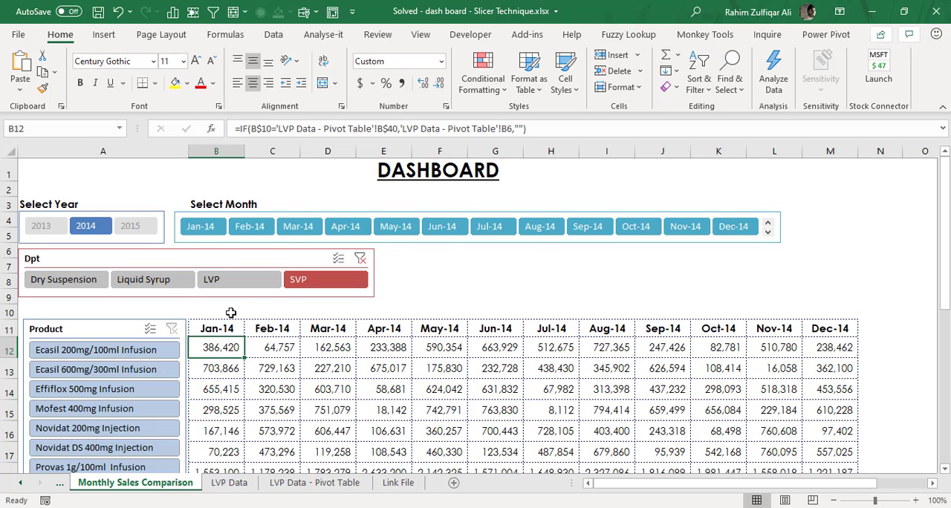
# Show the 1–12 helper row with General format, then hide it again with a custom number format code.
pyautogui.click(217, 312)
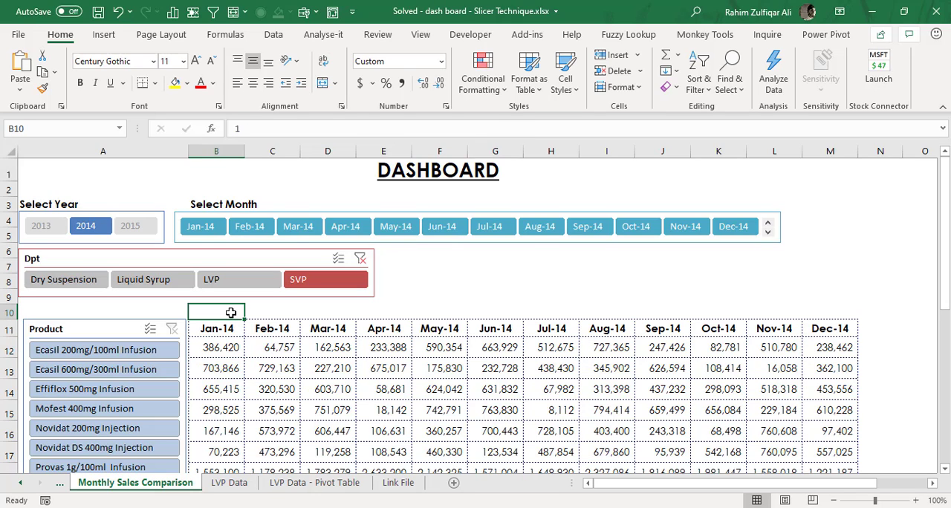
pyautogui.moveTo(235, 120)
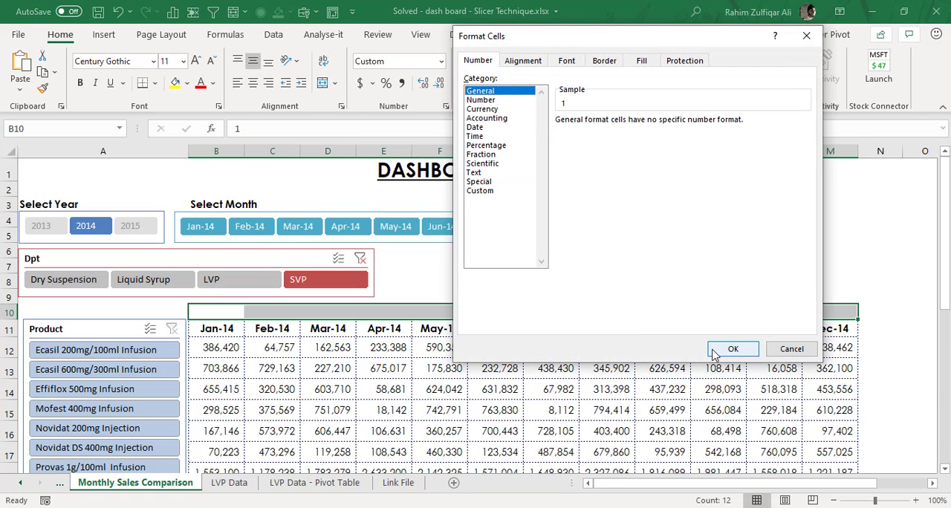
pyautogui.click(733, 349)
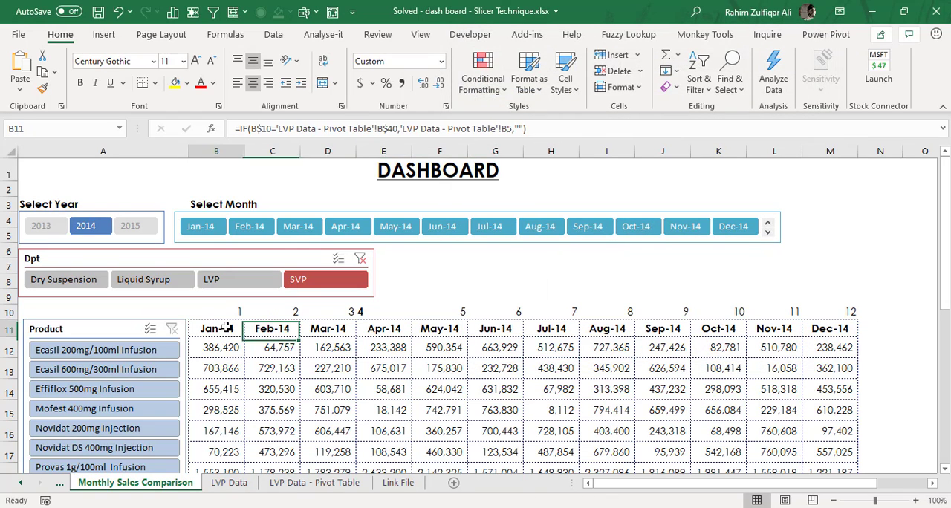
pyautogui.click(271, 311)
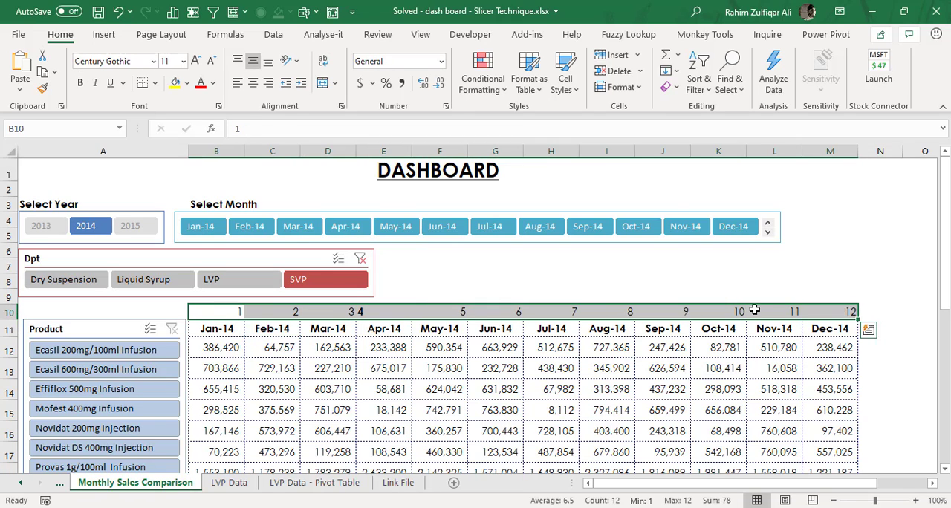
pyautogui.moveTo(371, 353)
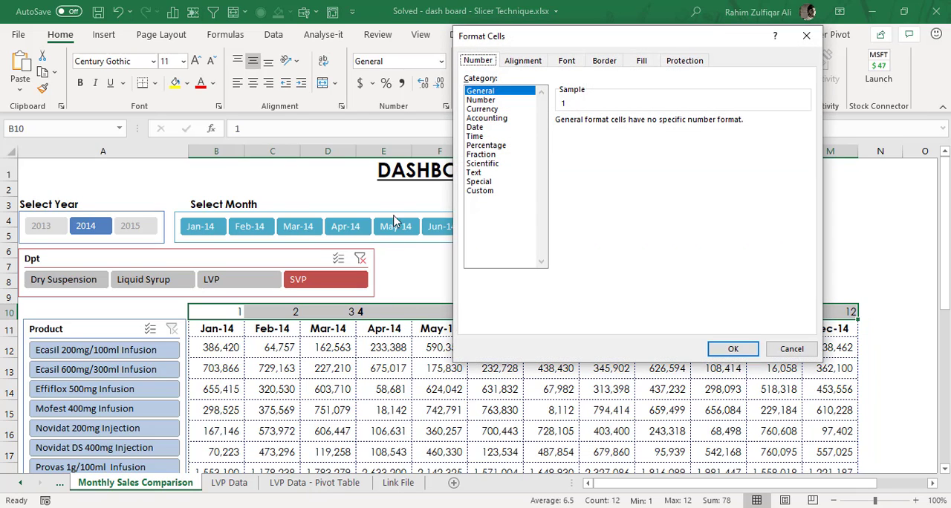
pyautogui.click(479, 190)
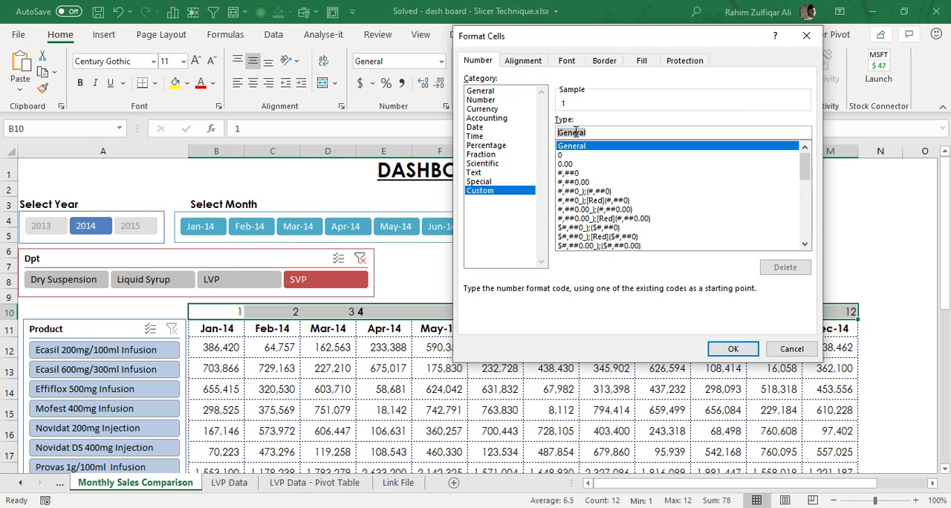
pyautogui.click(616, 132)
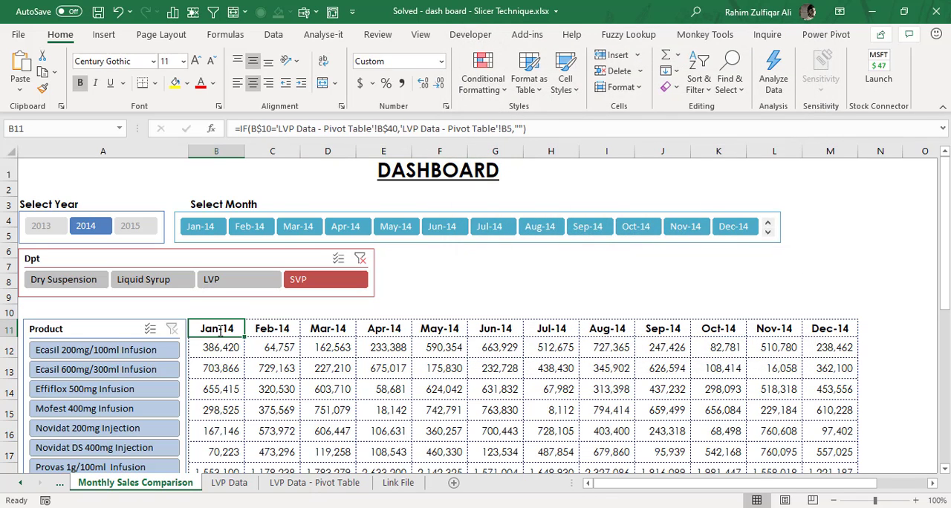
pyautogui.doubleClick(217, 311)
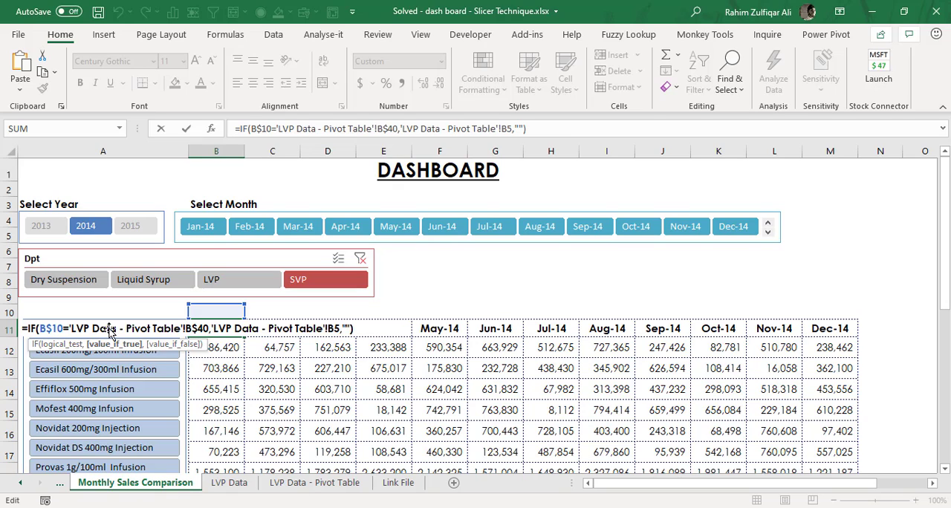
pyautogui.moveTo(196, 327)
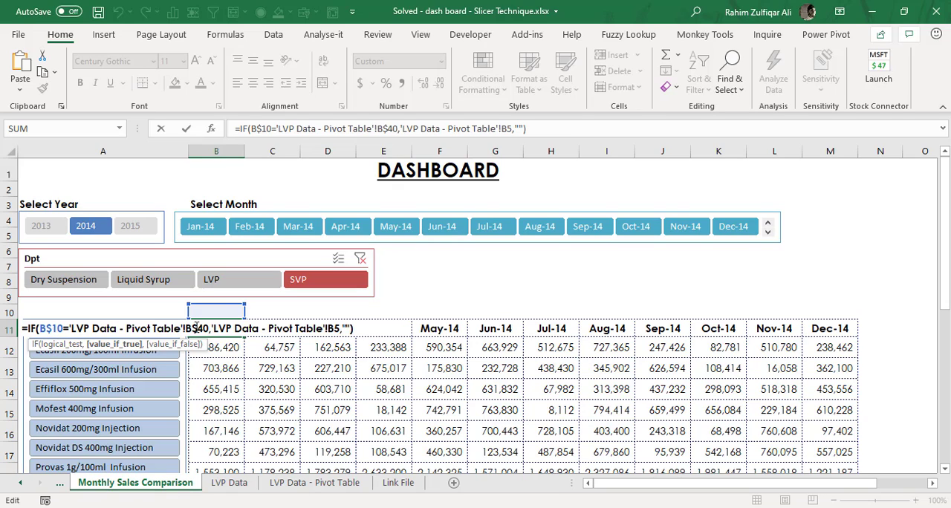
pyautogui.press('Escape')
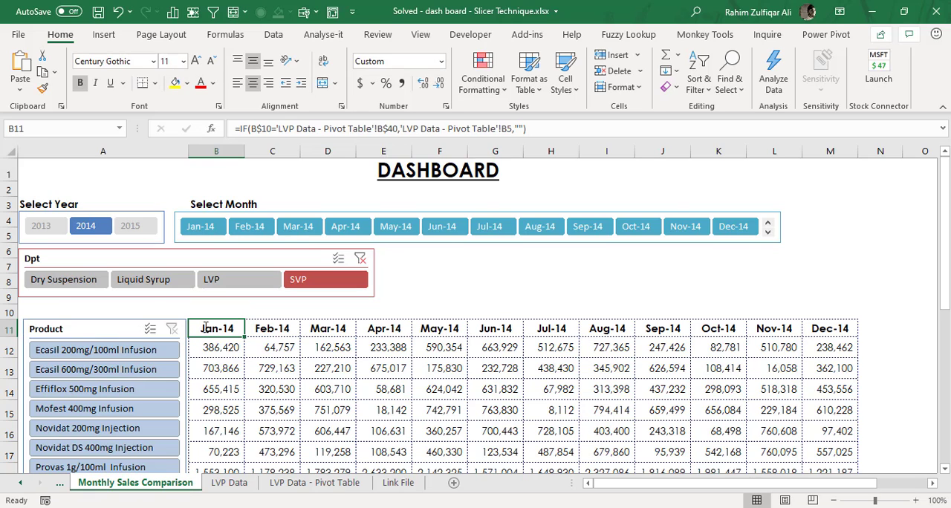
# Check the pivot table's May-14 and neighbouring SVP sales figures, then return to the dashboard.
pyautogui.click(229, 483)
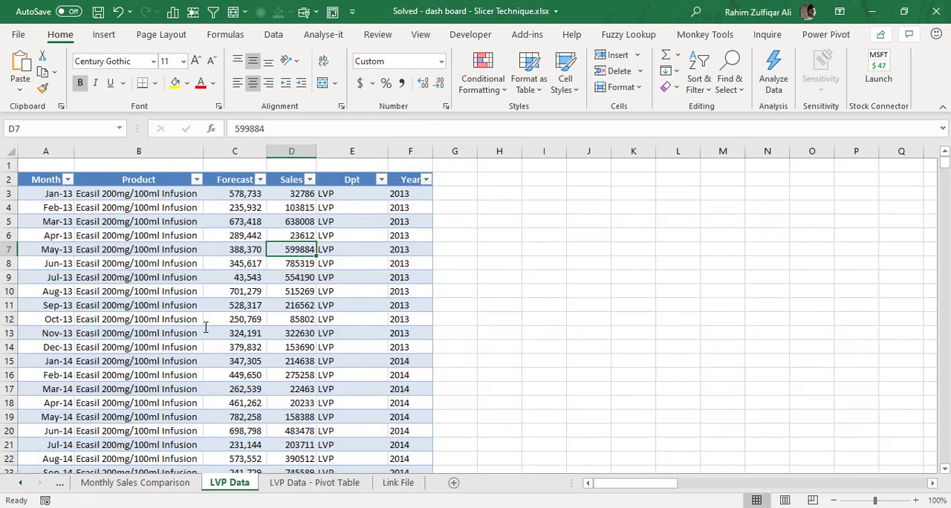
pyautogui.click(315, 483)
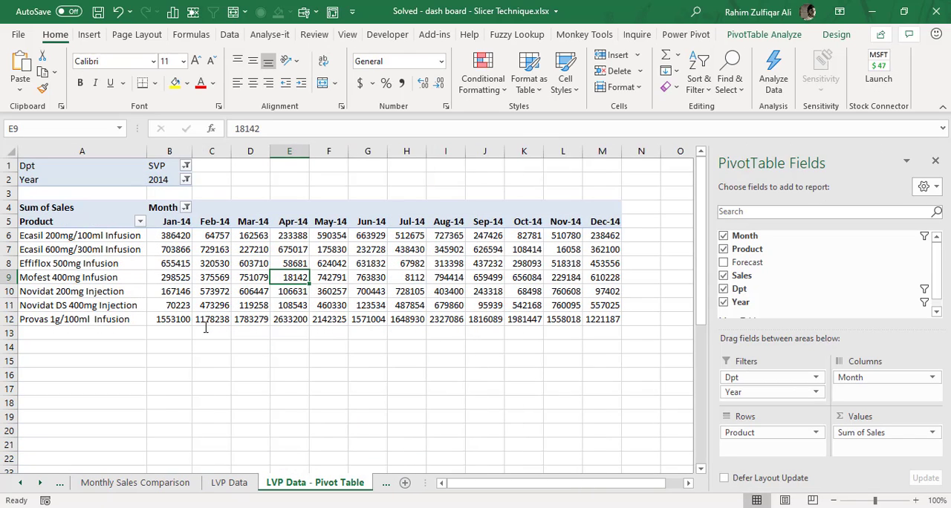
pyautogui.click(169, 276)
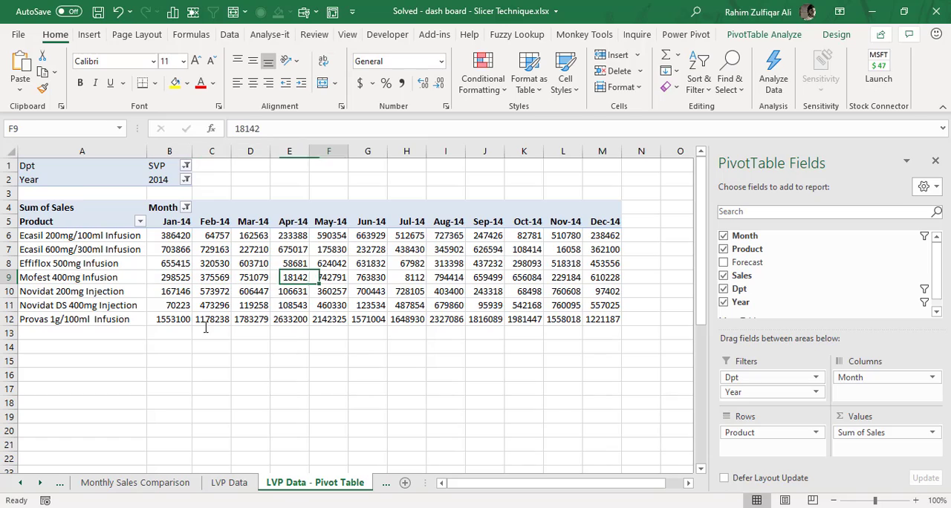
pyautogui.click(330, 277)
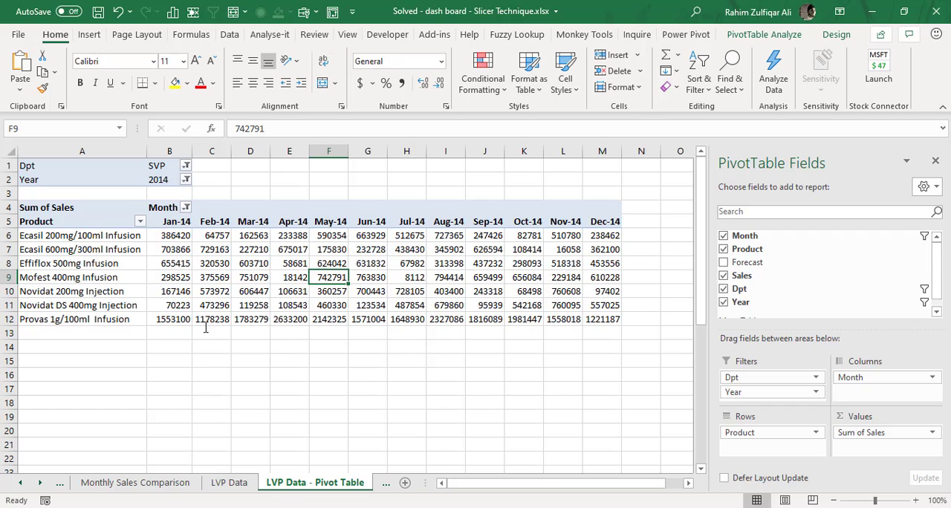
pyautogui.click(169, 220)
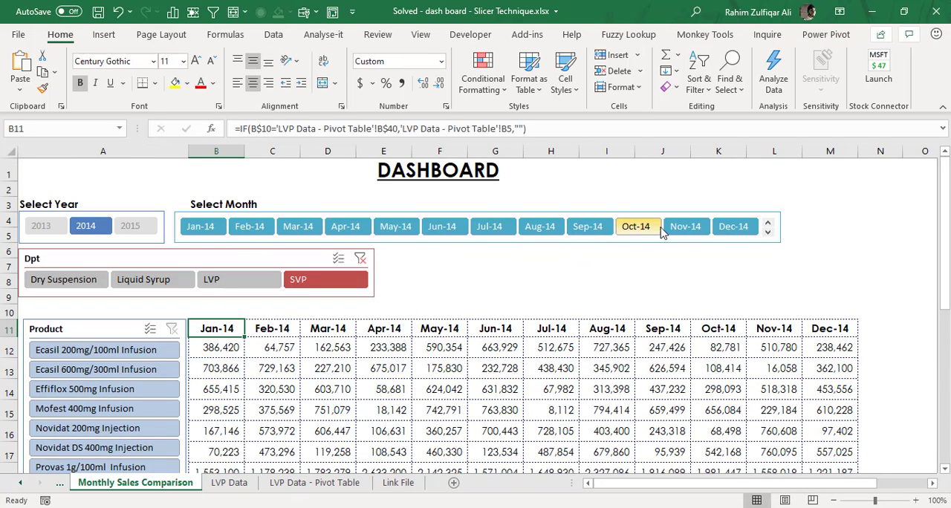
# Filter the dashboard to Jan-14 and confirm the pivot table shows only that month.
pyautogui.click(734, 226)
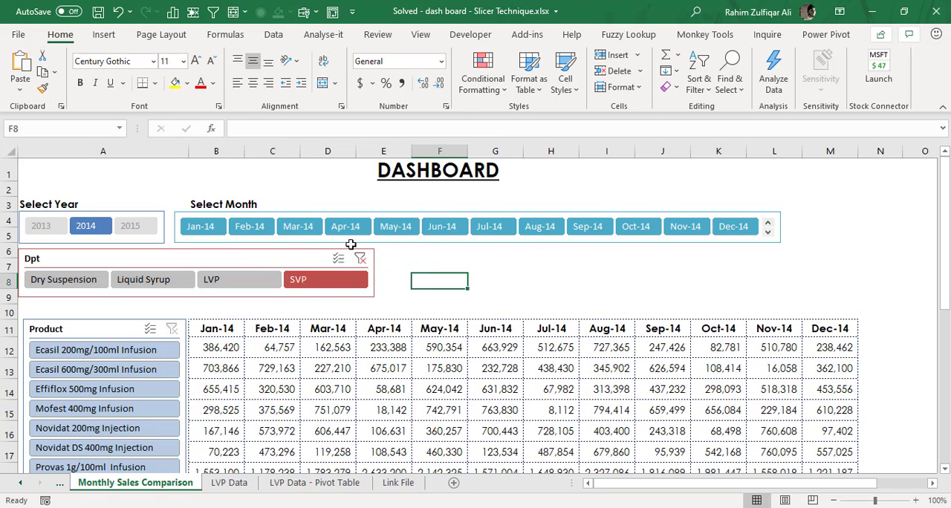
pyautogui.click(202, 226)
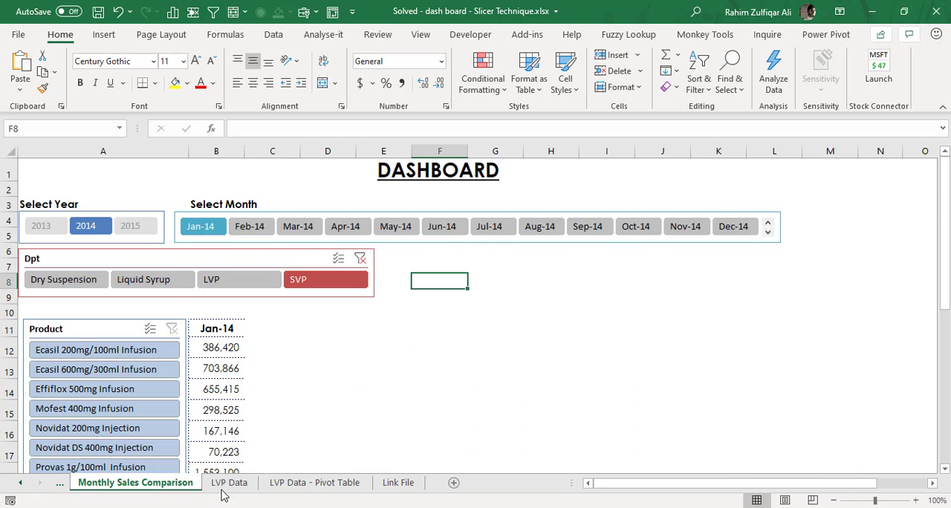
pyautogui.click(315, 482)
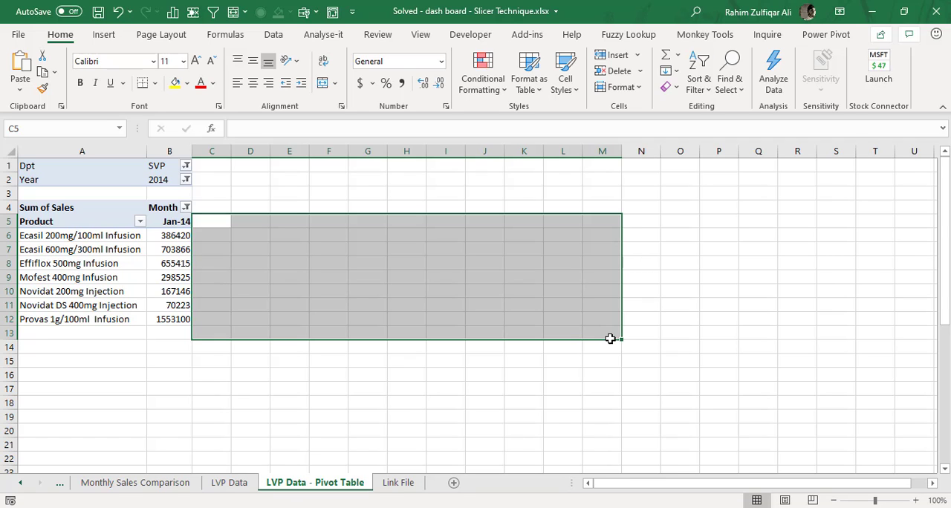
pyautogui.click(170, 276)
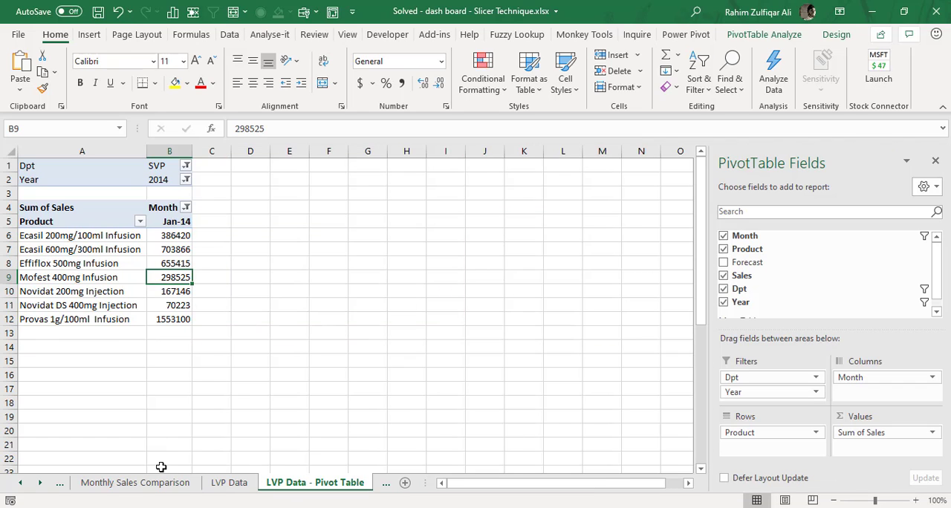
pyautogui.click(135, 482)
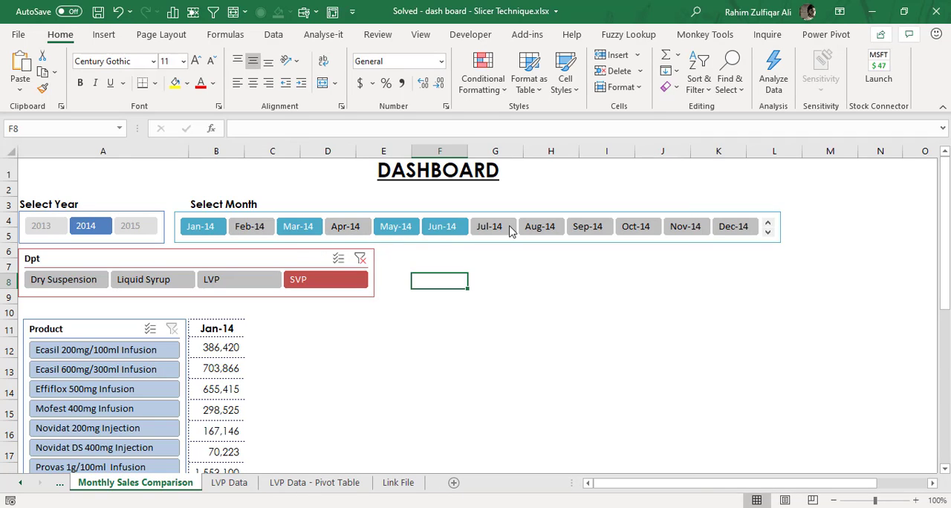
# Add Jul-14 to the selection, check the pivot, then clear the filter so all 2014 months show.
pyautogui.click(489, 226)
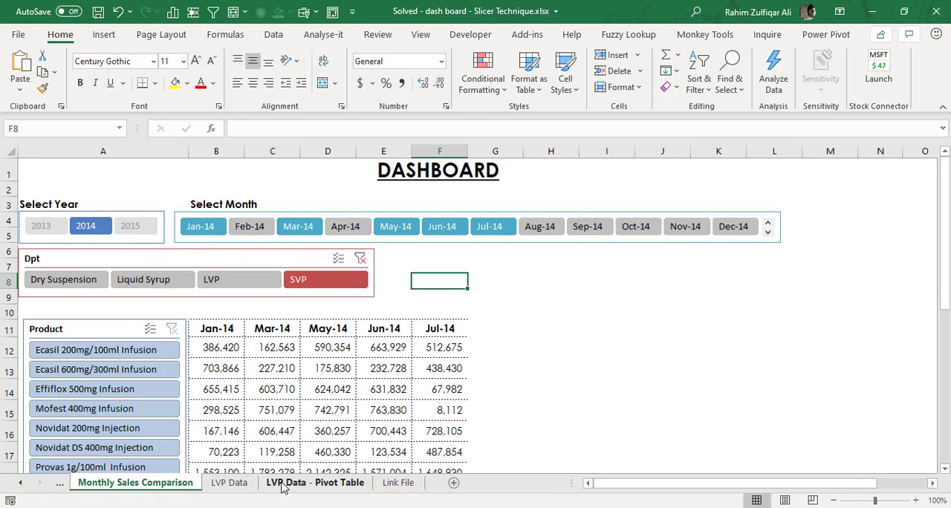
pyautogui.click(315, 482)
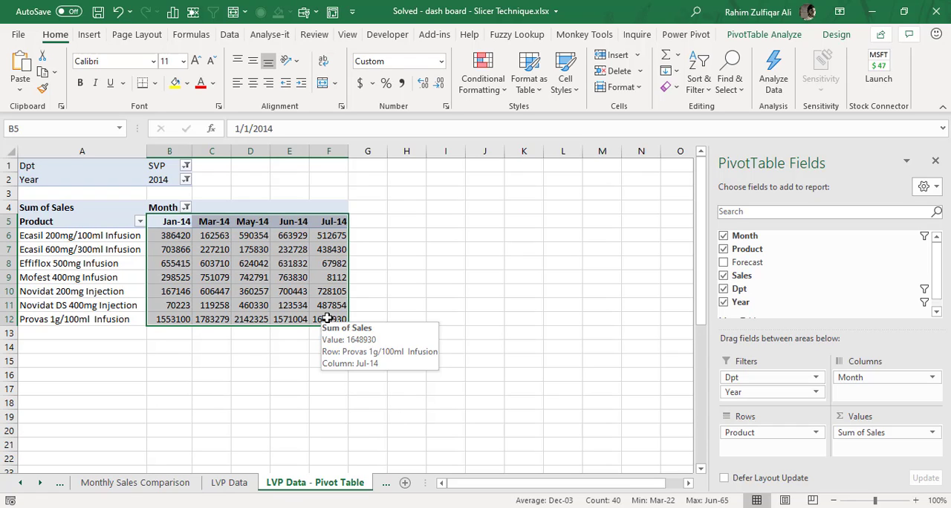
pyautogui.click(135, 481)
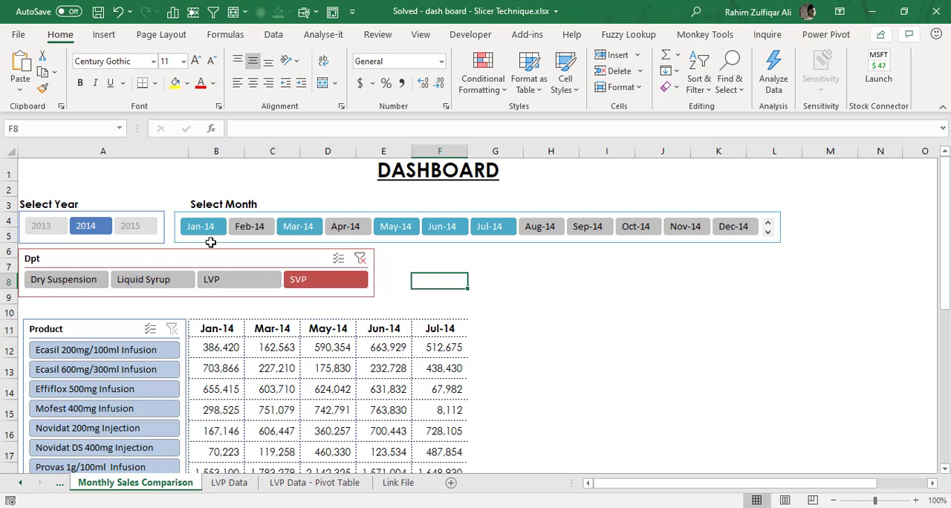
pyautogui.click(202, 226)
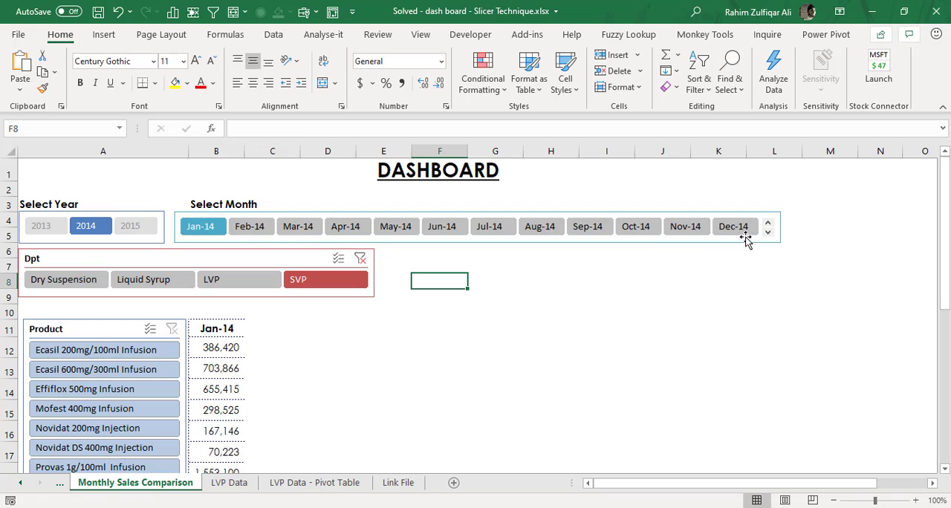
pyautogui.click(315, 481)
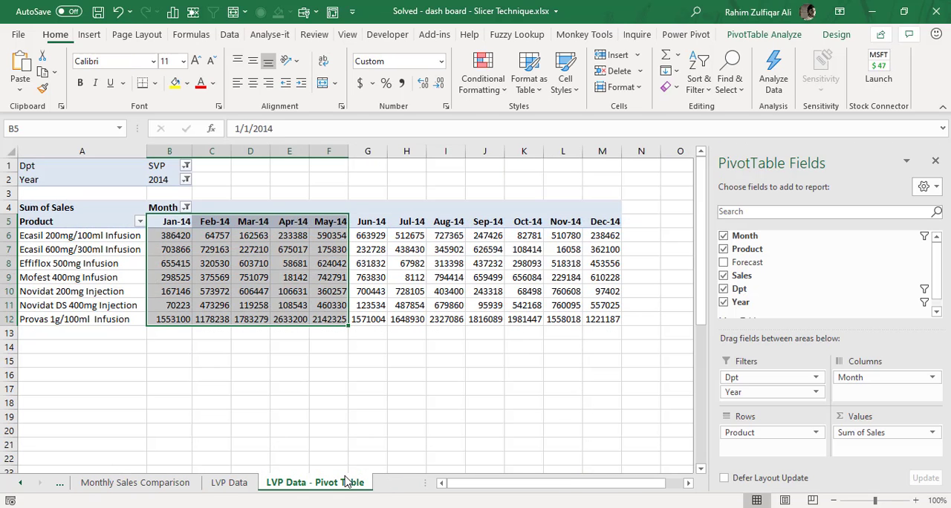
# Inspect the B40 IF/COLUMNS helper formula and select the month-number row B40:M40.
pyautogui.click(408, 277)
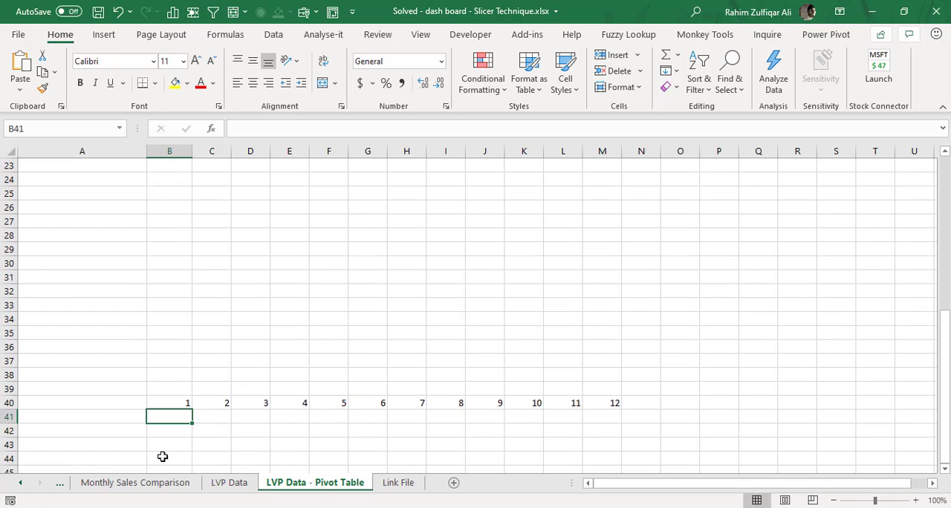
pyautogui.click(170, 403)
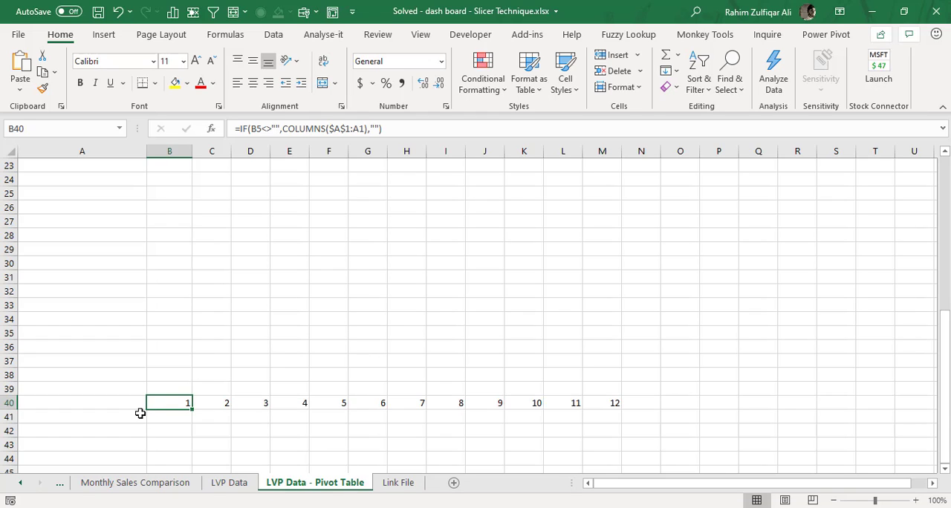
pyautogui.moveTo(116, 401)
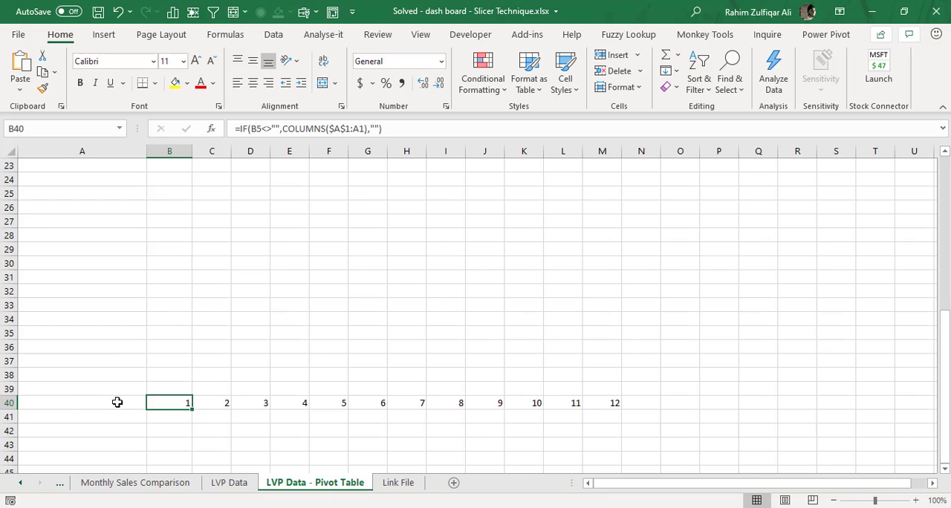
pyautogui.moveTo(169, 403); pyautogui.dragTo(640, 403)
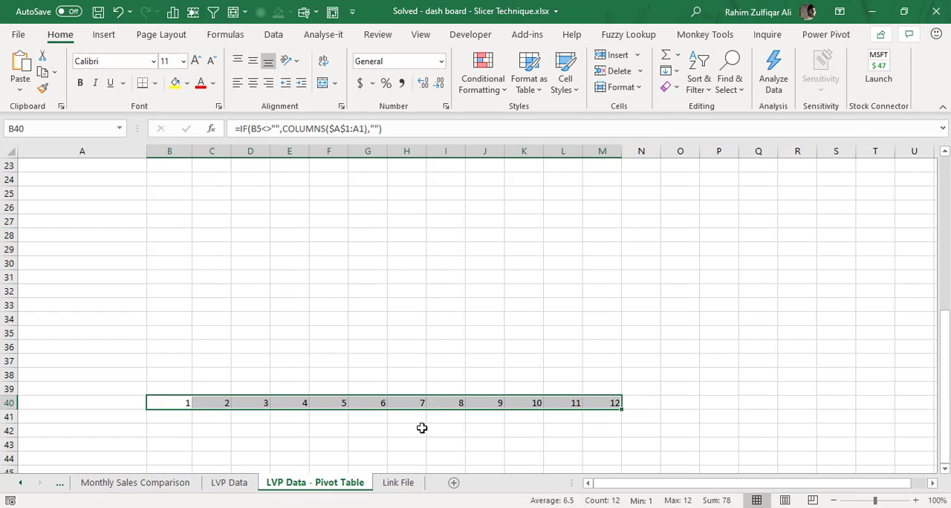
pyautogui.moveTo(176, 410)
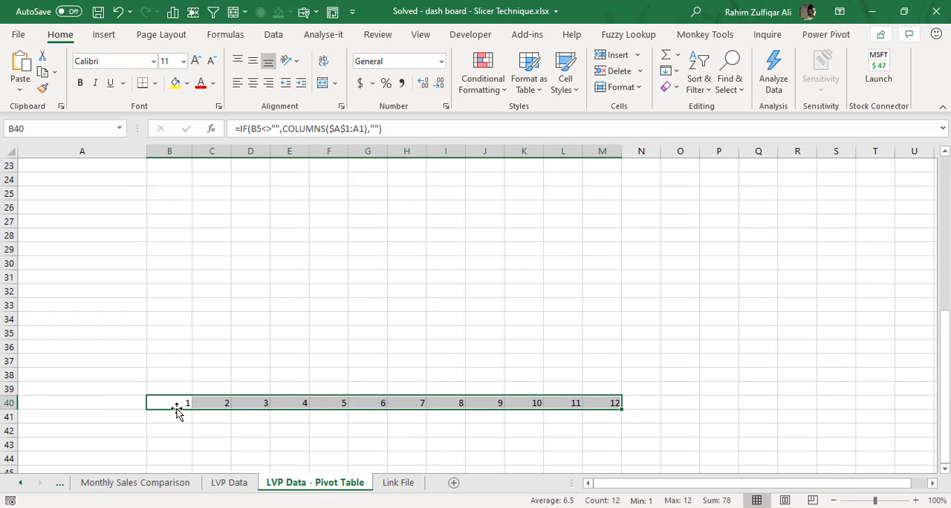
pyautogui.click(169, 431)
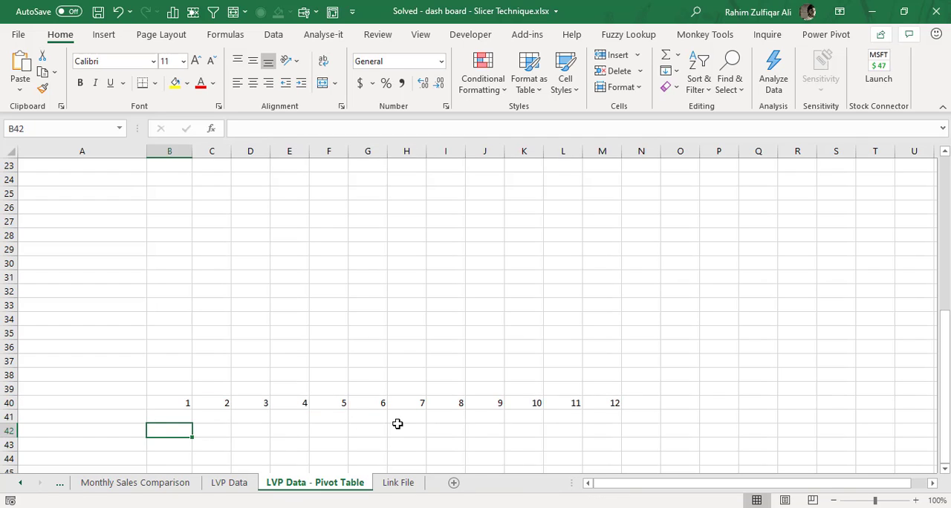
pyautogui.write('=clo')
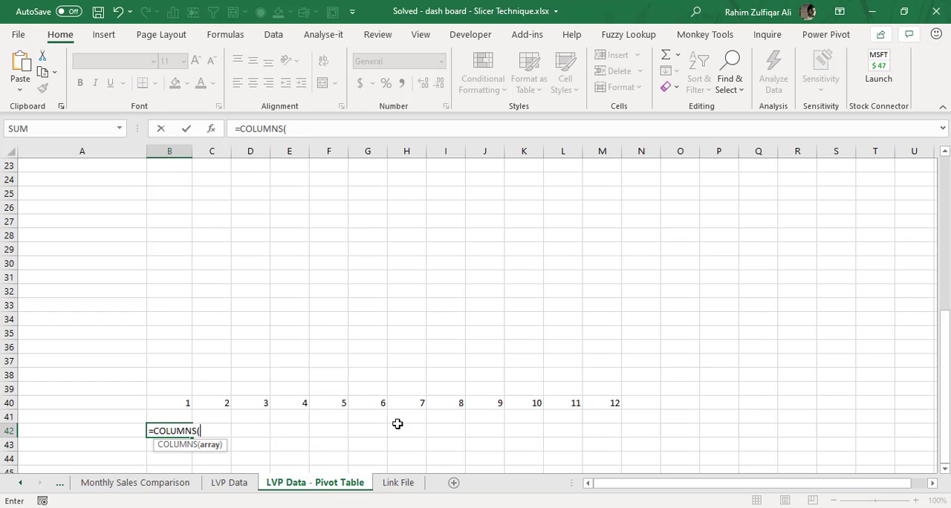
pyautogui.write('a1:a')
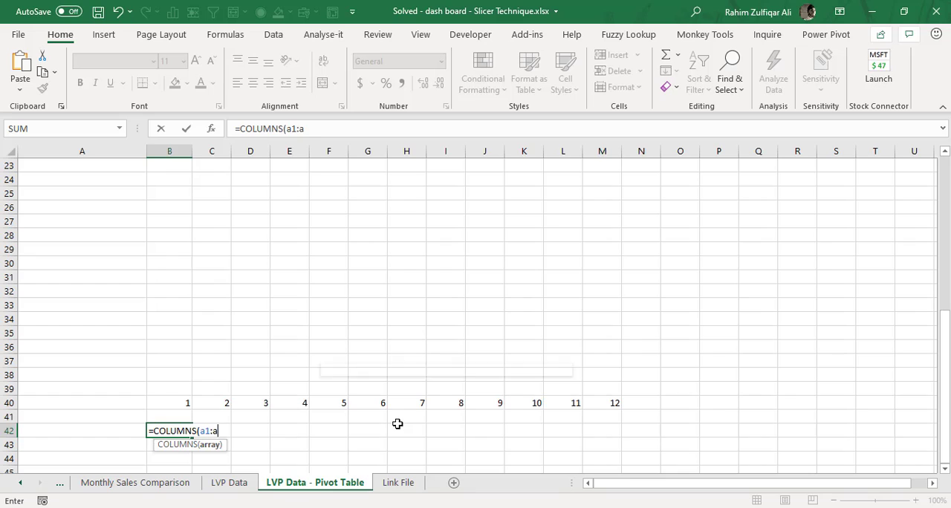
pyautogui.write('1)')
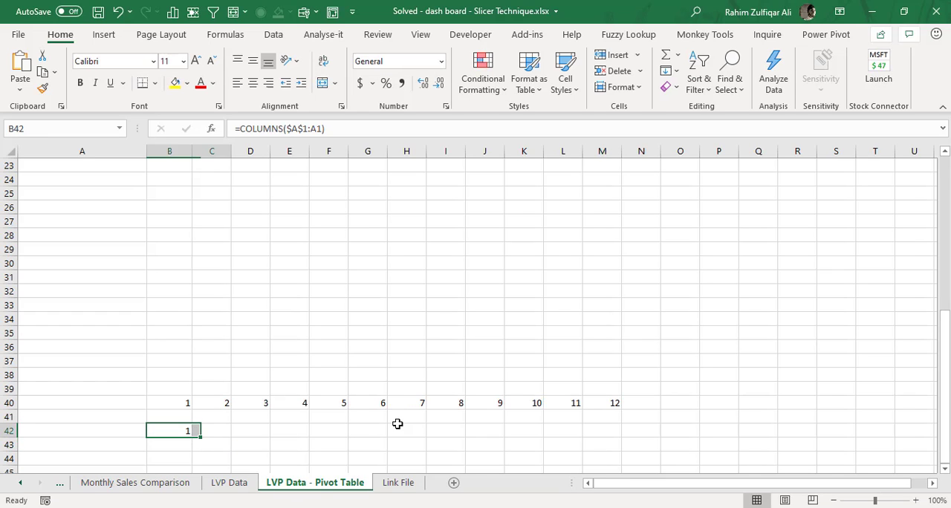
pyautogui.moveTo(169, 430); pyautogui.dragTo(602, 431)
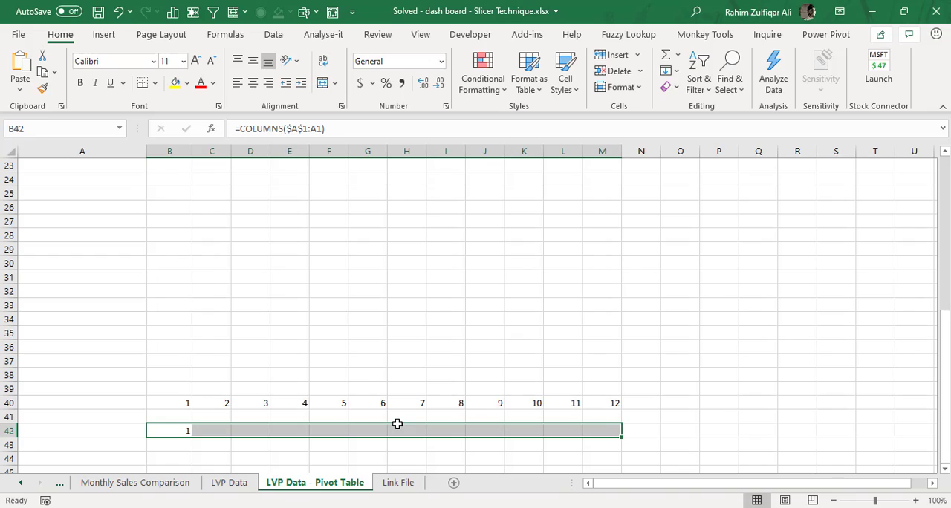
pyautogui.moveTo(188, 431); pyautogui.dragTo(615, 431)
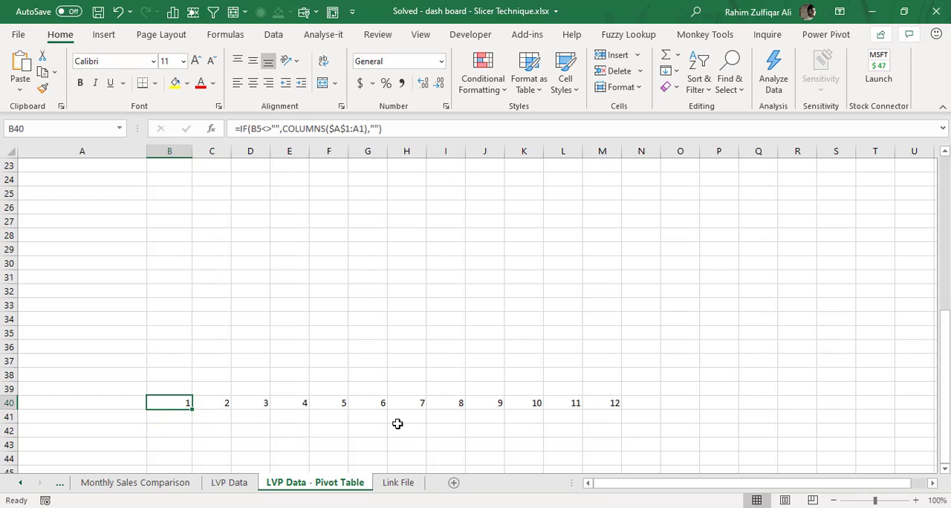
# Reopen =IF(B5<>"",COLUMNS($A$1:A1),"") in row 40, trace its Jan-14 check, and confirm it unchanged.
pyautogui.doubleClick(169, 402)
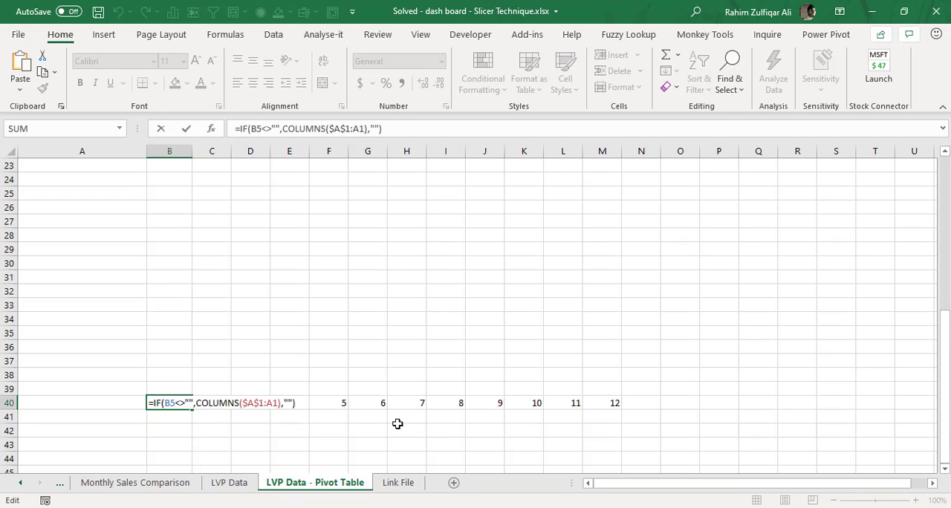
pyautogui.moveTo(170, 431)
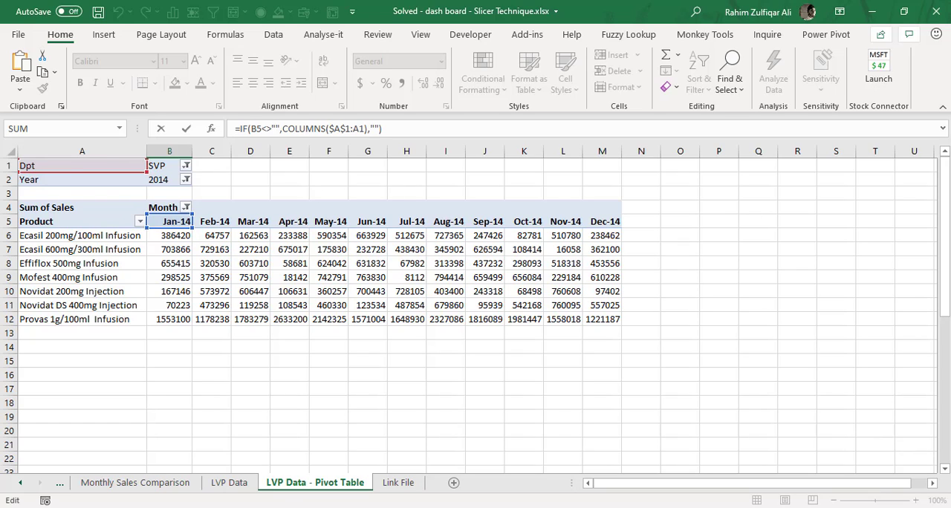
pyautogui.scroll(-3)
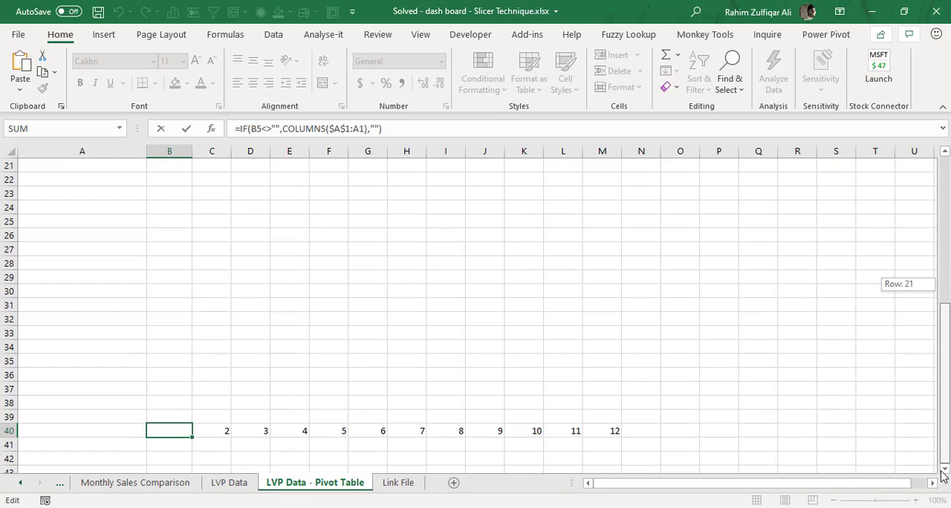
pyautogui.doubleClick(169, 431)
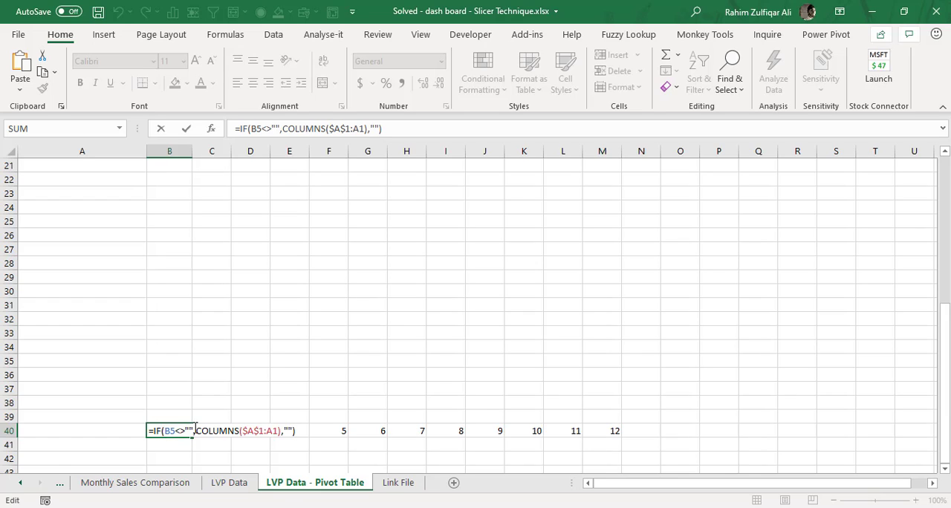
pyautogui.moveTo(707, 321)
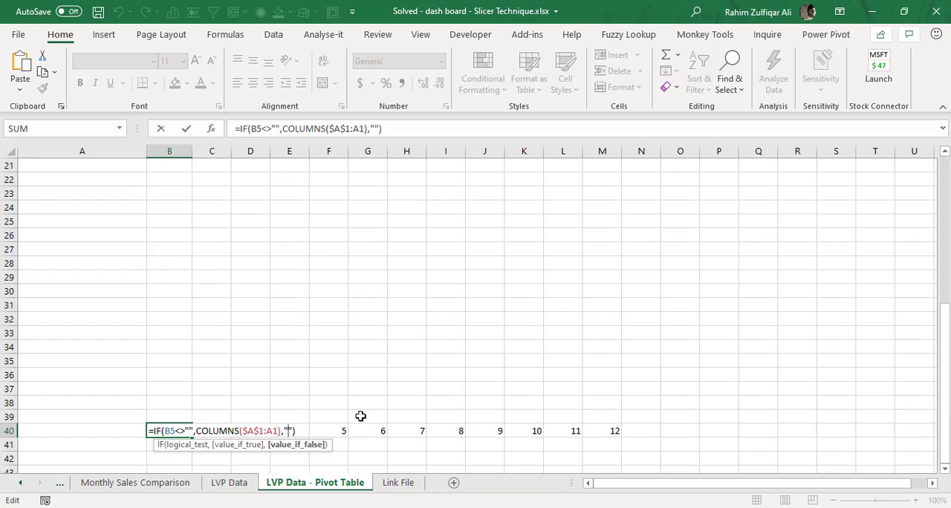
pyautogui.press('Enter')
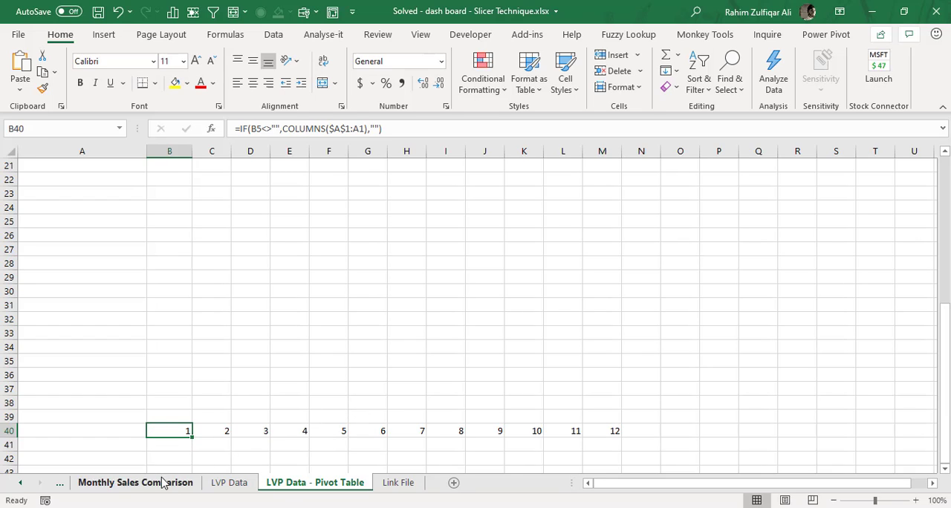
# Select Jan-14 alone in the dashboard's month slicer so the pivot helper row shows only 1.
pyautogui.click(135, 481)
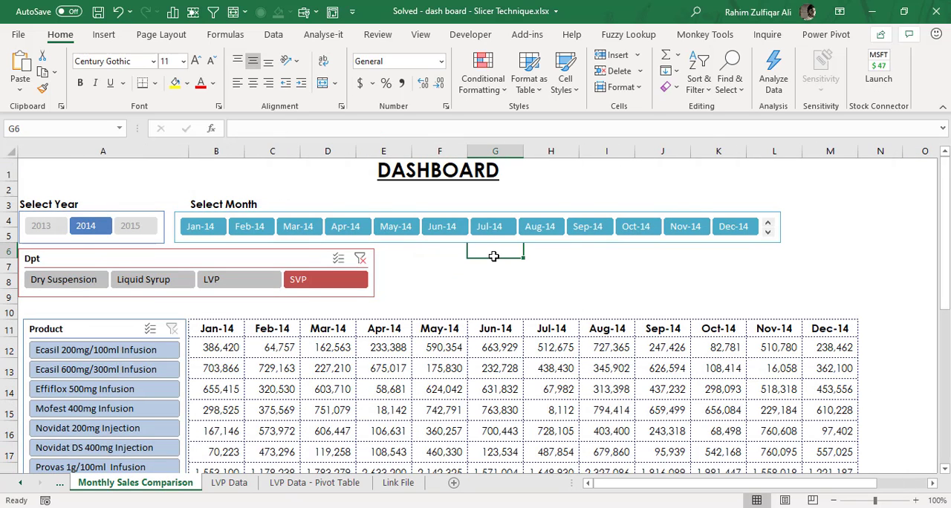
pyautogui.click(202, 226)
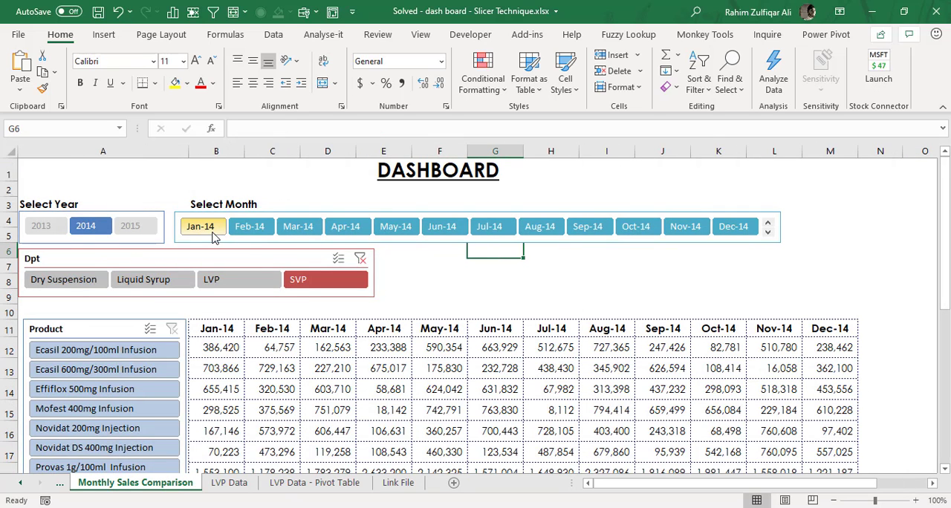
pyautogui.click(202, 226)
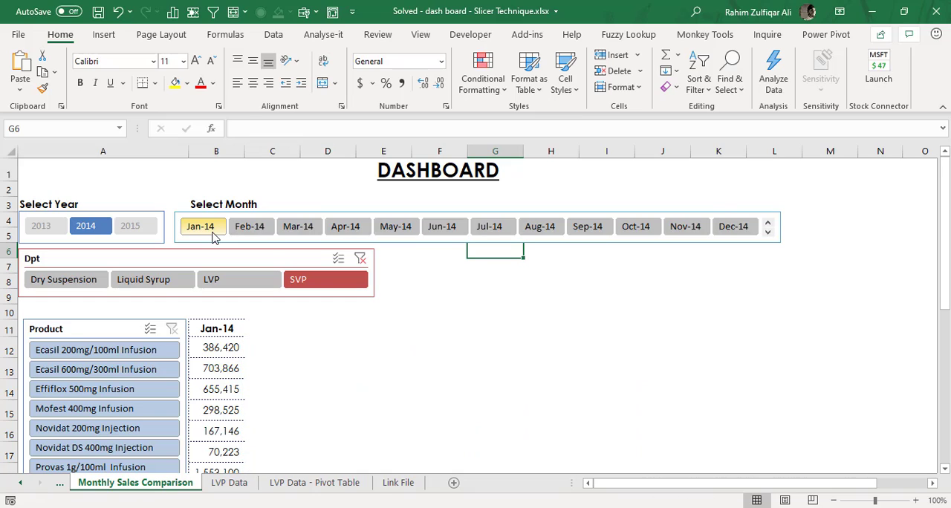
pyautogui.click(202, 226)
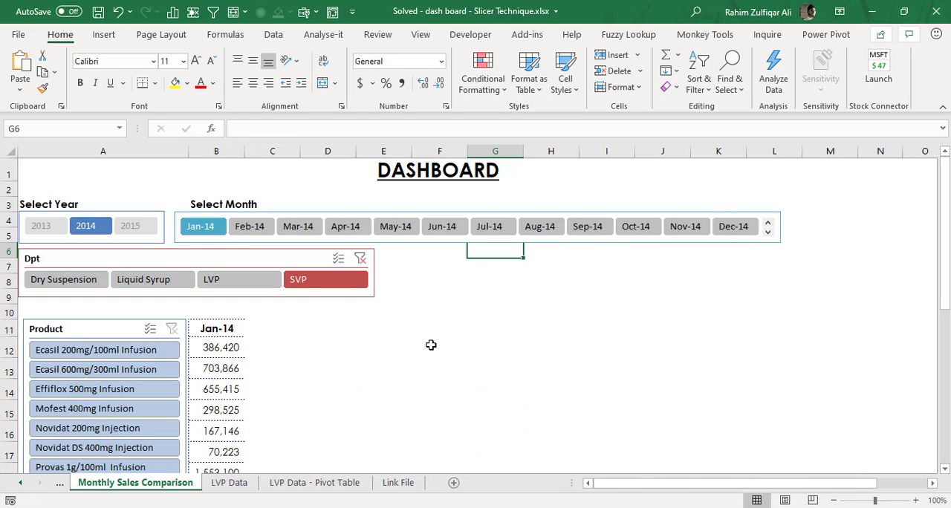
pyautogui.moveTo(395, 466)
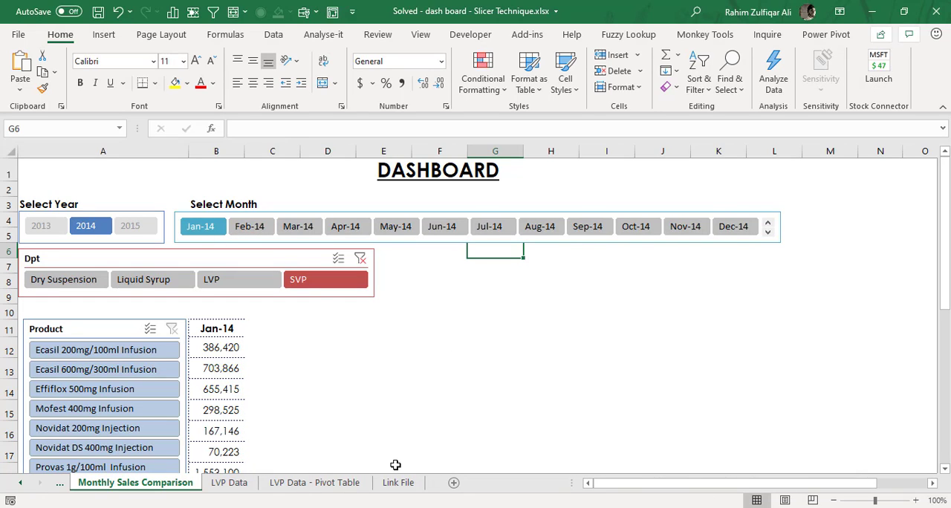
pyautogui.click(315, 481)
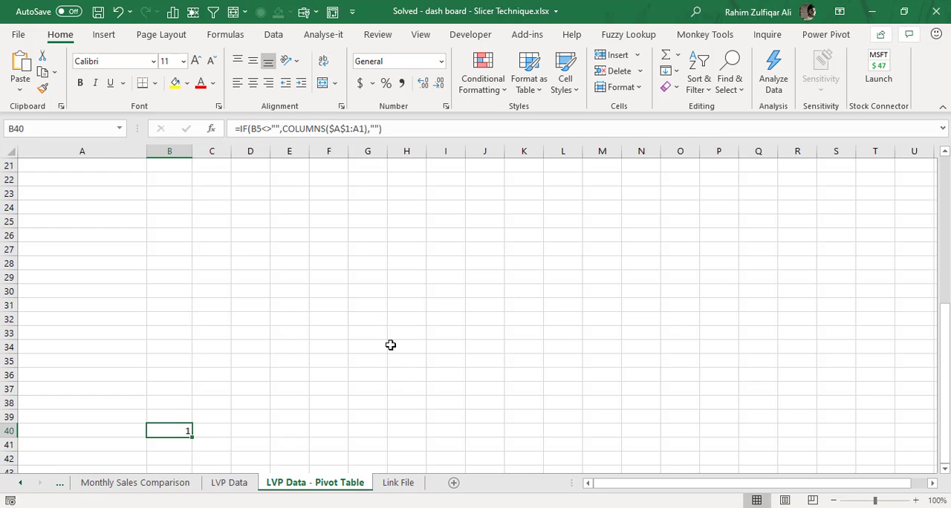
pyautogui.moveTo(223, 452)
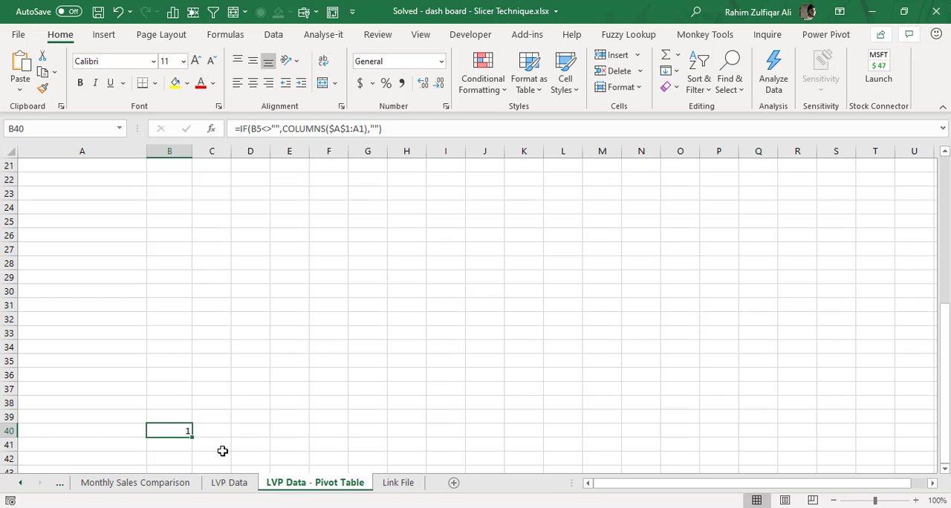
pyautogui.moveTo(215, 431)
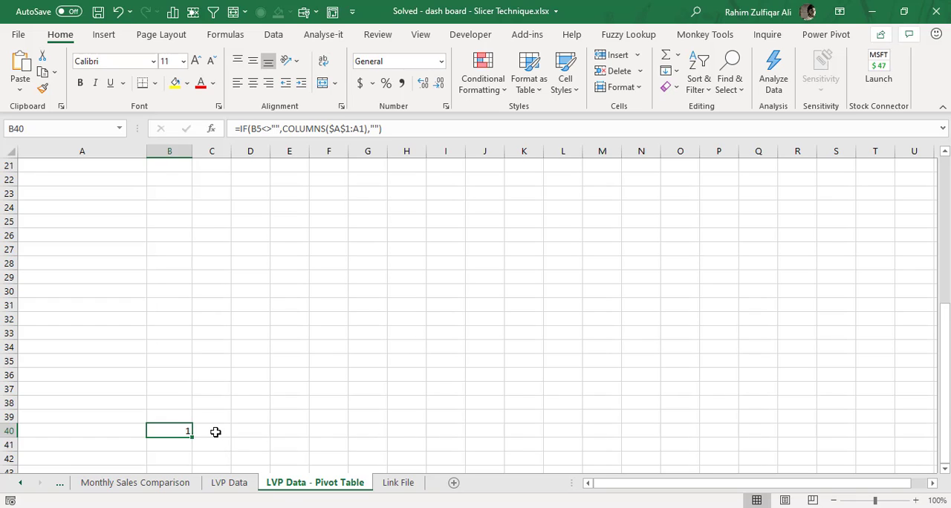
# Check the helper row and the now-empty C5 month heading on the pivot sheet.
pyautogui.moveTo(169, 430); pyautogui.dragTo(602, 431)
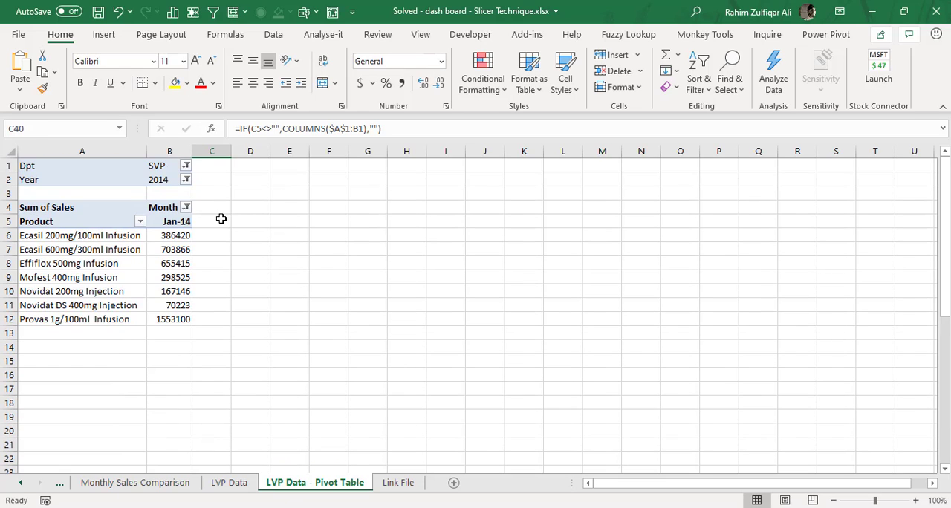
pyautogui.click(211, 220)
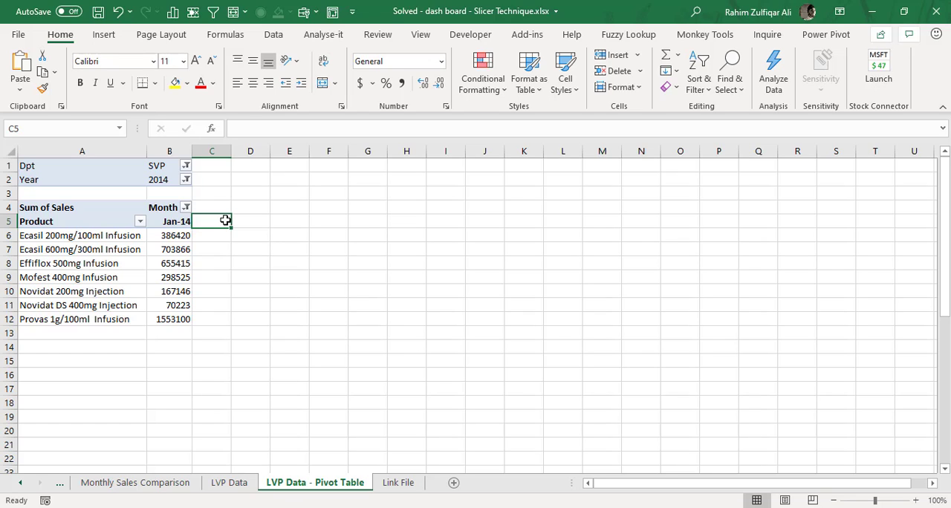
pyautogui.moveTo(211, 220); pyautogui.dragTo(211, 291)
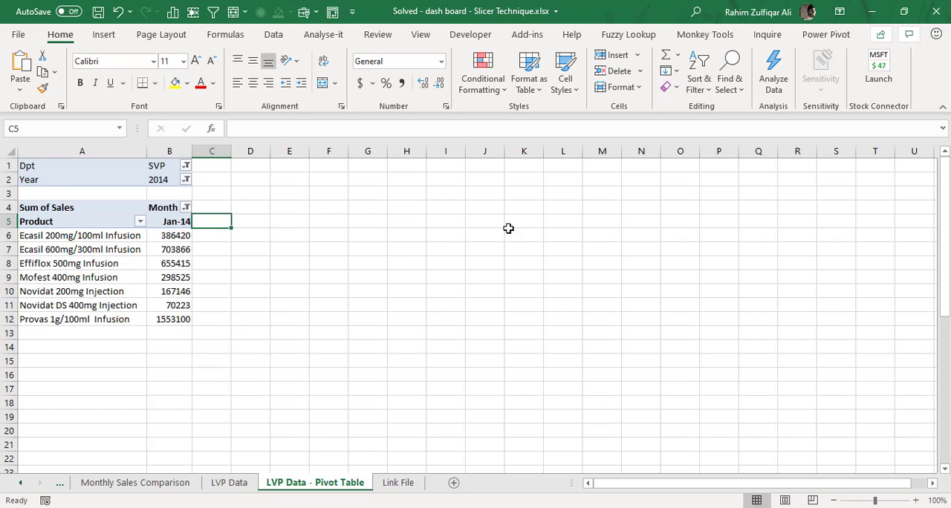
pyautogui.moveTo(942, 257)
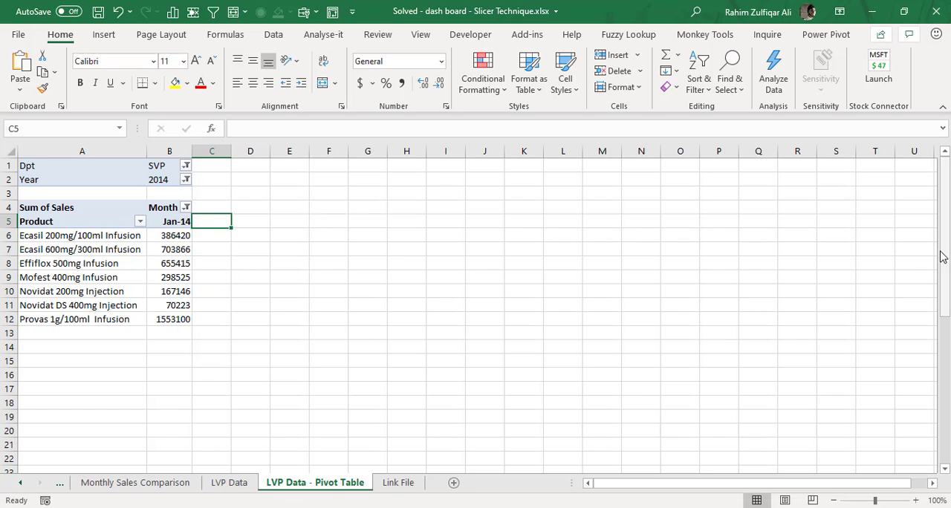
# Inspect the C40 helper formula, then view Conditional Formatting and the dashboard's Jan-14-only table.
pyautogui.scroll(-3)
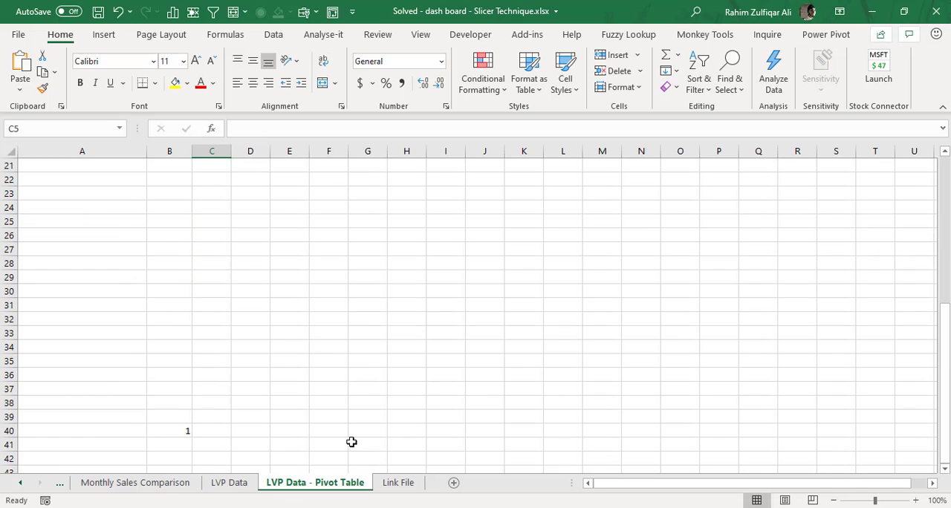
pyautogui.doubleClick(211, 431)
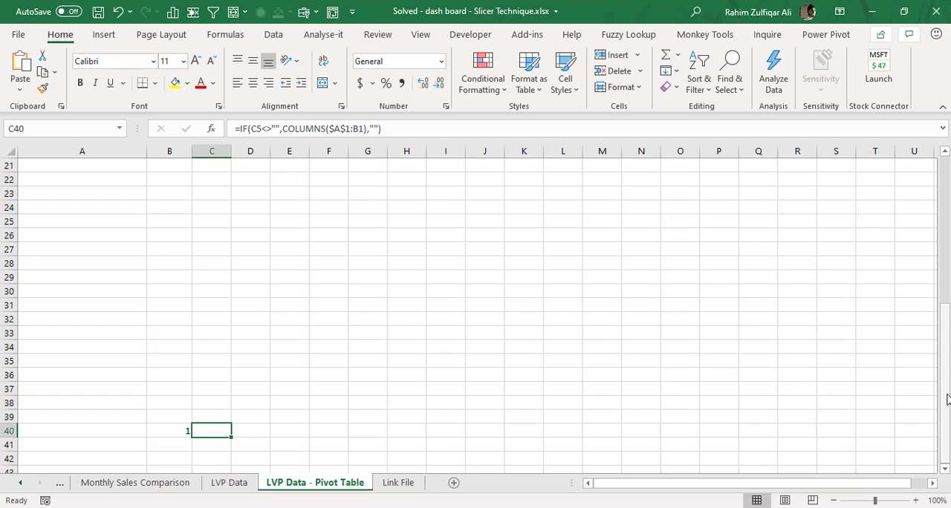
pyautogui.click(482, 71)
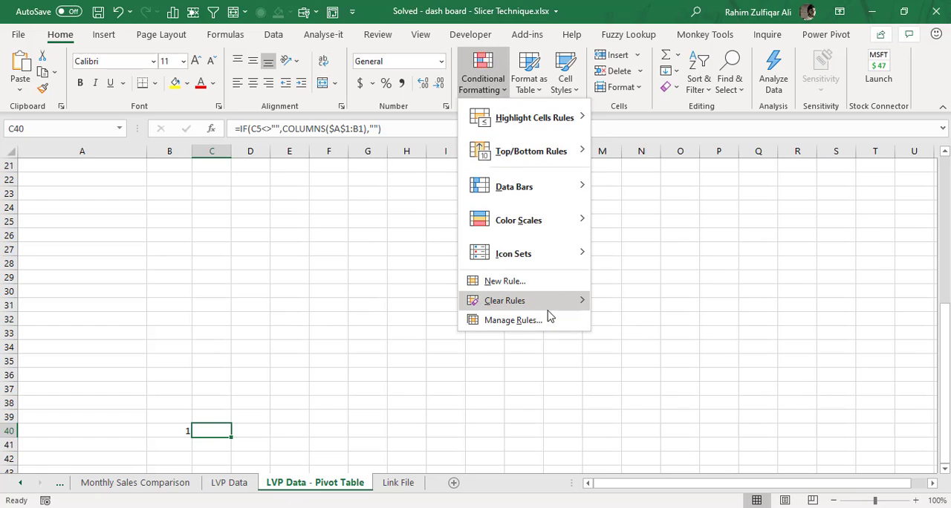
pyautogui.click(514, 319)
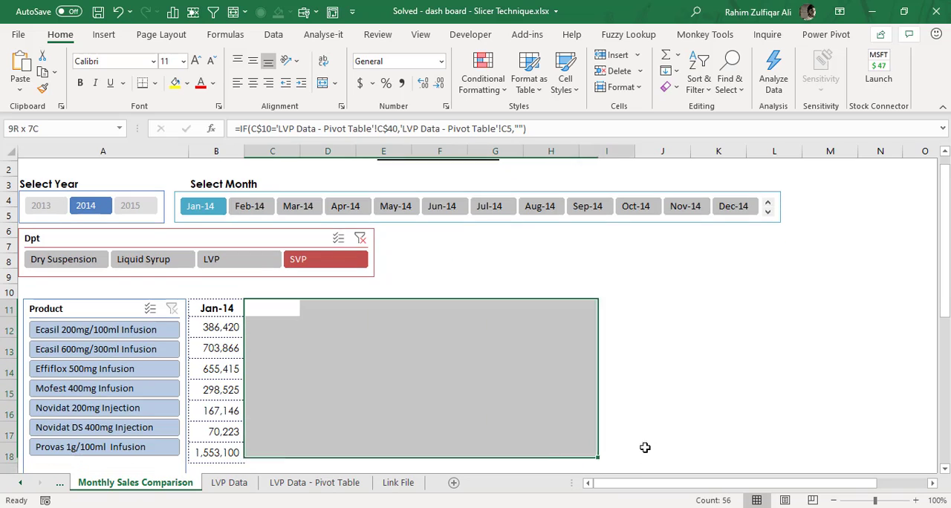
pyautogui.click(481, 72)
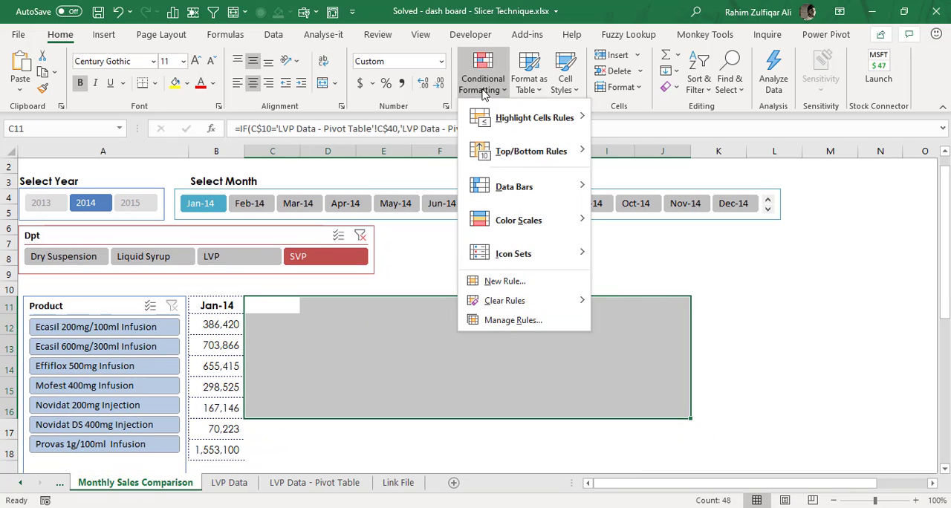
pyautogui.click(514, 319)
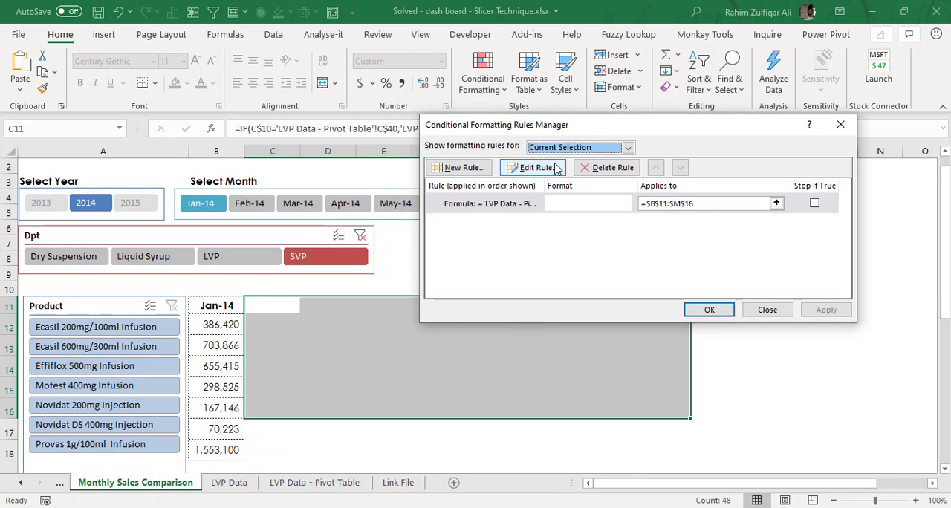
pyautogui.click(534, 168)
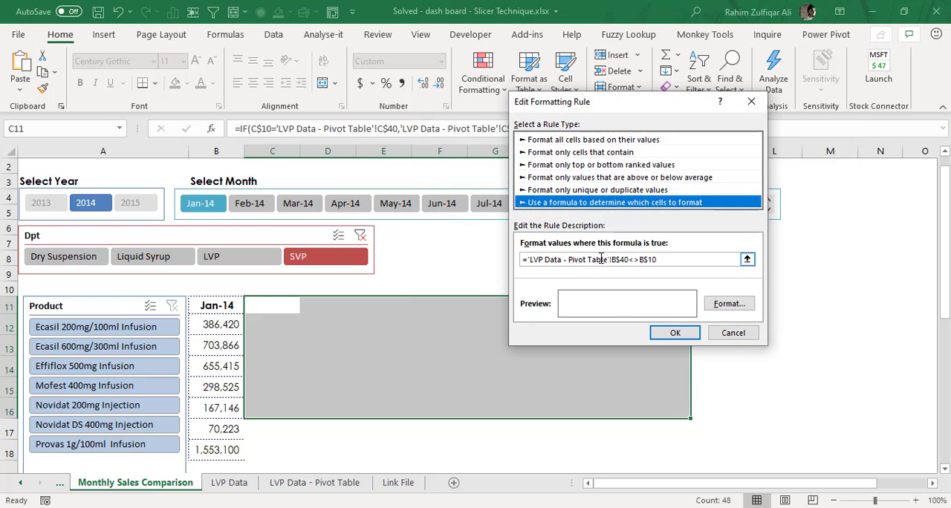
pyautogui.click(675, 333)
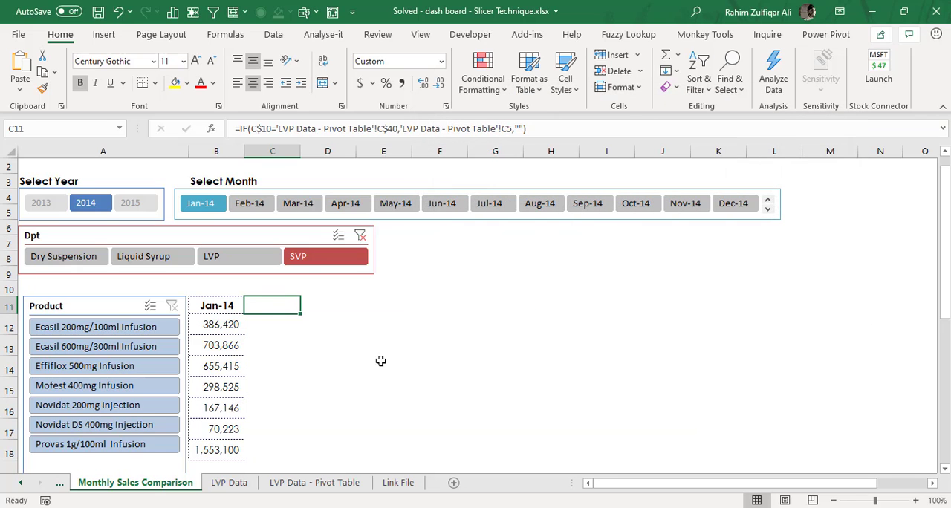
# Select Jun-14, Jul-14 and Aug-14 in the month slicer.
pyautogui.moveTo(272, 304); pyautogui.dragTo(495, 413)
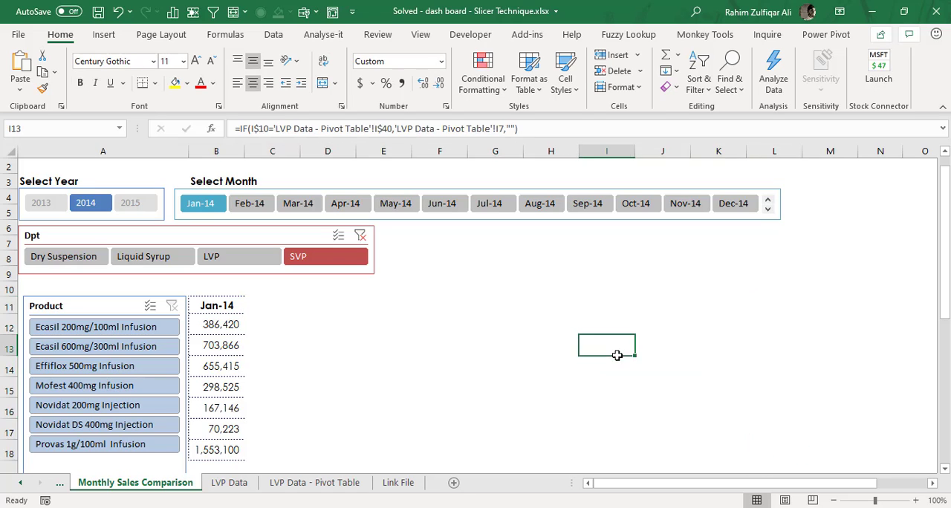
pyautogui.moveTo(439, 219)
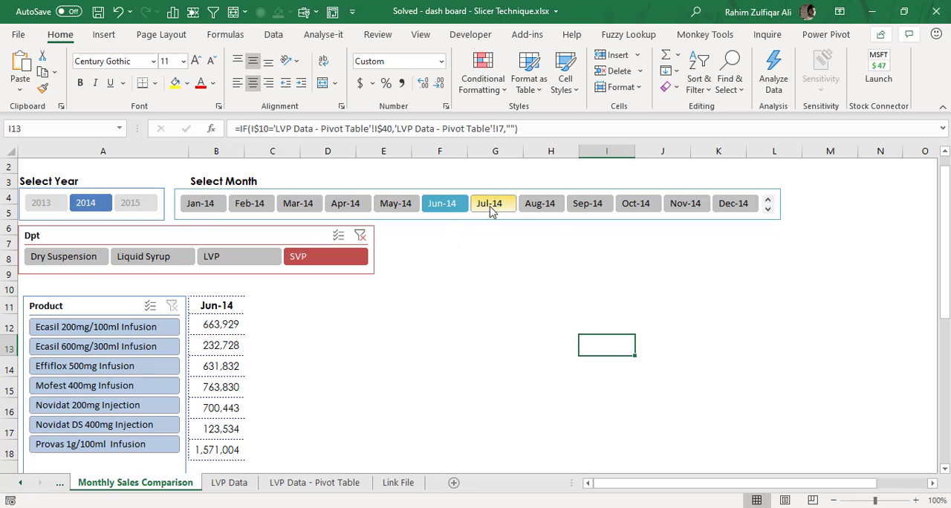
pyautogui.click(541, 202)
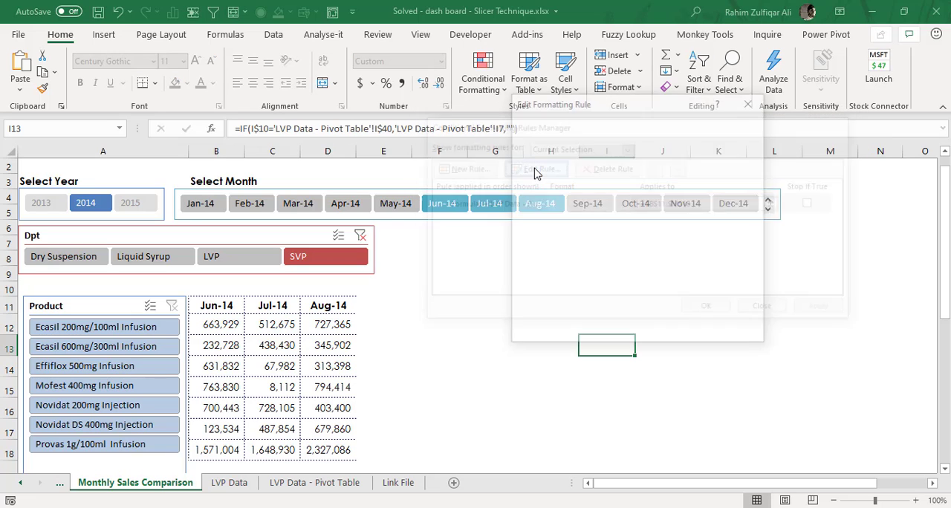
# Review the month-hiding rule's formula in Manage Rules and close both dialogs unchanged.
pyautogui.click(537, 169)
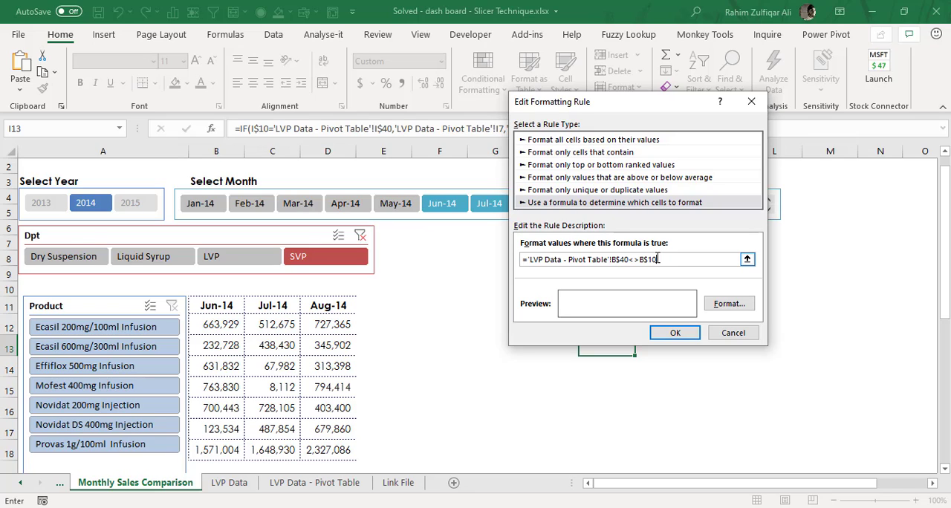
pyautogui.click(675, 333)
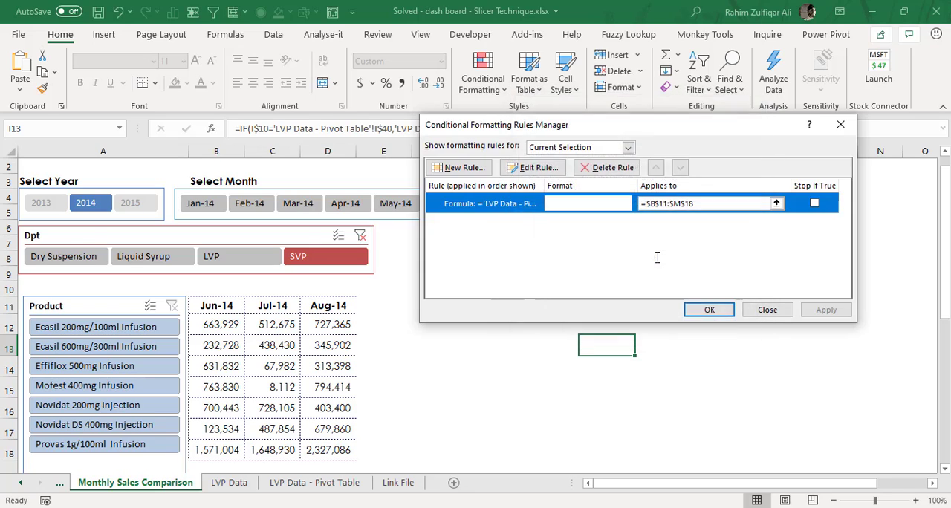
pyautogui.click(708, 309)
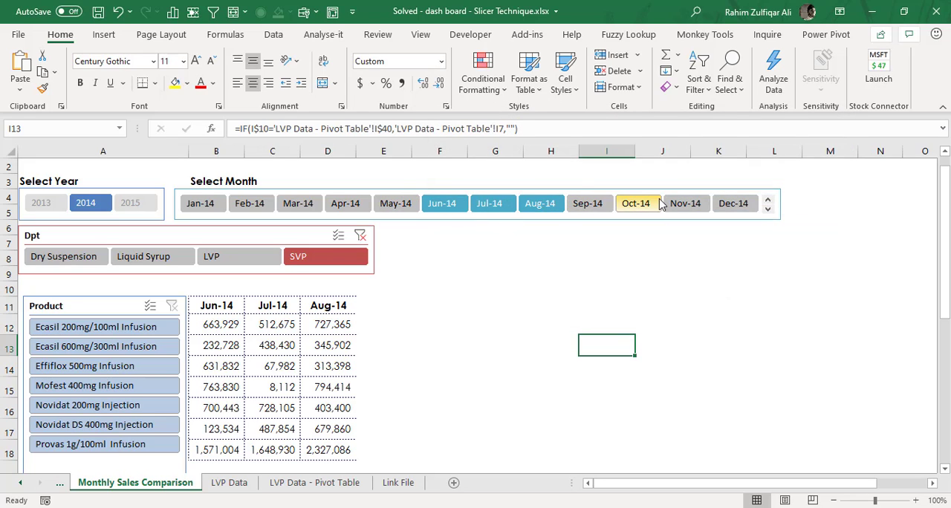
pyautogui.click(315, 481)
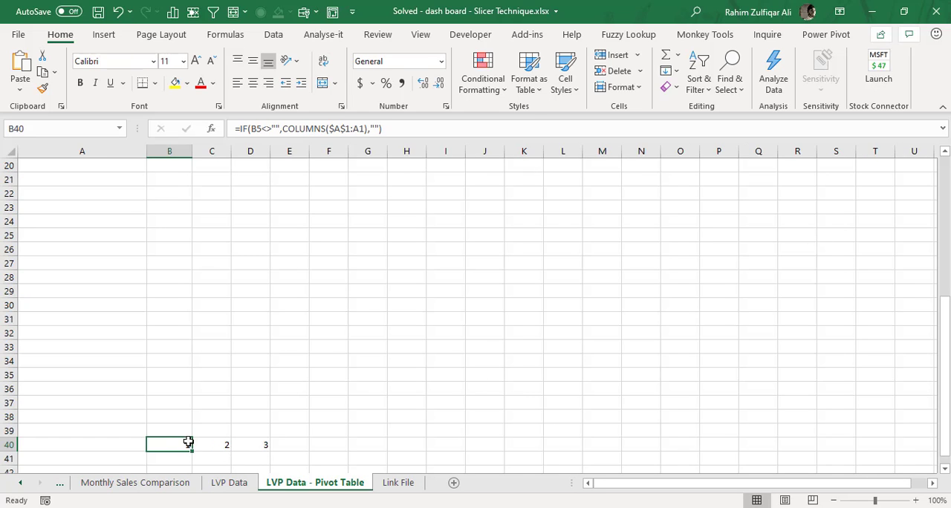
# Compare the pivot helper row's 1–3 with the dashboard's hidden month number in E10.
pyautogui.moveTo(170, 445); pyautogui.dragTo(264, 444)
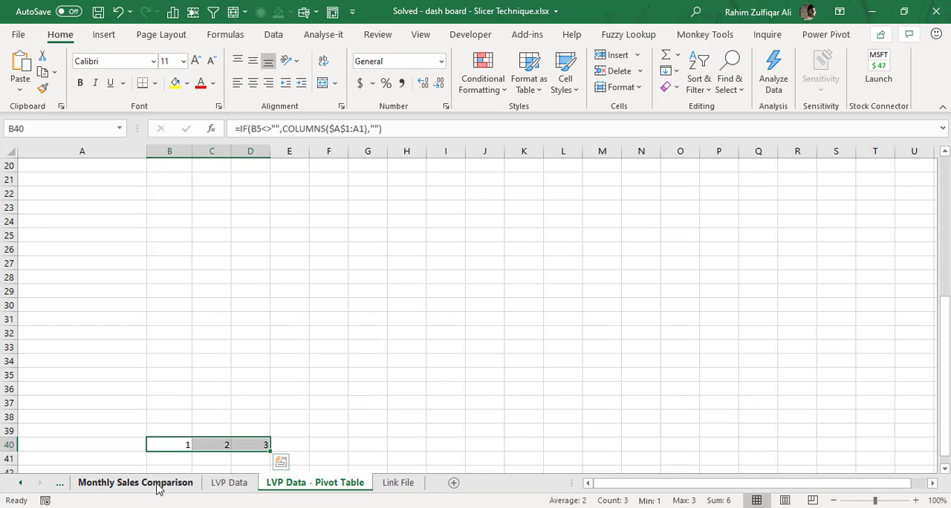
pyautogui.click(135, 482)
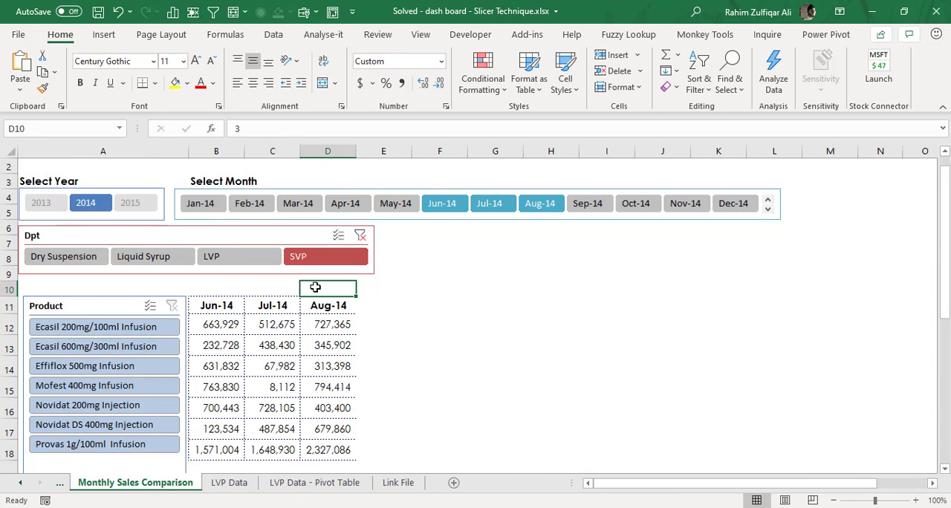
pyautogui.click(272, 288)
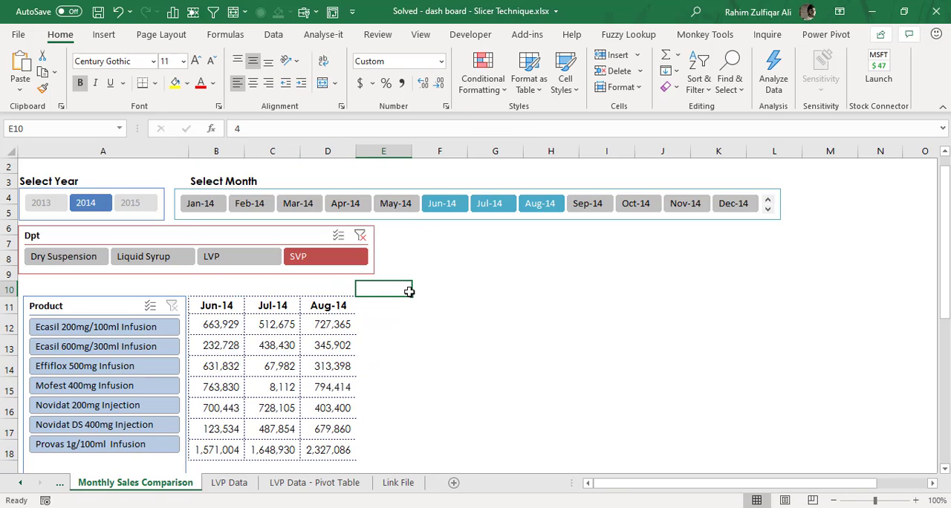
pyautogui.click(315, 481)
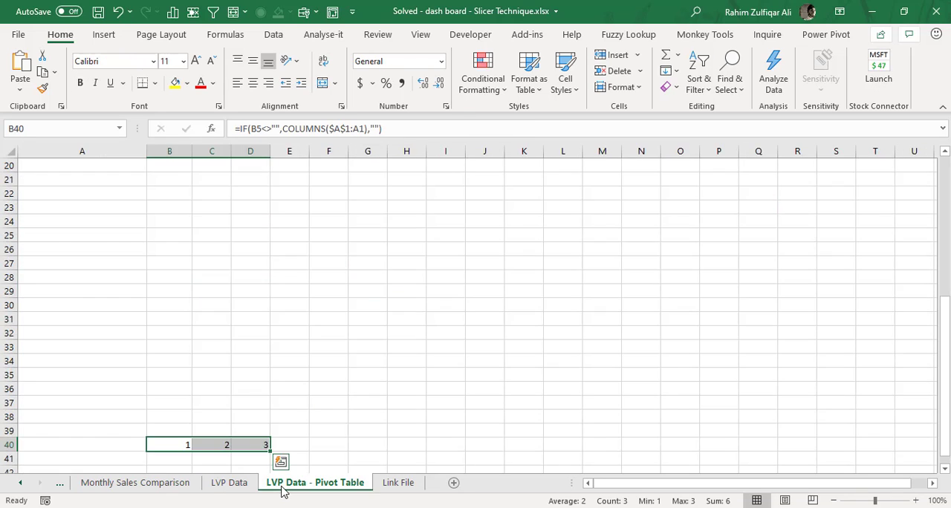
pyautogui.moveTo(333, 446)
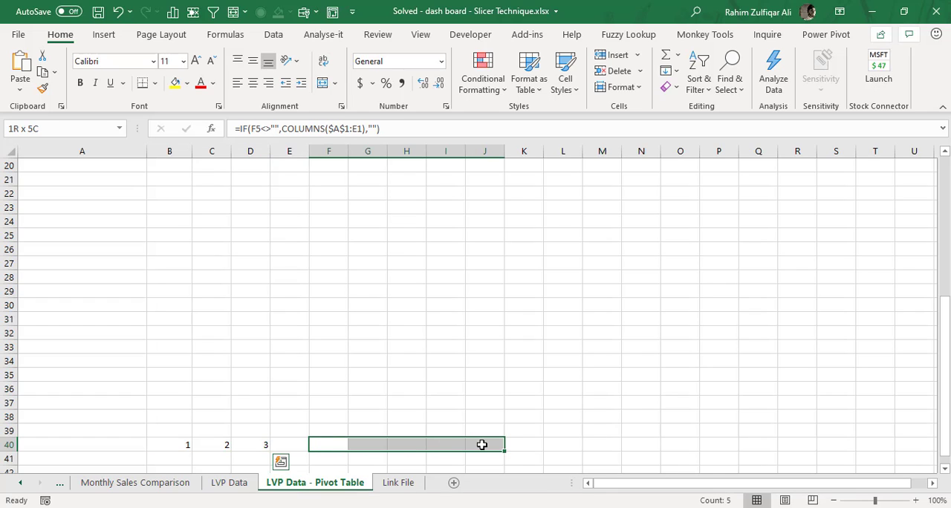
# Inspect dashboard helper cells E10:I10 and the blank table cells beyond August.
pyautogui.click(136, 482)
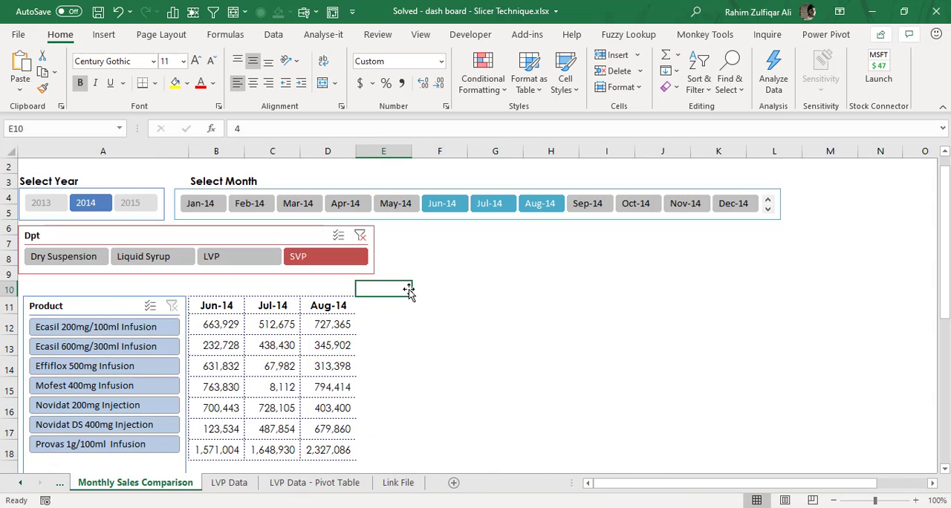
pyautogui.moveTo(383, 289); pyautogui.dragTo(607, 289)
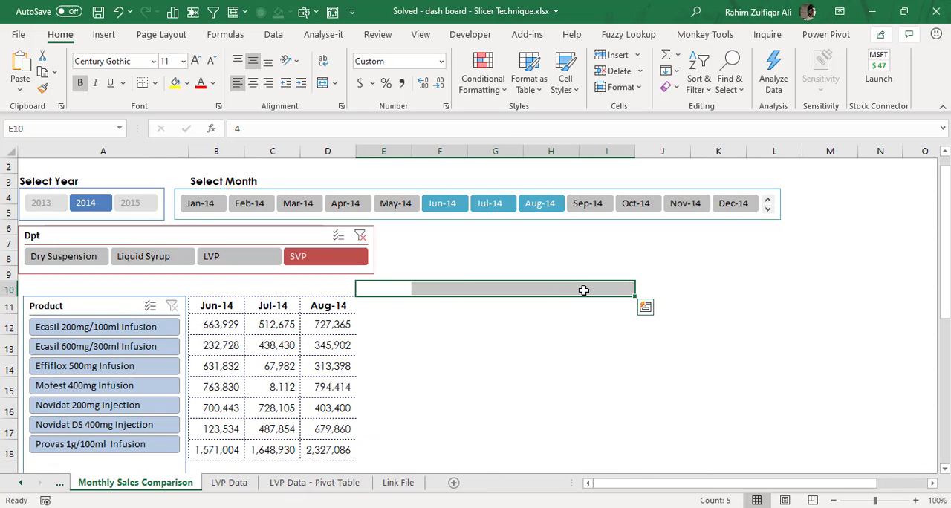
pyautogui.moveTo(472, 329)
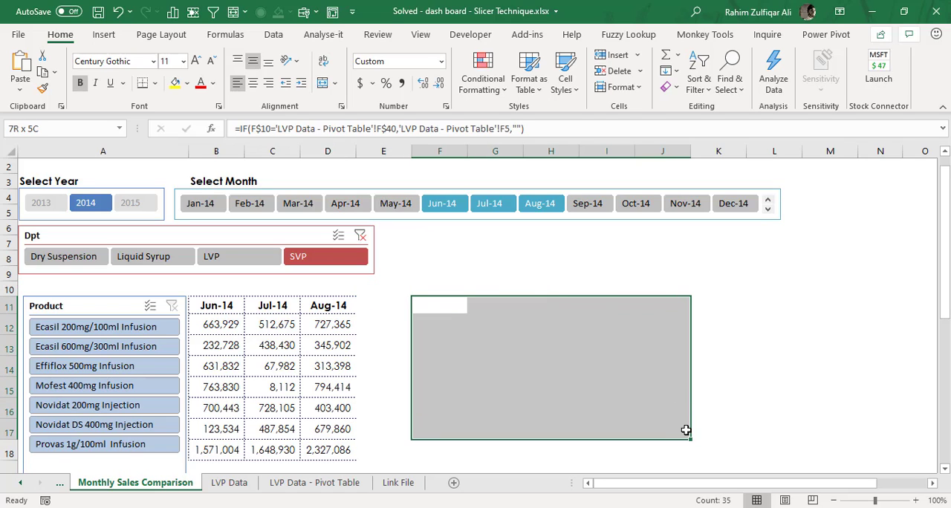
pyautogui.moveTo(687, 437); pyautogui.dragTo(746, 436)
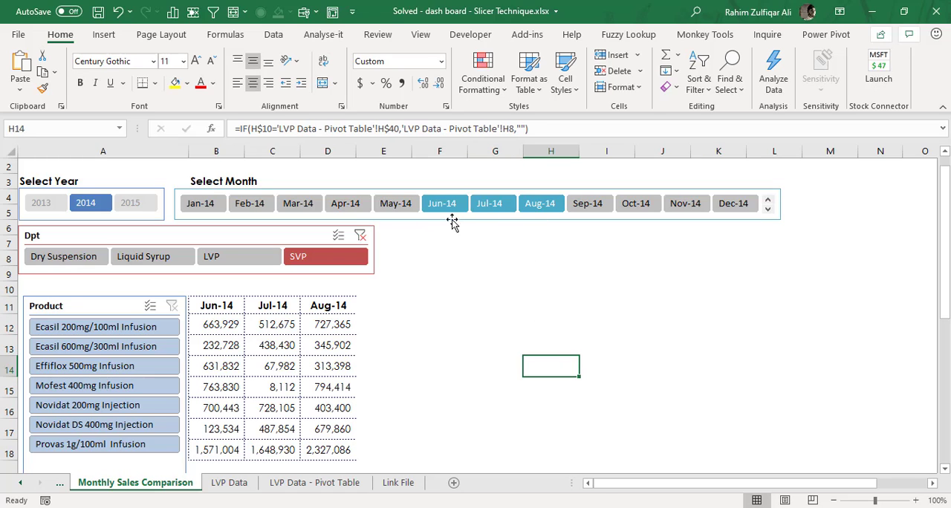
# Show every 2014 month, then switch the Year slicer to 2013 with all its months.
pyautogui.click(202, 203)
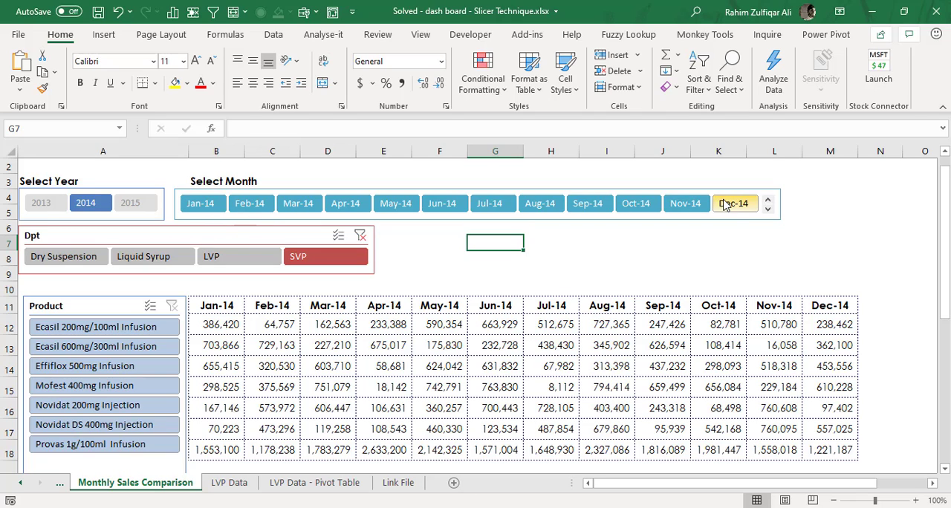
pyautogui.click(203, 202)
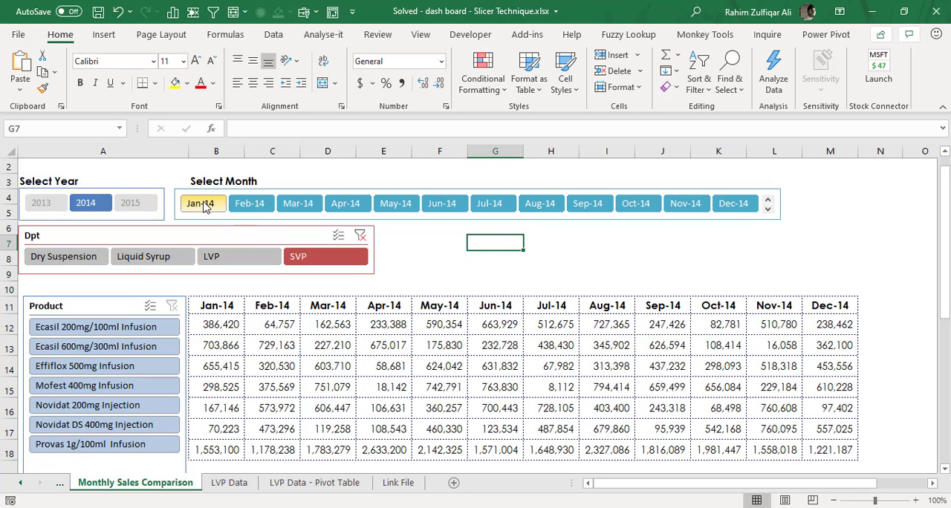
pyautogui.click(734, 202)
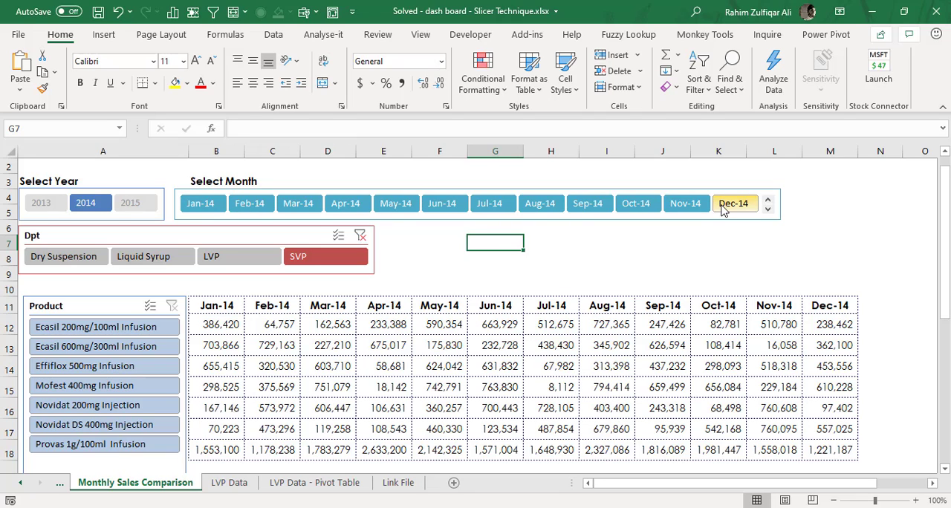
pyautogui.click(42, 202)
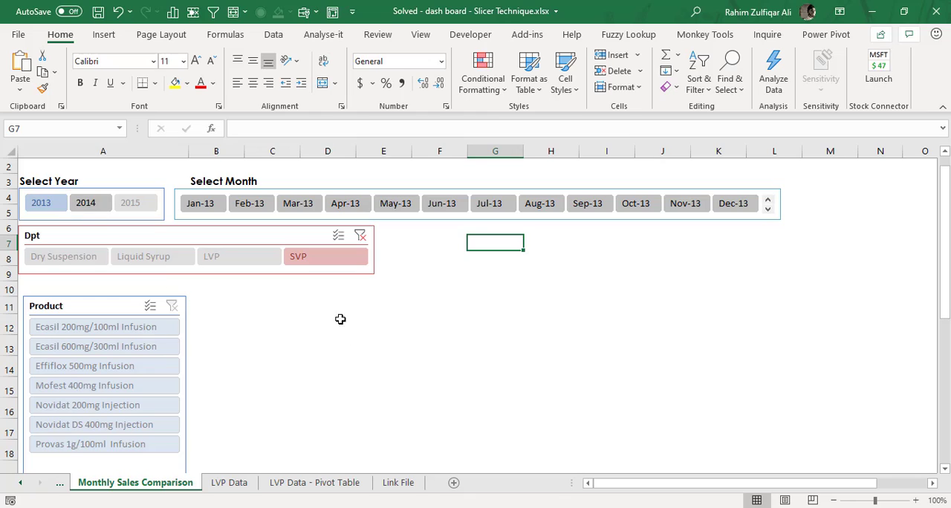
pyautogui.moveTo(243, 306)
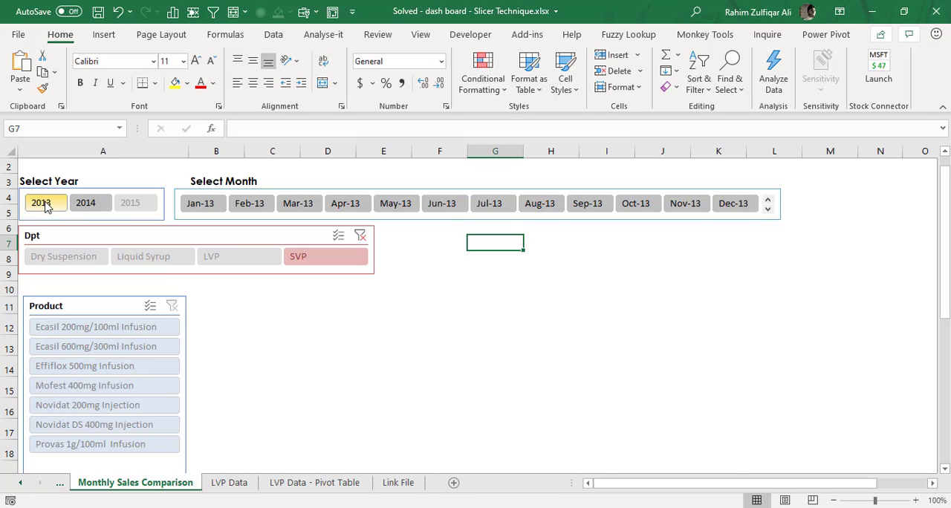
pyautogui.click(40, 202)
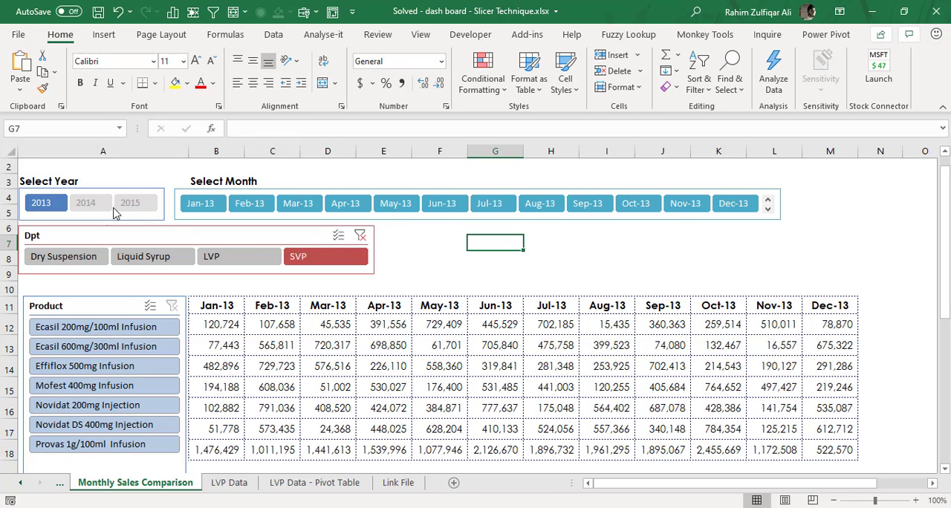
# Switch to 2015 and select Jan-15 through Dec-15 so all twelve months display.
pyautogui.click(131, 202)
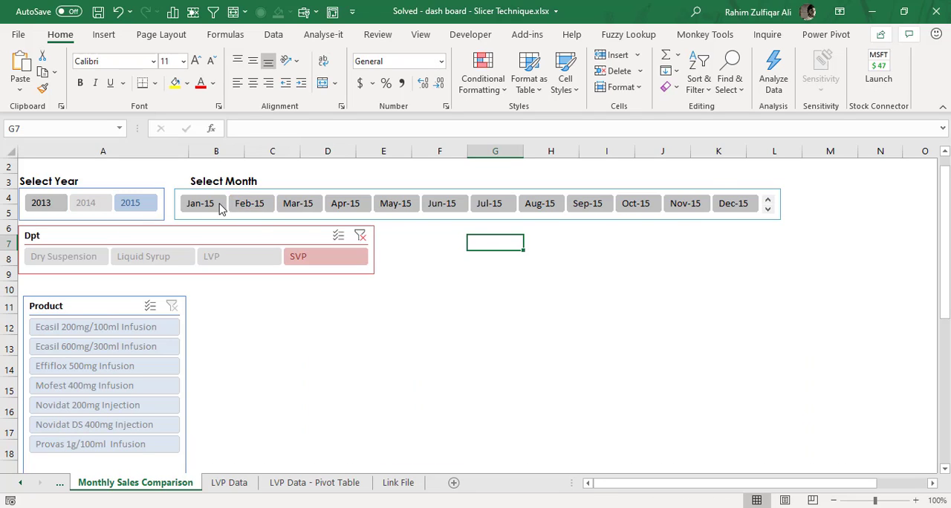
pyautogui.click(201, 203)
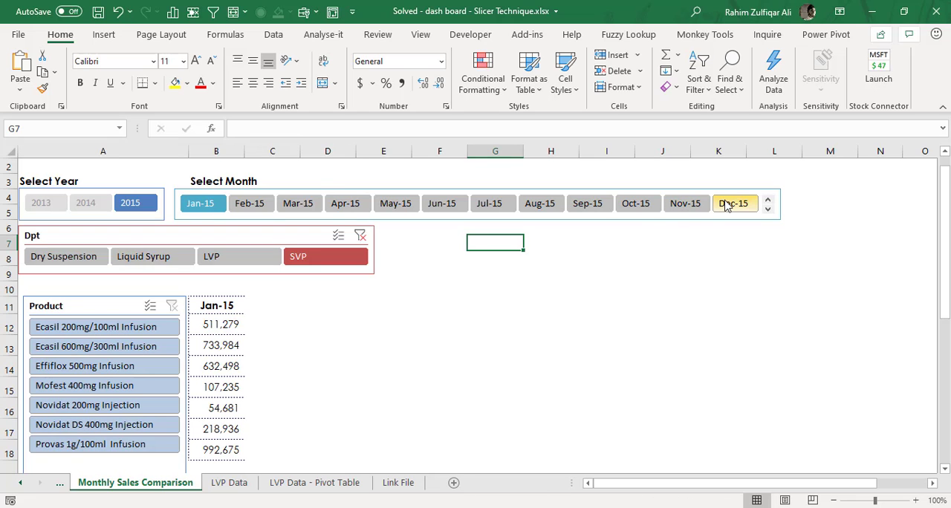
pyautogui.click(734, 203)
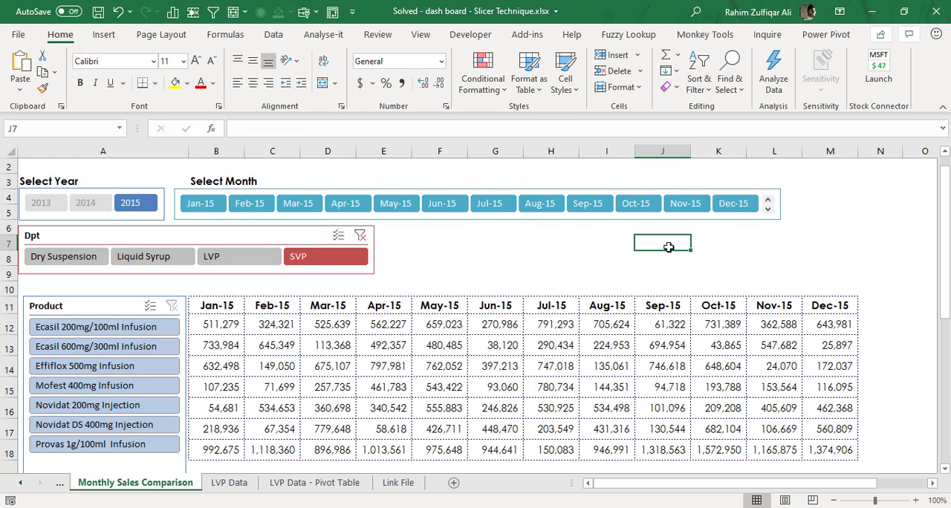
pyautogui.click(85, 202)
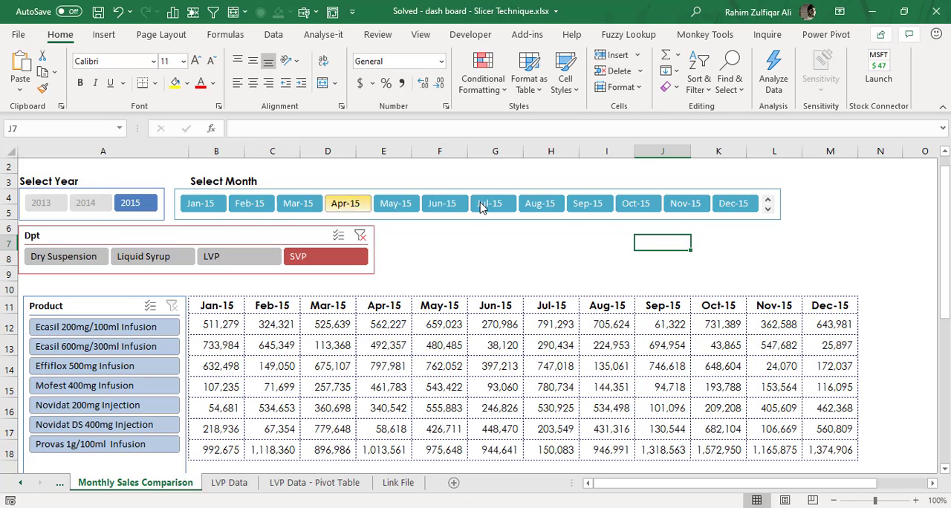
pyautogui.click(734, 202)
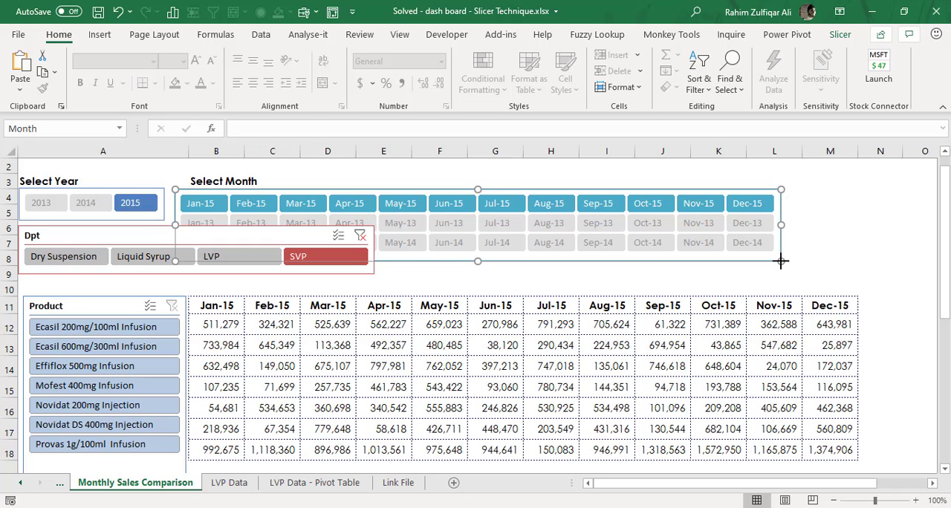
pyautogui.moveTo(780, 258)
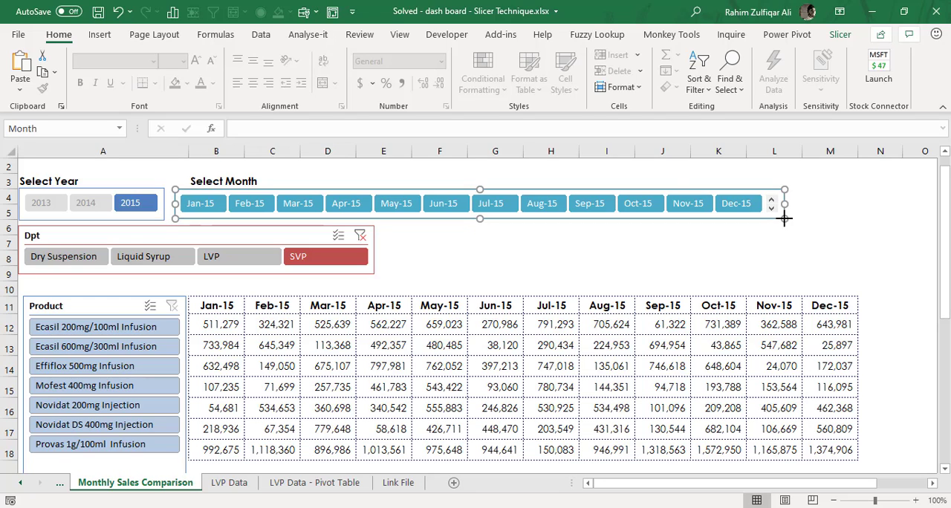
# Set the Year slicer to 2014 and the Month slicer to Jan-14 only.
pyautogui.click(87, 202)
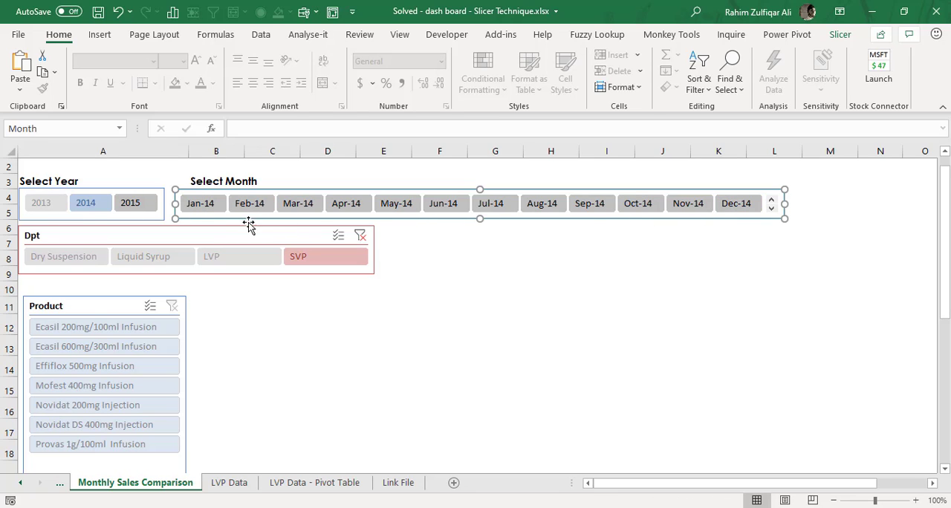
pyautogui.click(200, 202)
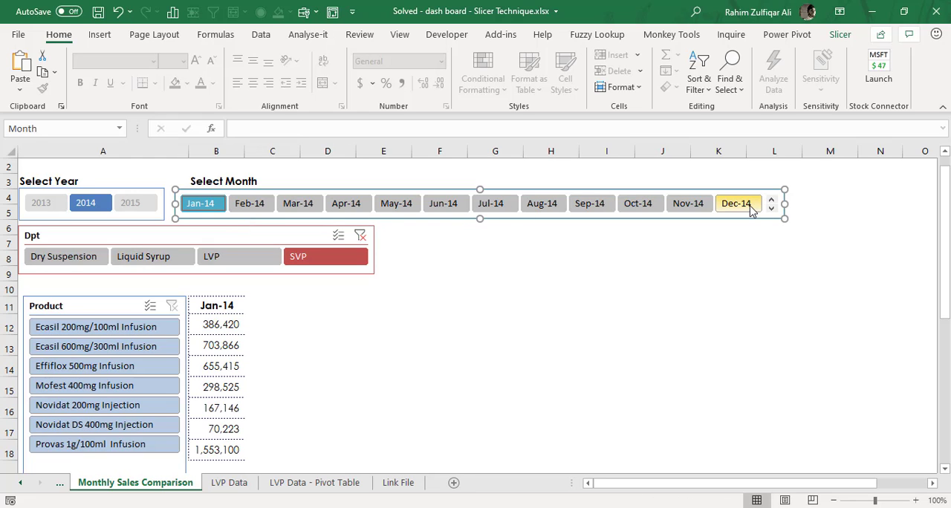